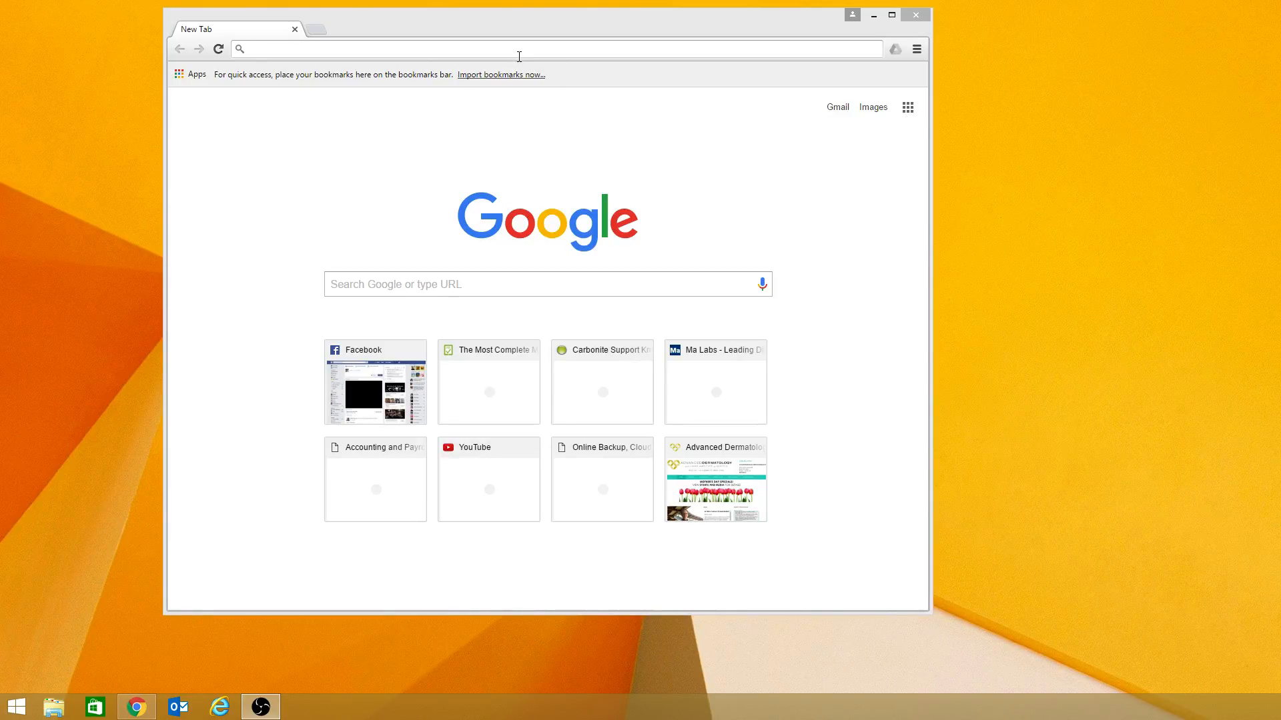
- Search Google for 'keepass download' from the Chrome address bar
type("kee")
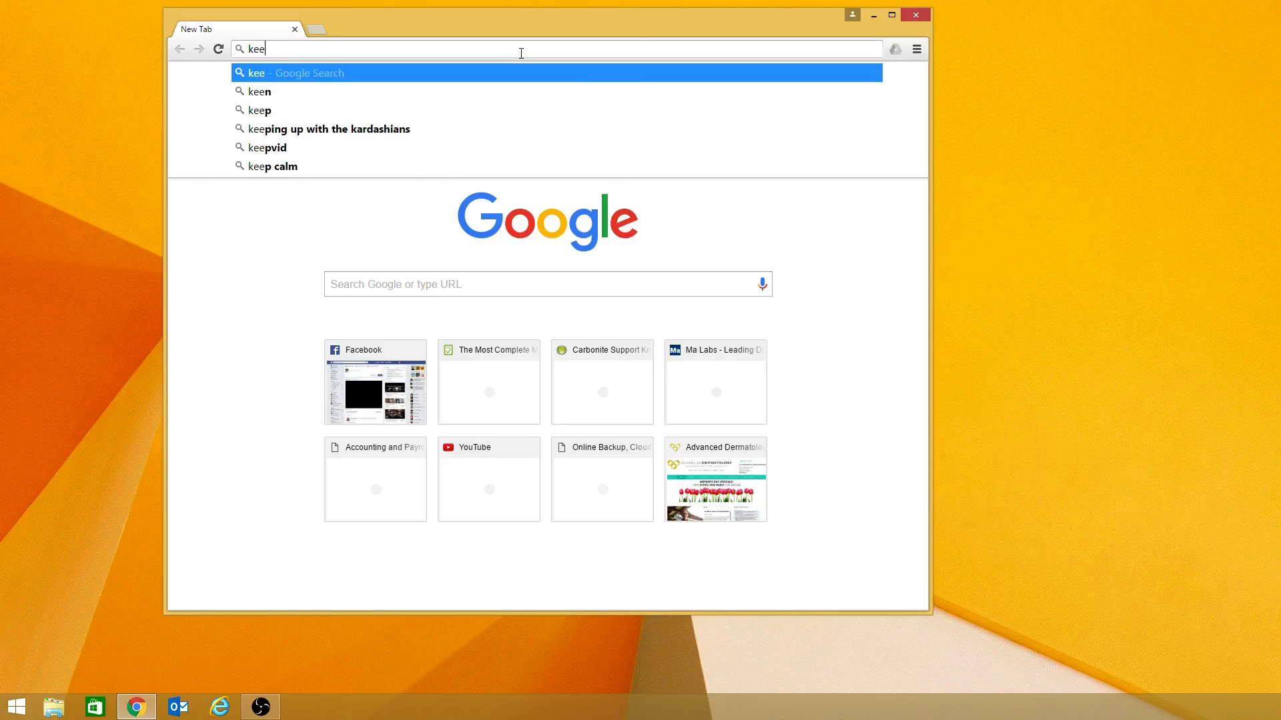
type("p")
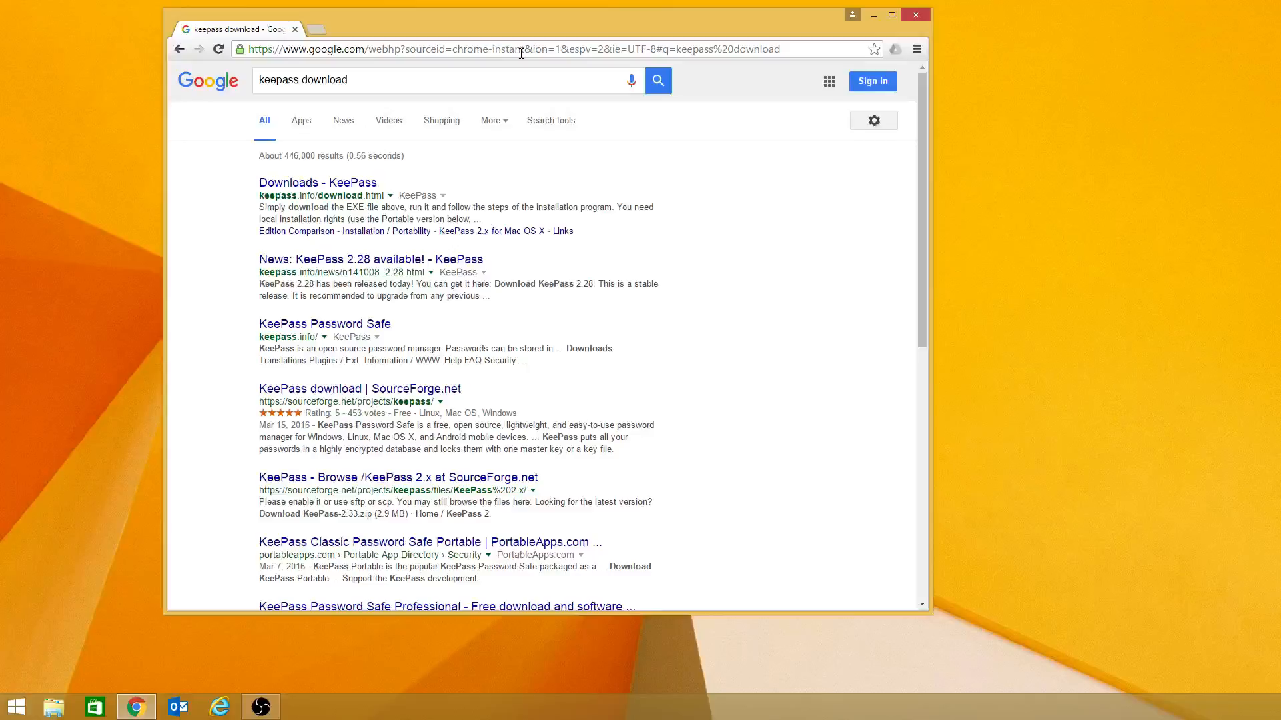
mouse_move(451, 245)
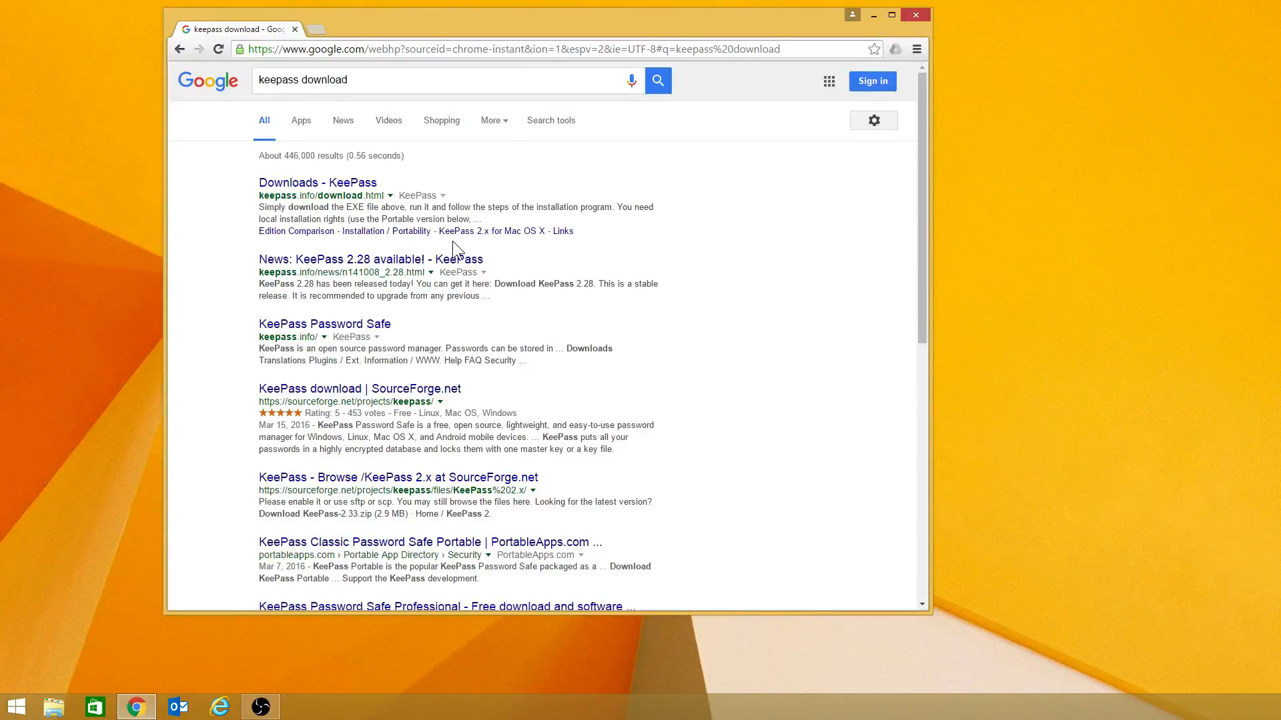
mouse_move(499, 361)
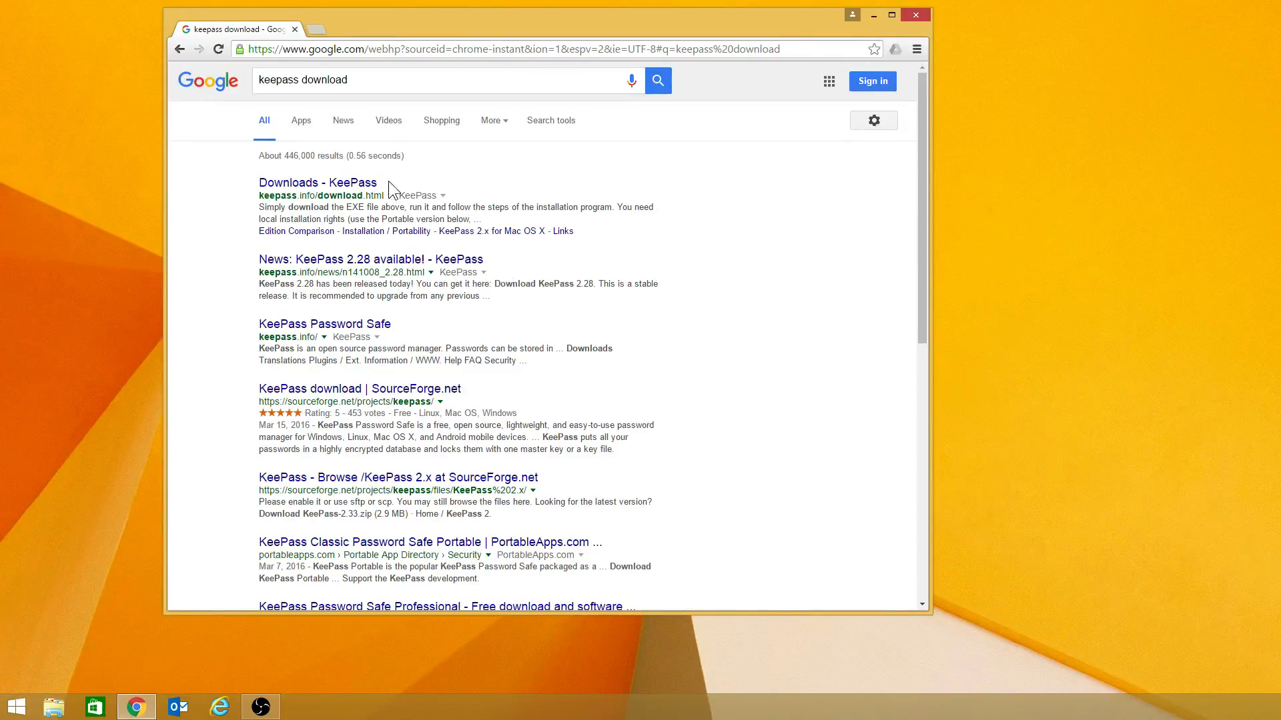
- From the KeePass Downloads page, start the Professional Edition 2.33 installer download via SourceForge
left_click(345, 183)
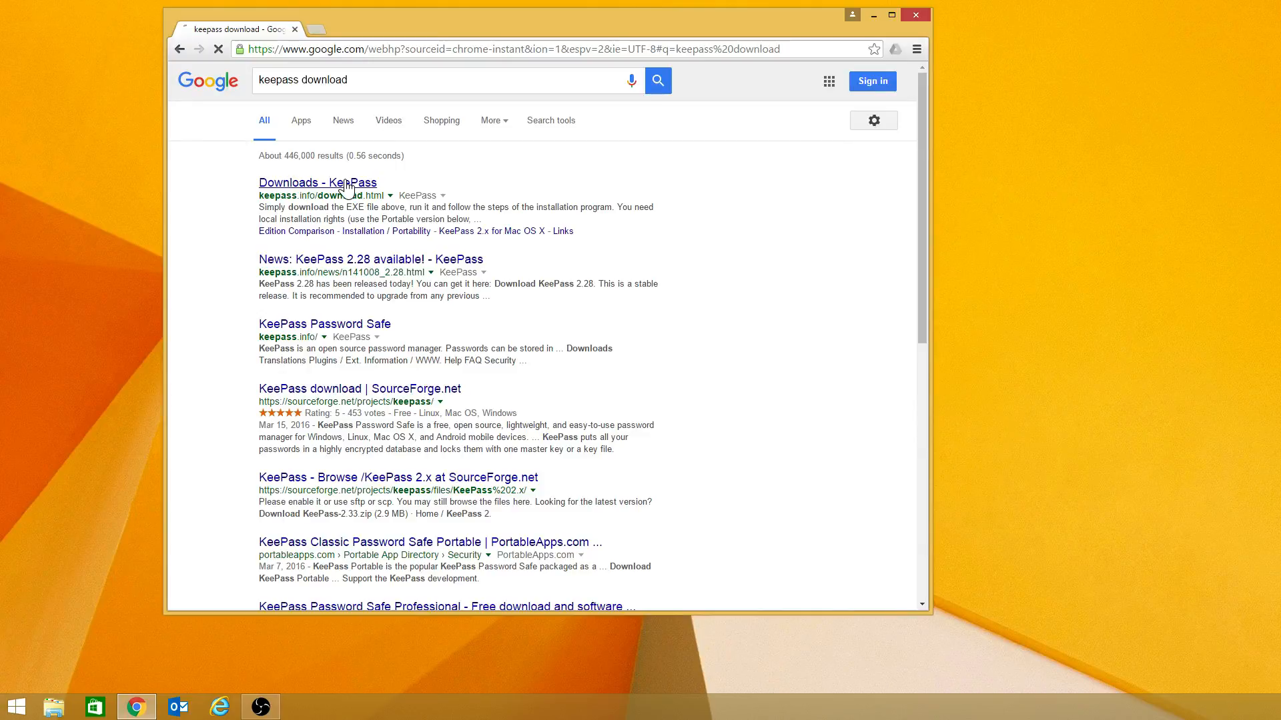
left_click(318, 182)
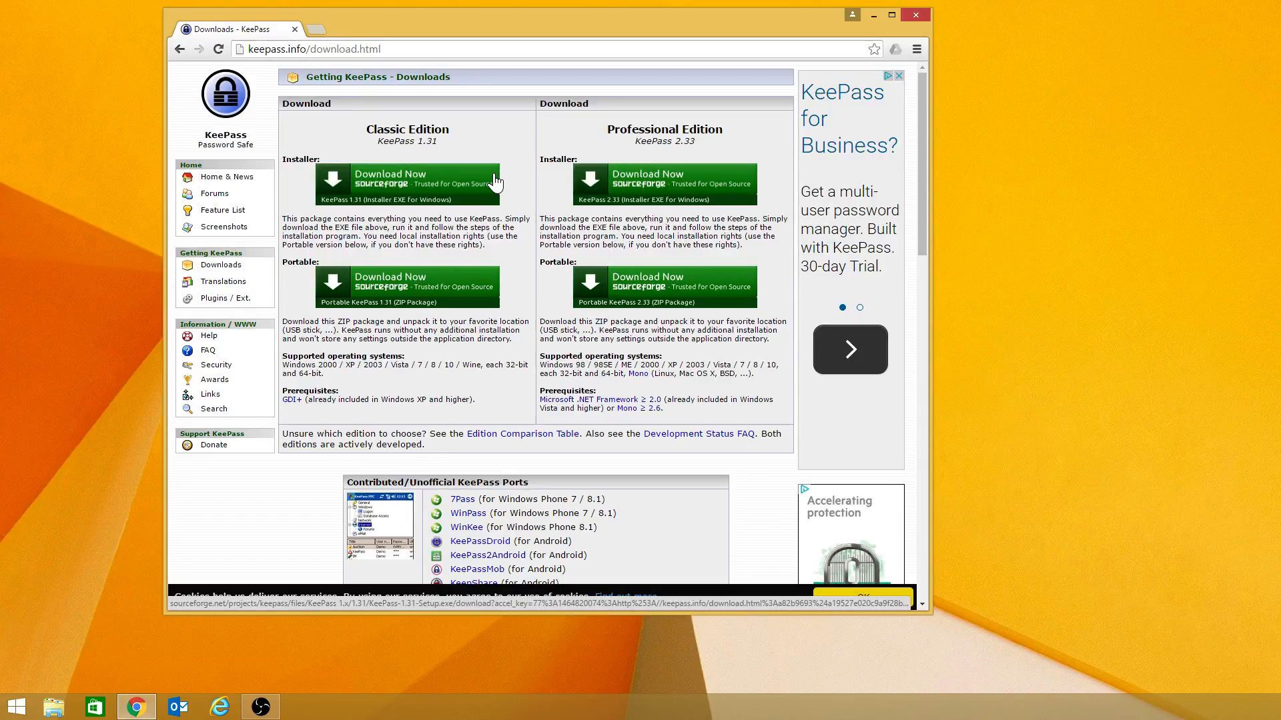
mouse_move(504, 181)
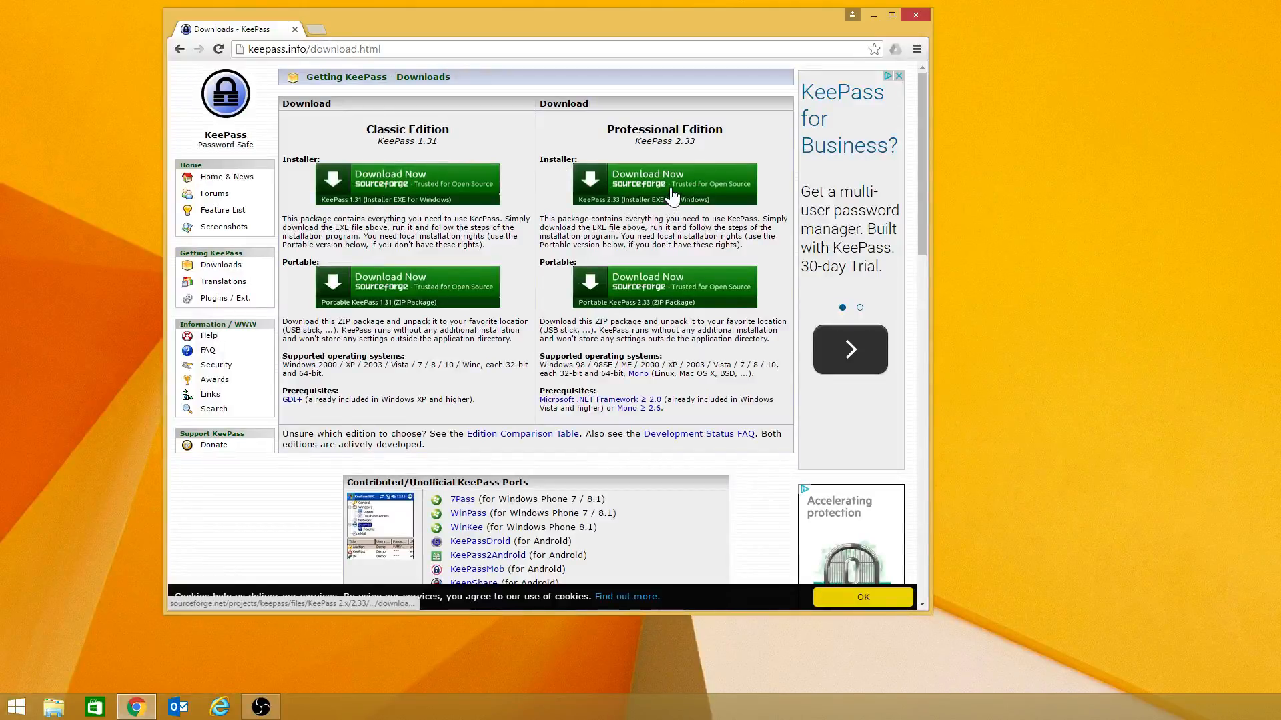
left_click(670, 184)
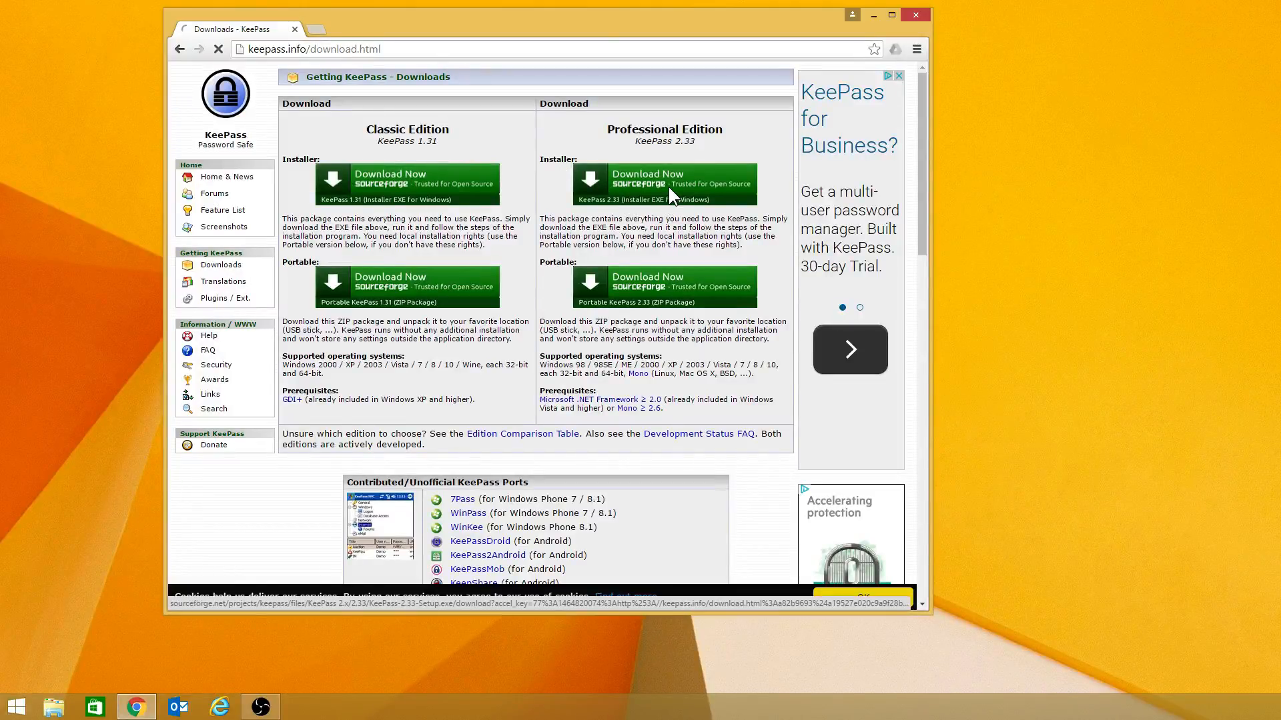
left_click(664, 184)
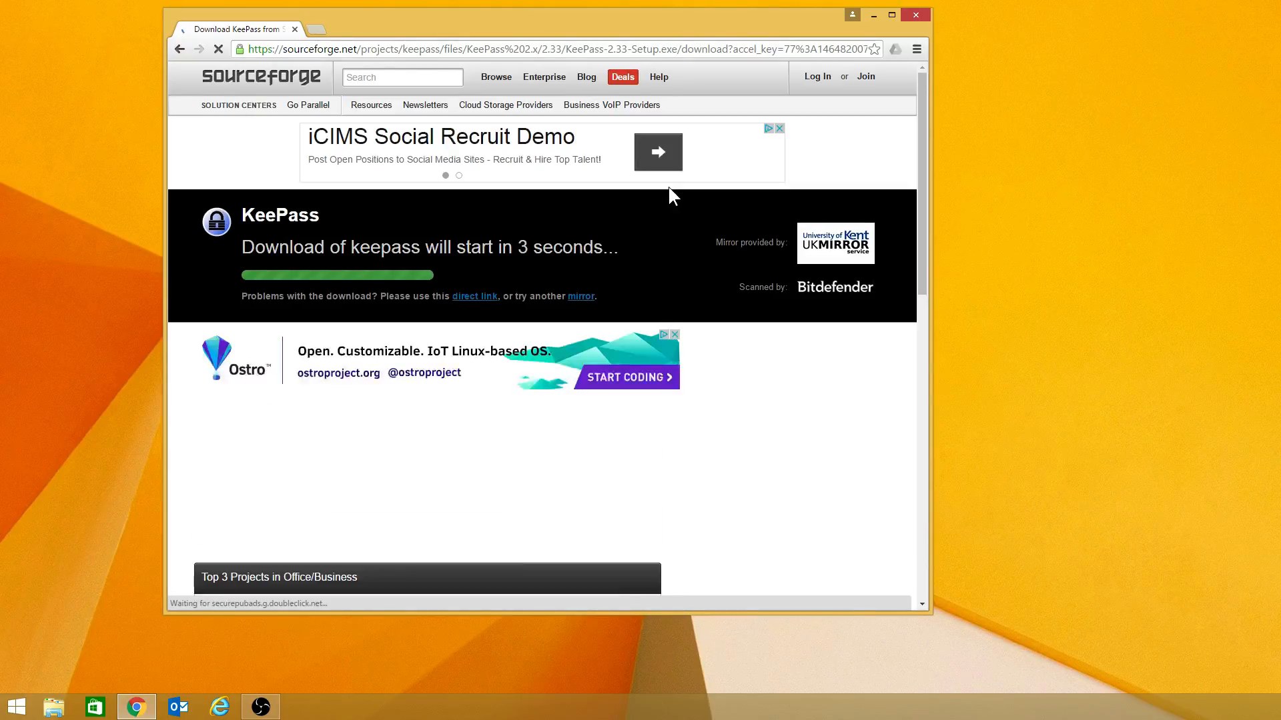
mouse_move(1209, 245)
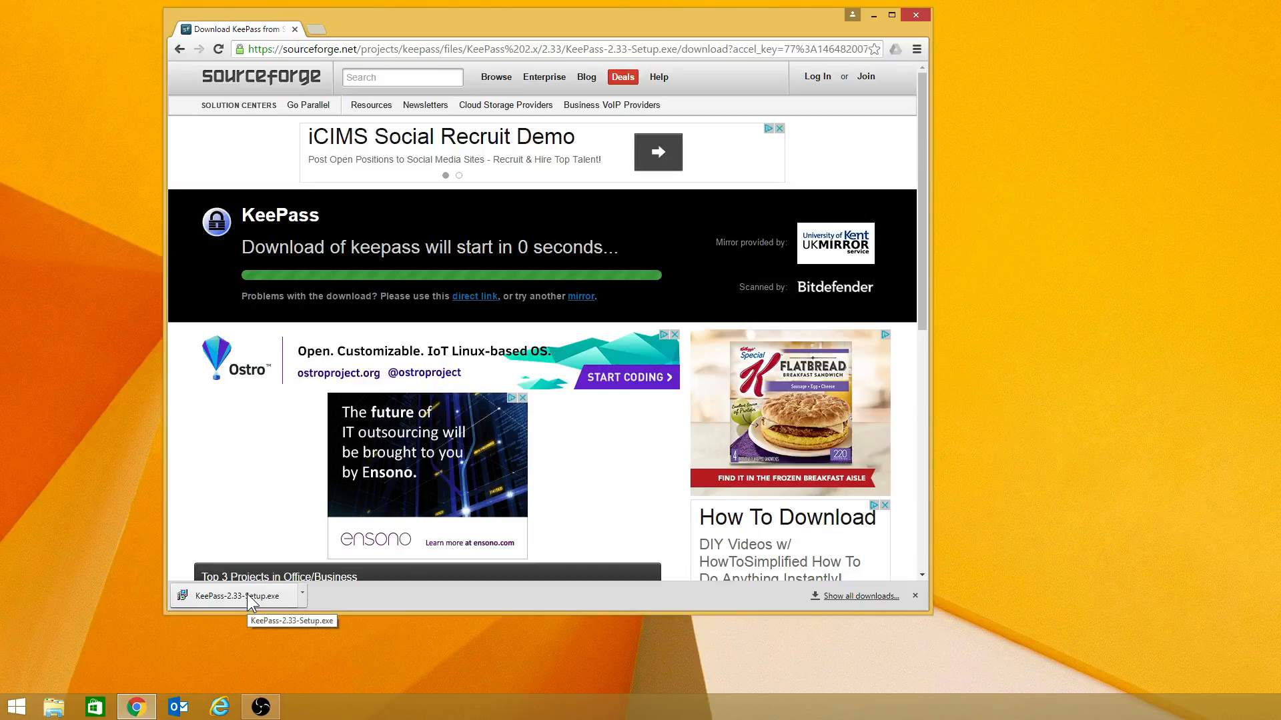
- Run the downloaded setup in English, accept the license agreement and keep the default install folder
left_click(233, 595)
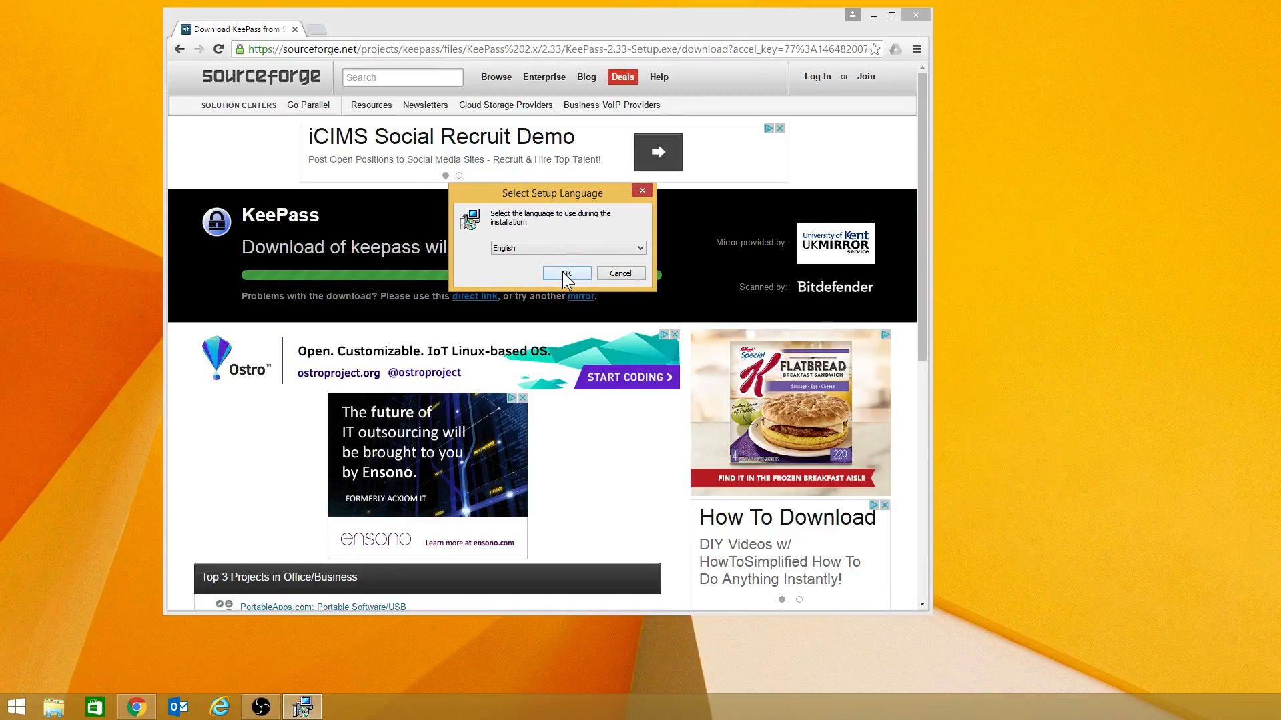
left_click(565, 273)
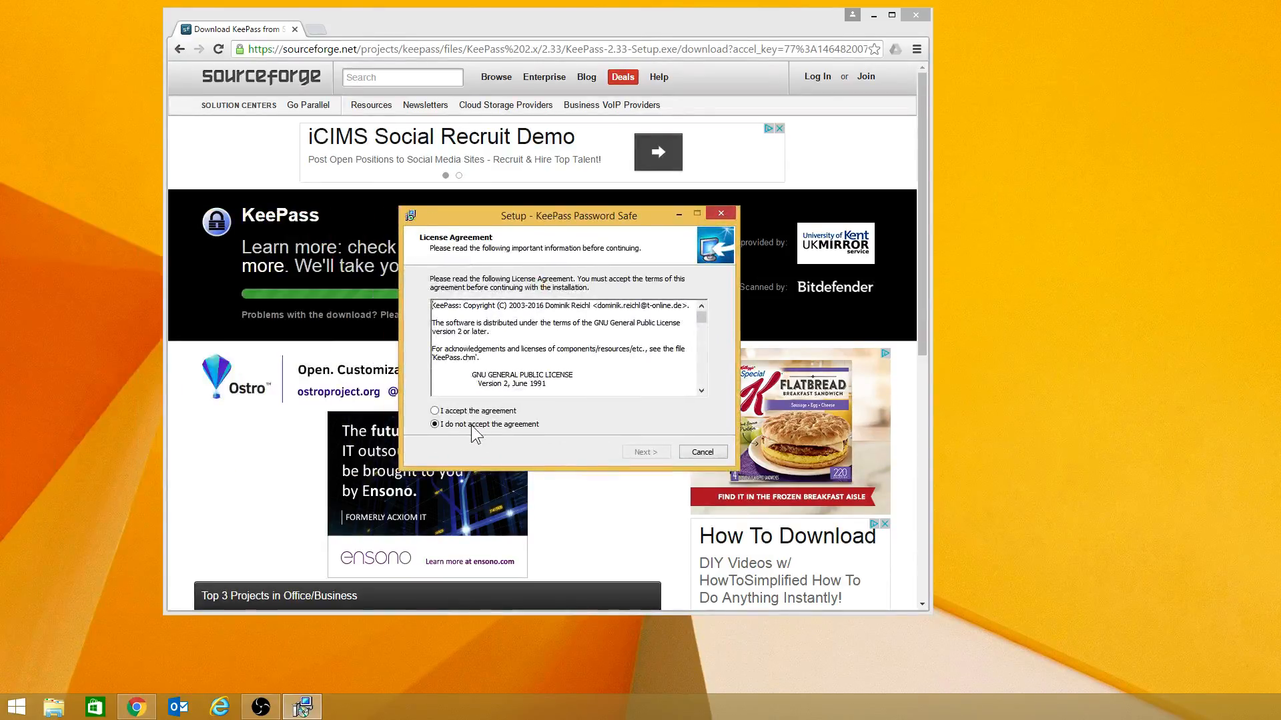
left_click(435, 411)
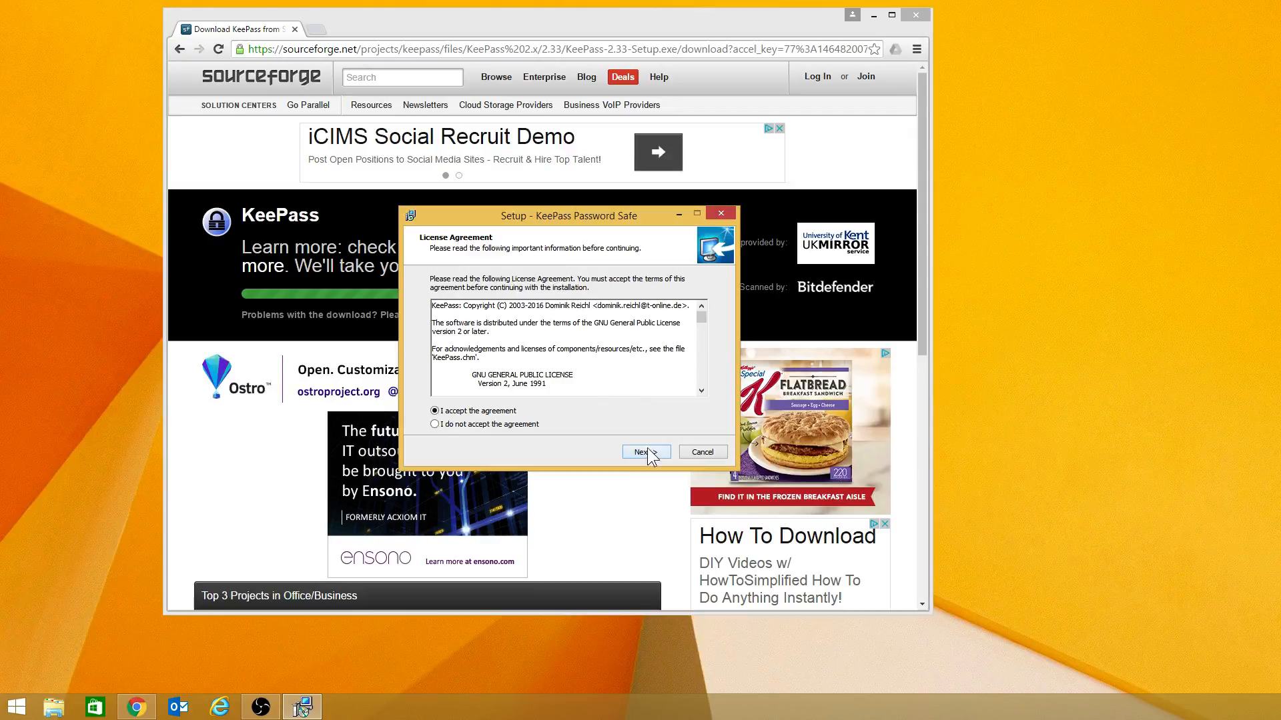
left_click(644, 451)
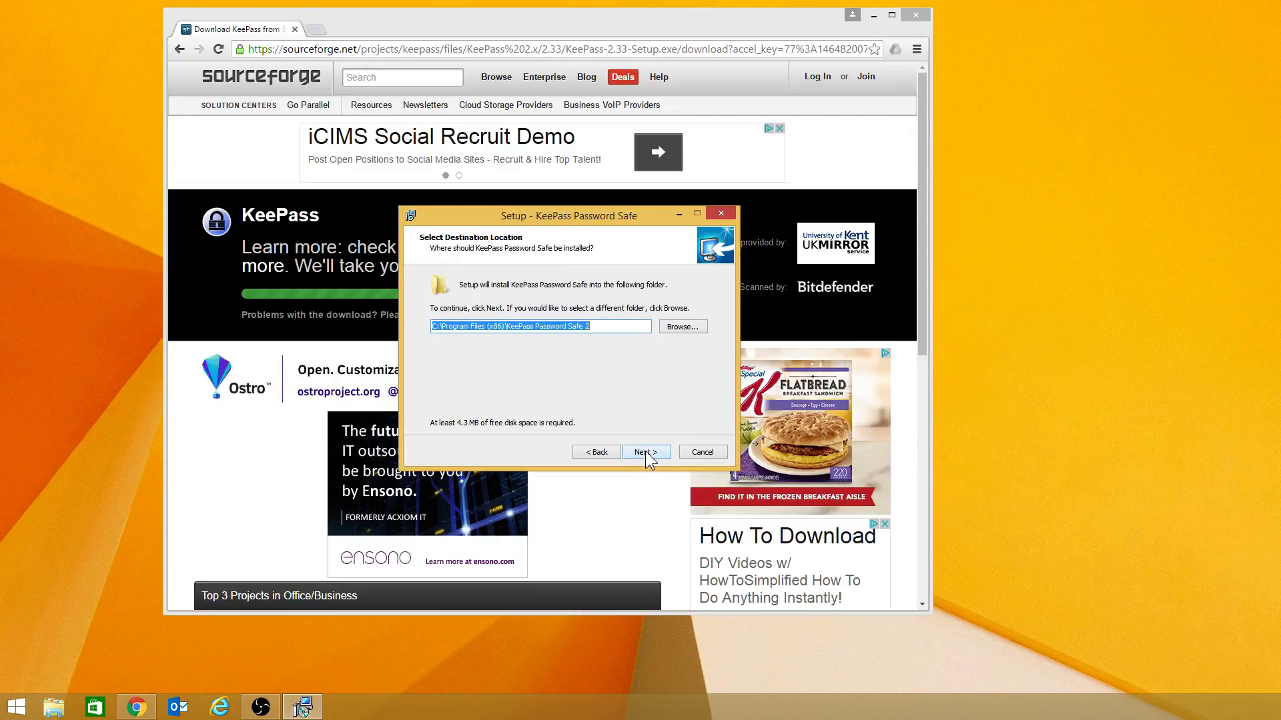
left_click(646, 451)
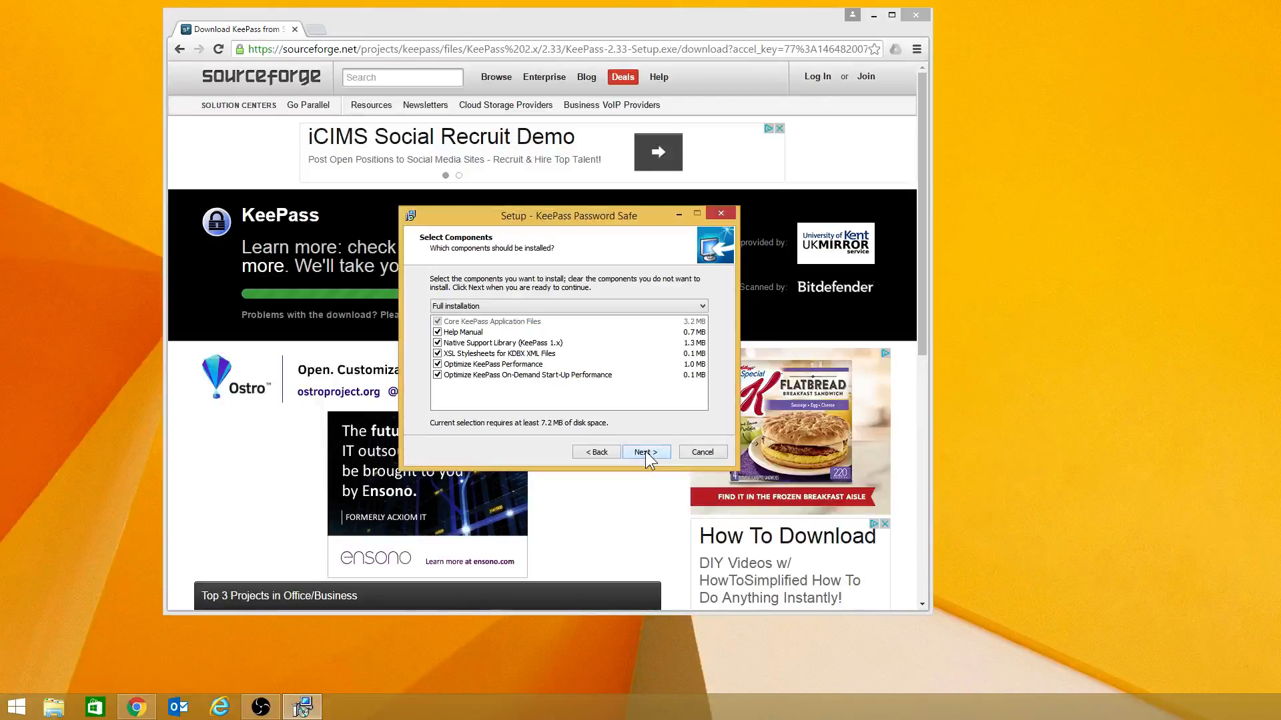
mouse_move(469, 334)
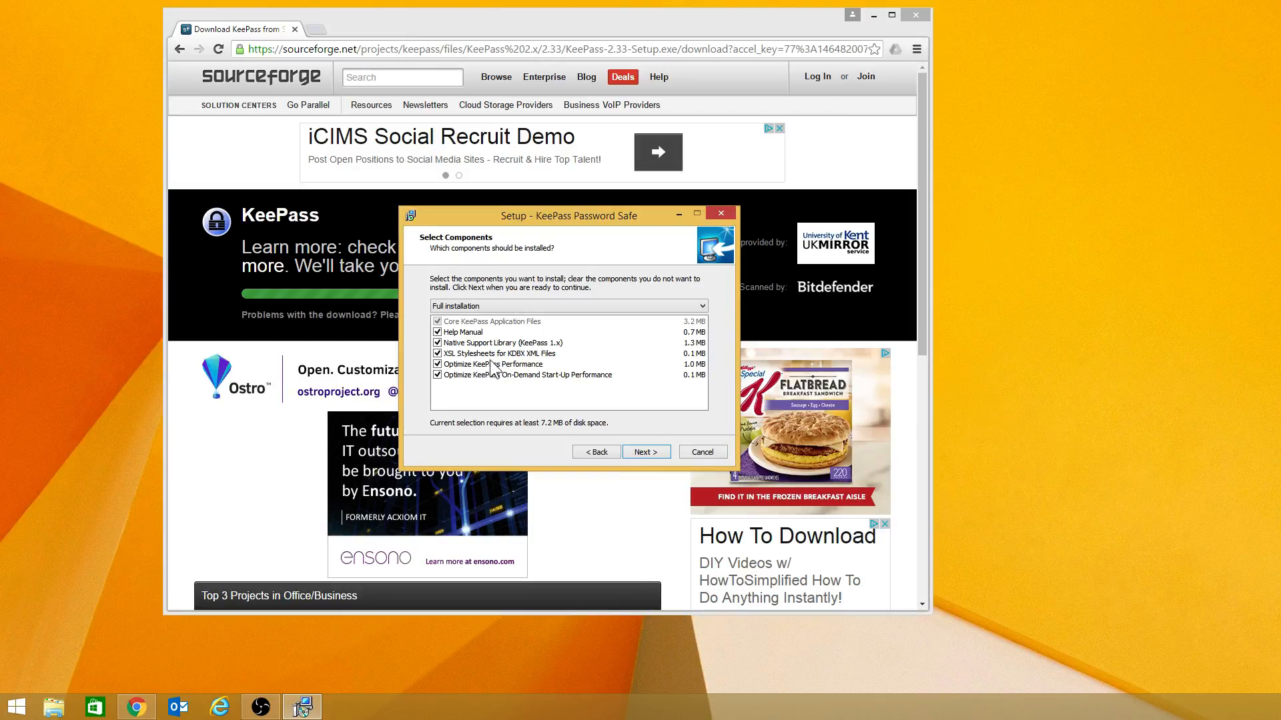
mouse_move(494, 405)
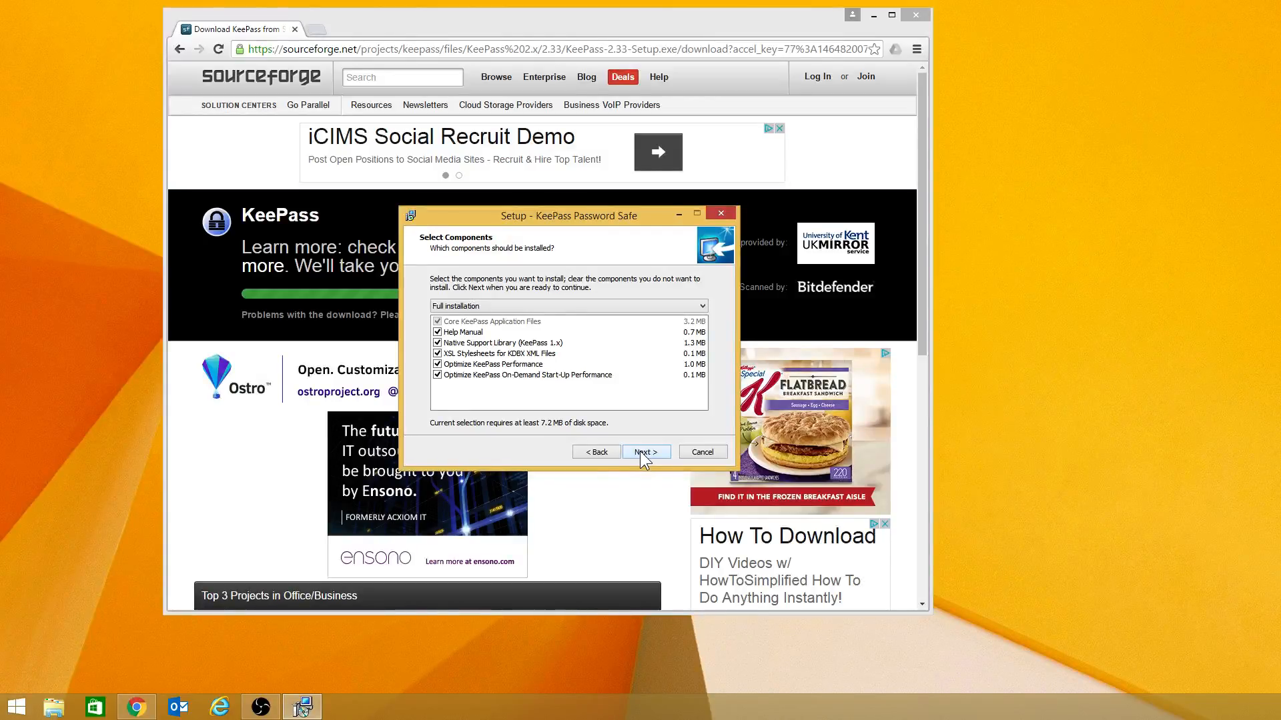
- Keep the full component set, add desktop and Quick Launch shortcuts, and install KeePass
left_click(646, 451)
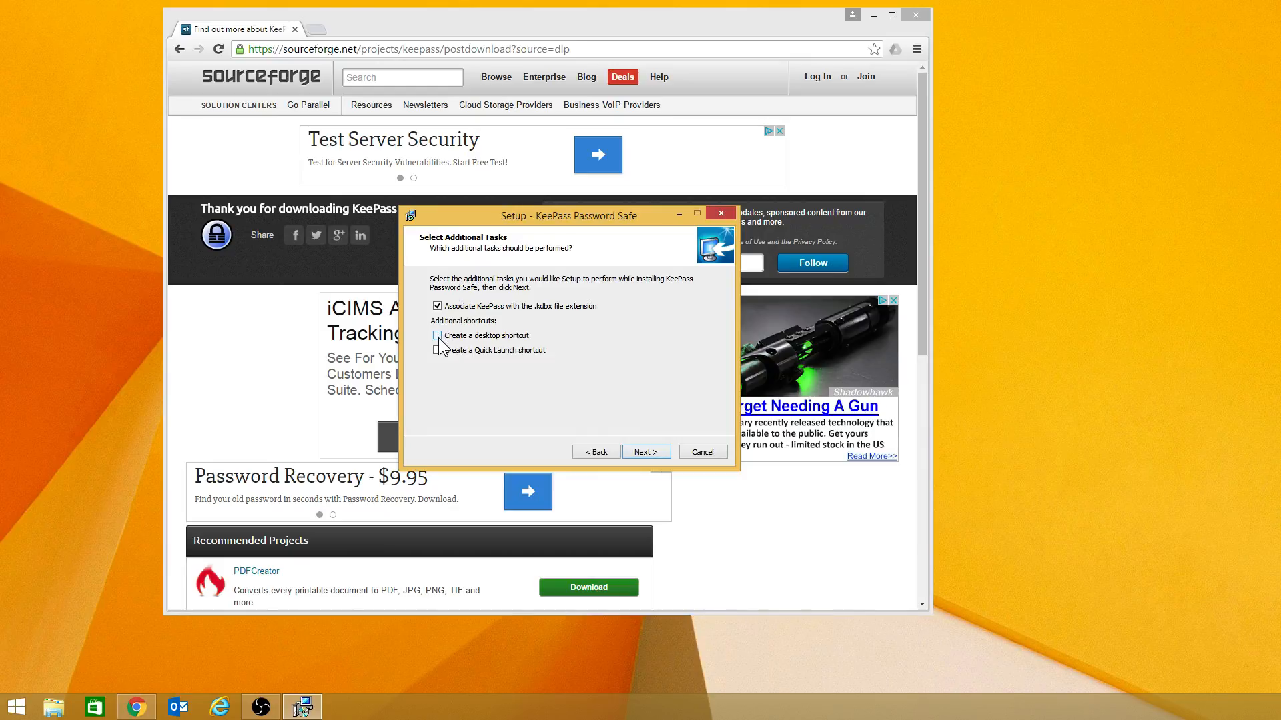
left_click(438, 336)
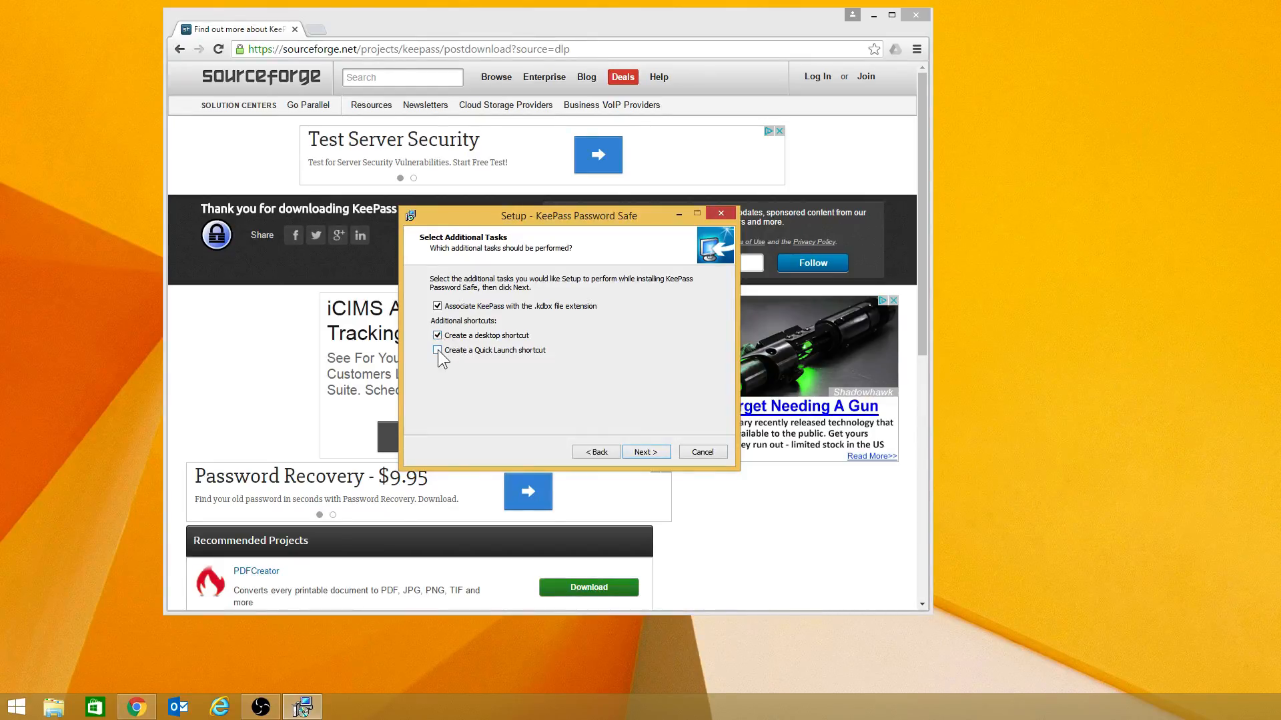
left_click(437, 350)
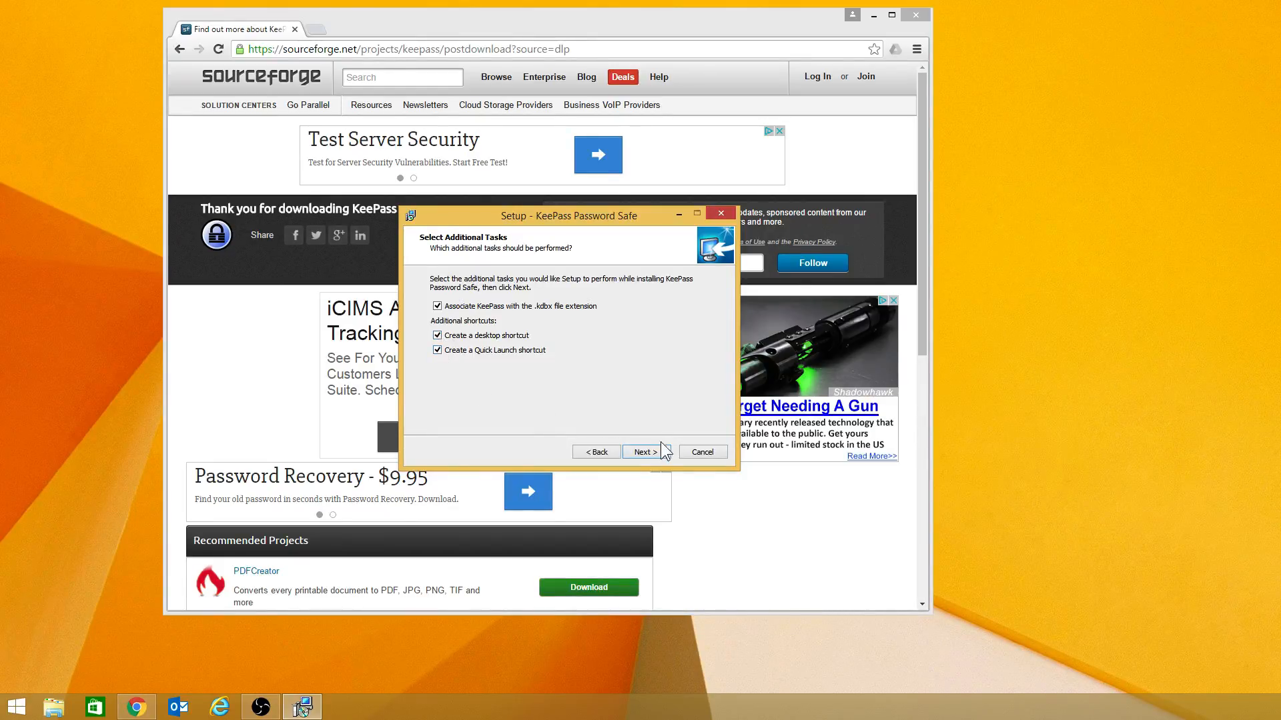
left_click(646, 451)
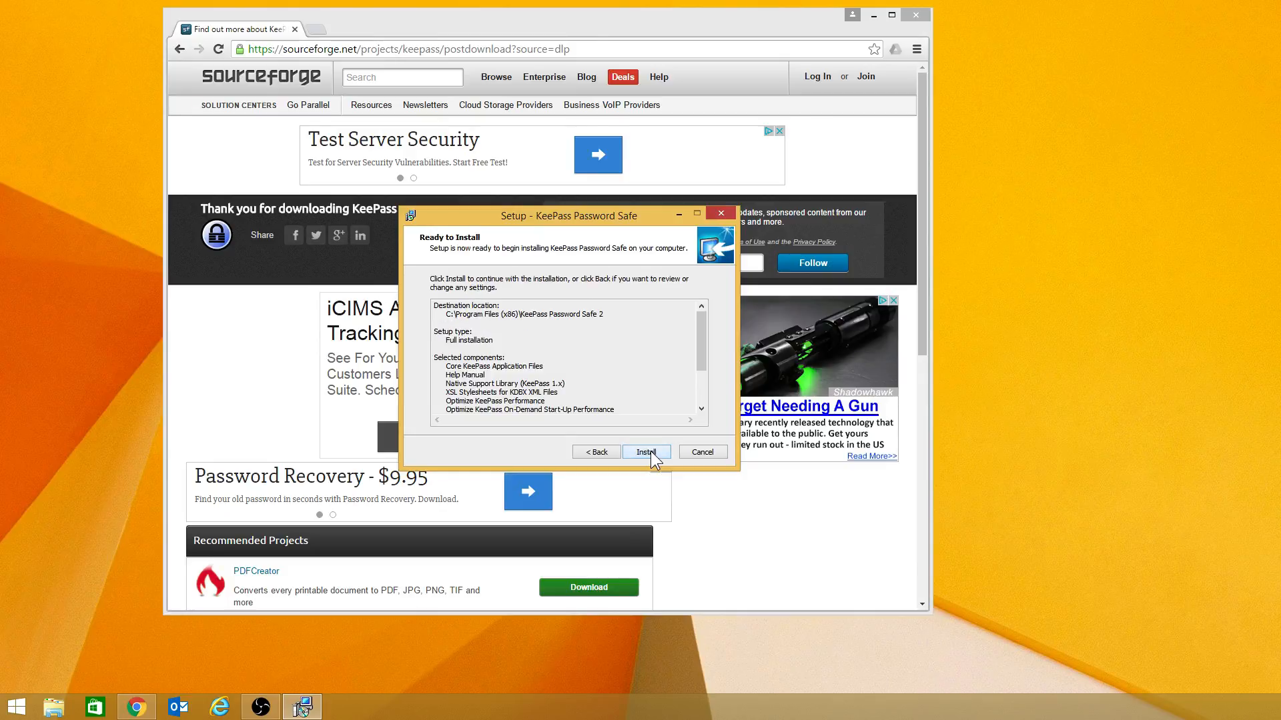
left_click(647, 451)
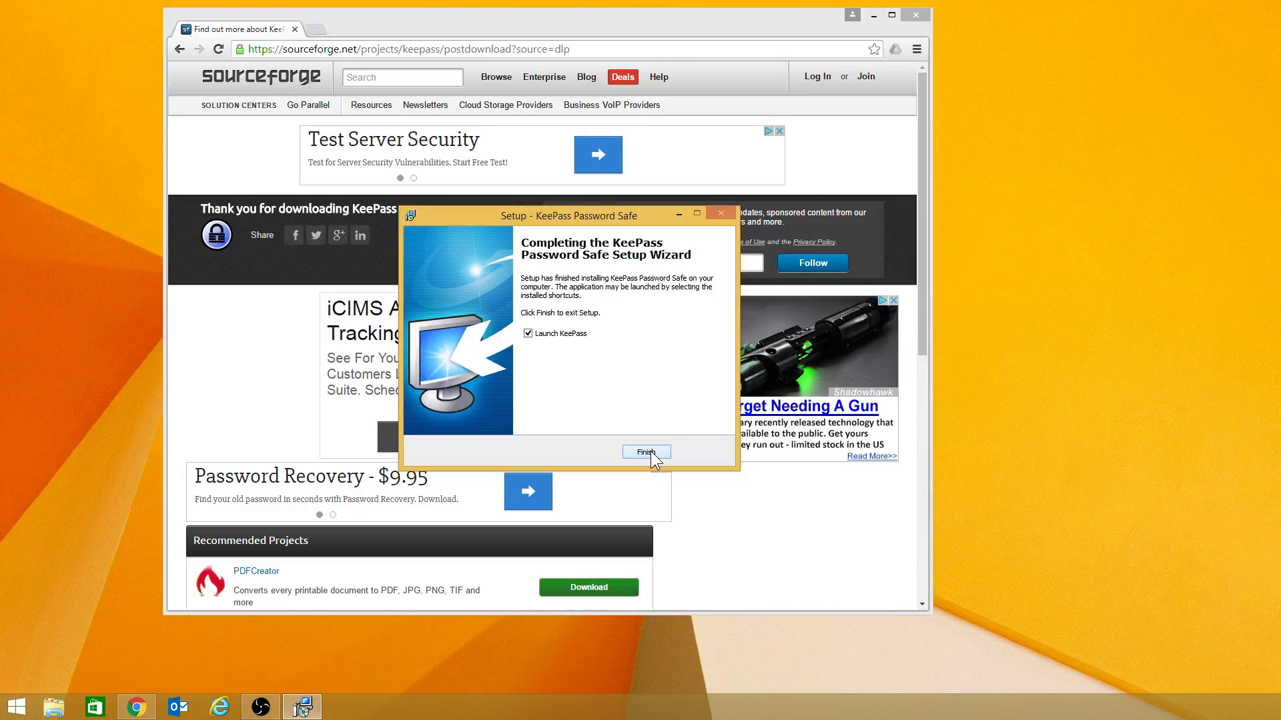
- Finish setup launching KeePass, enable automatic update checks and allow its firewall access
left_click(646, 452)
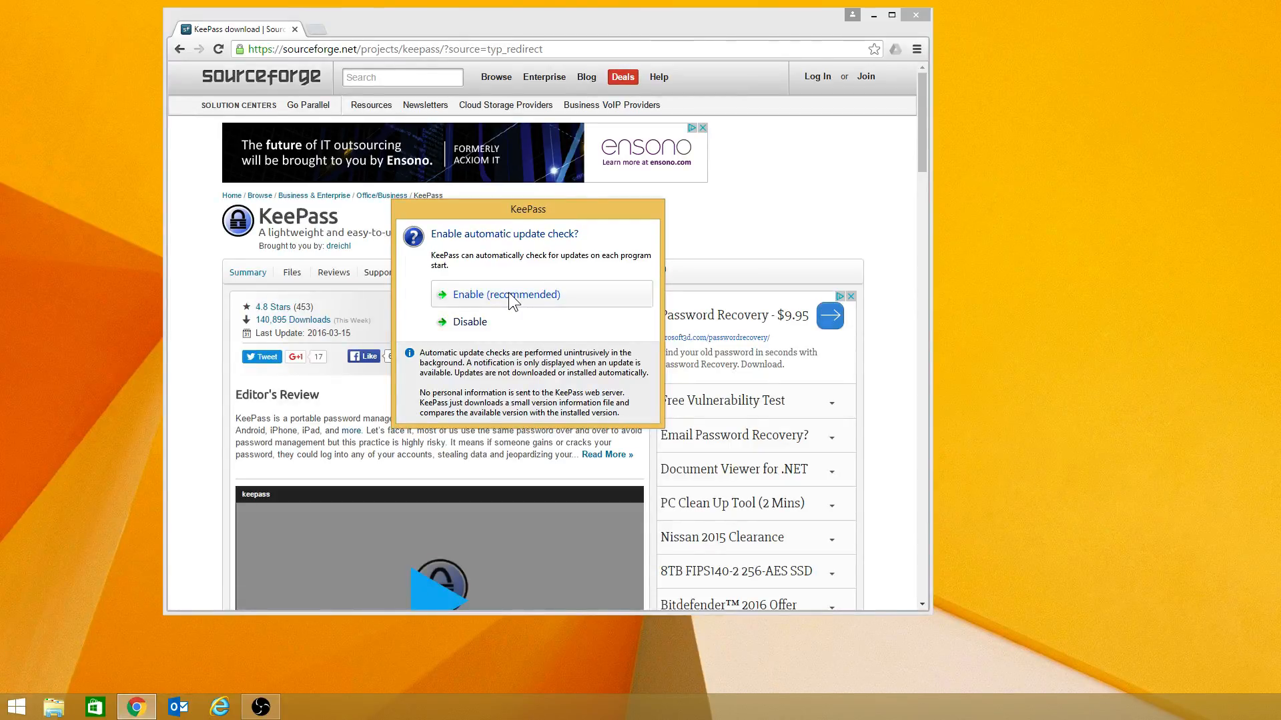
left_click(505, 294)
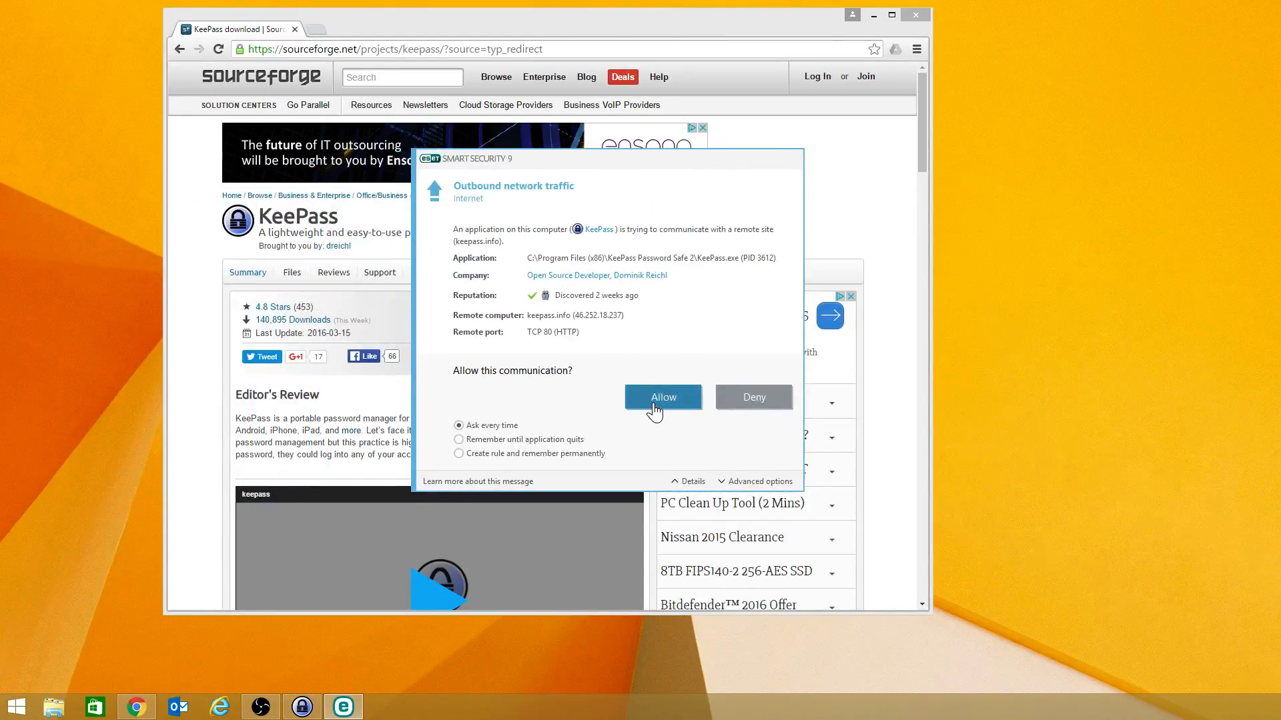
left_click(663, 398)
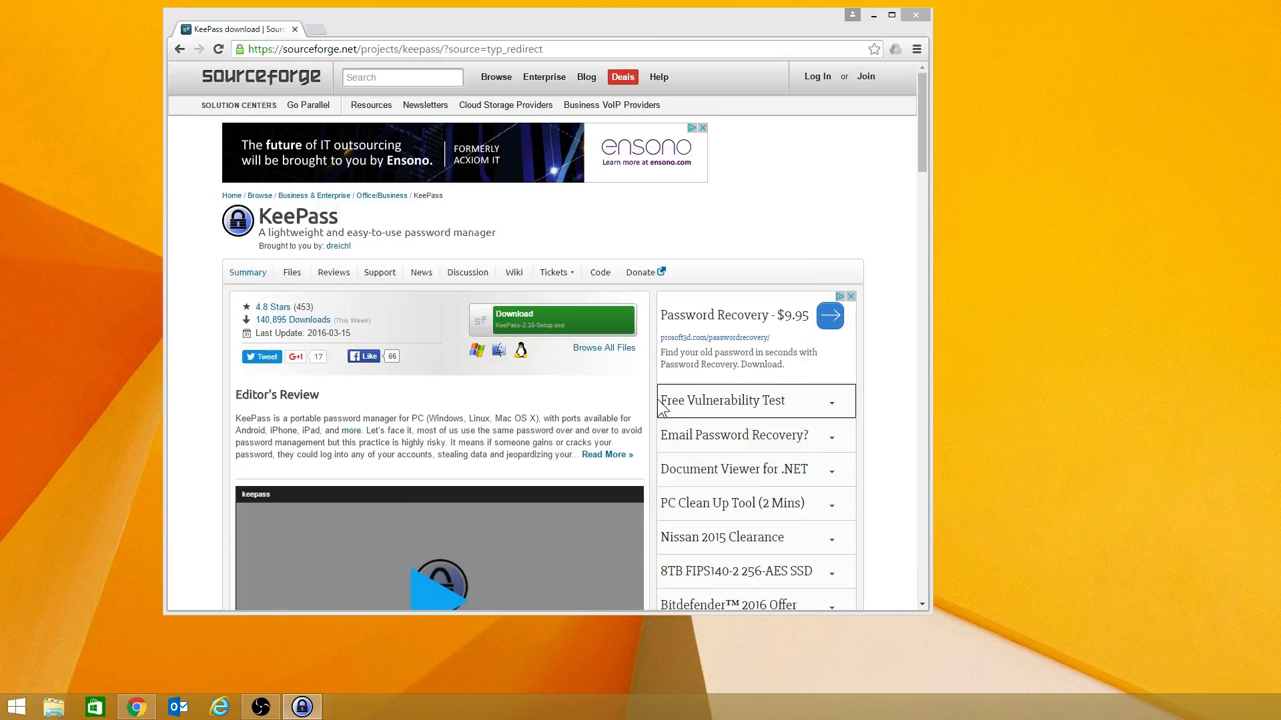
left_click(302, 708)
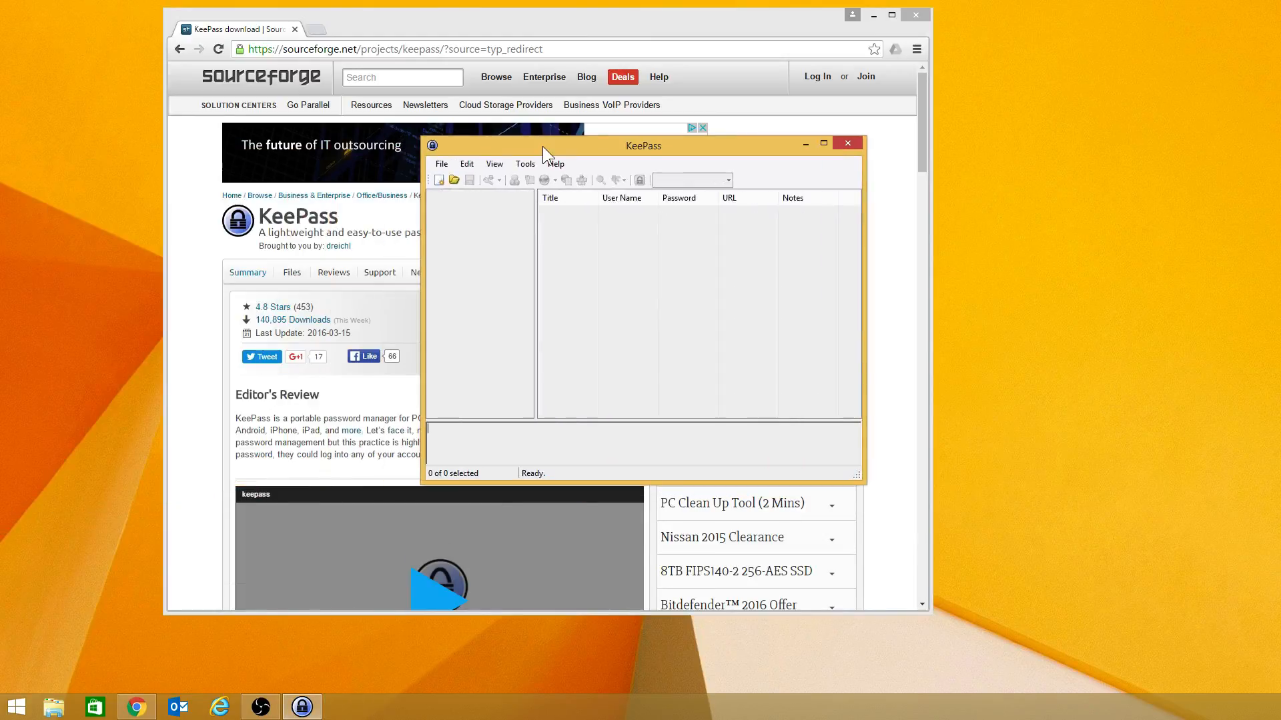
mouse_move(438, 181)
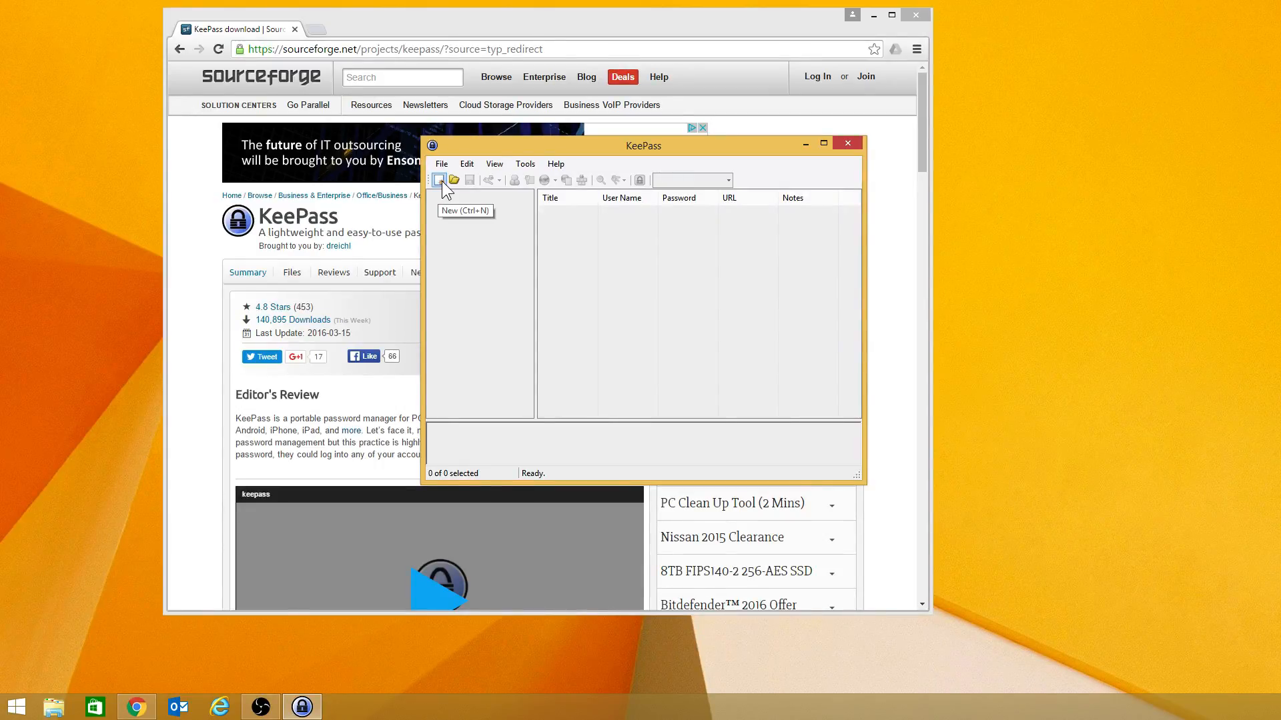
- Create a new database saved as NewDatabase in Documents
left_click(439, 181)
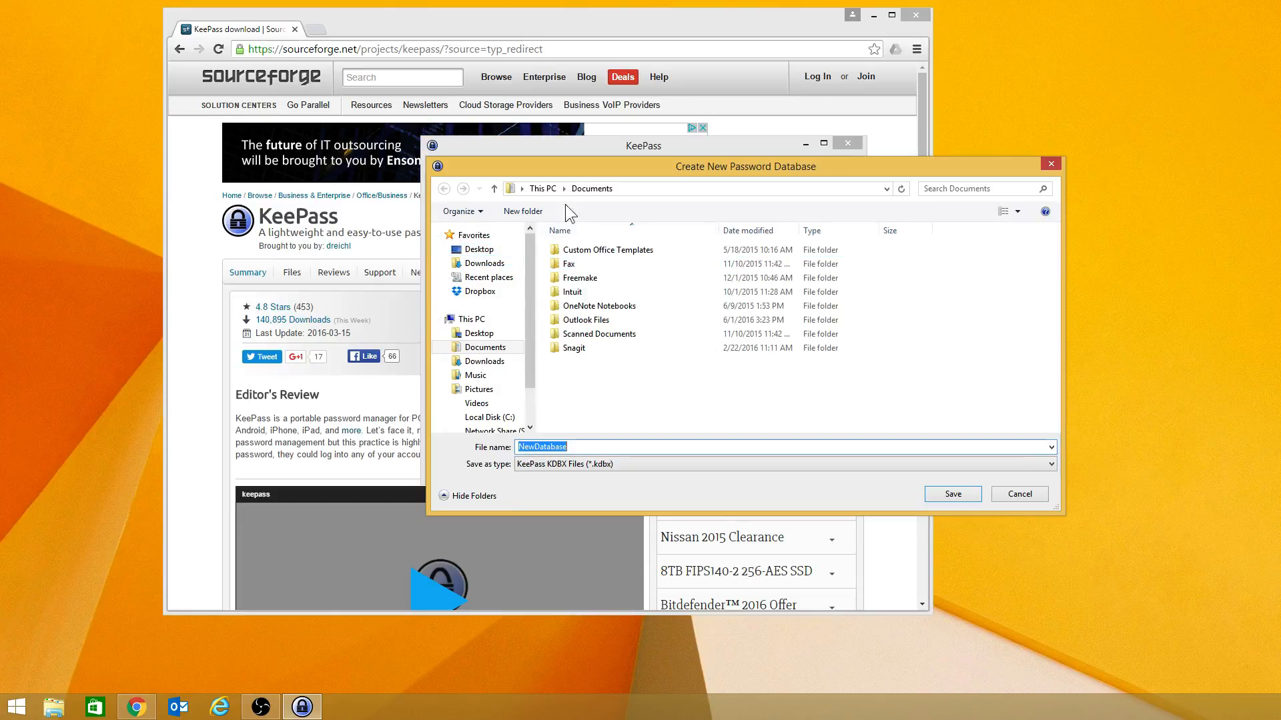
mouse_move(630, 204)
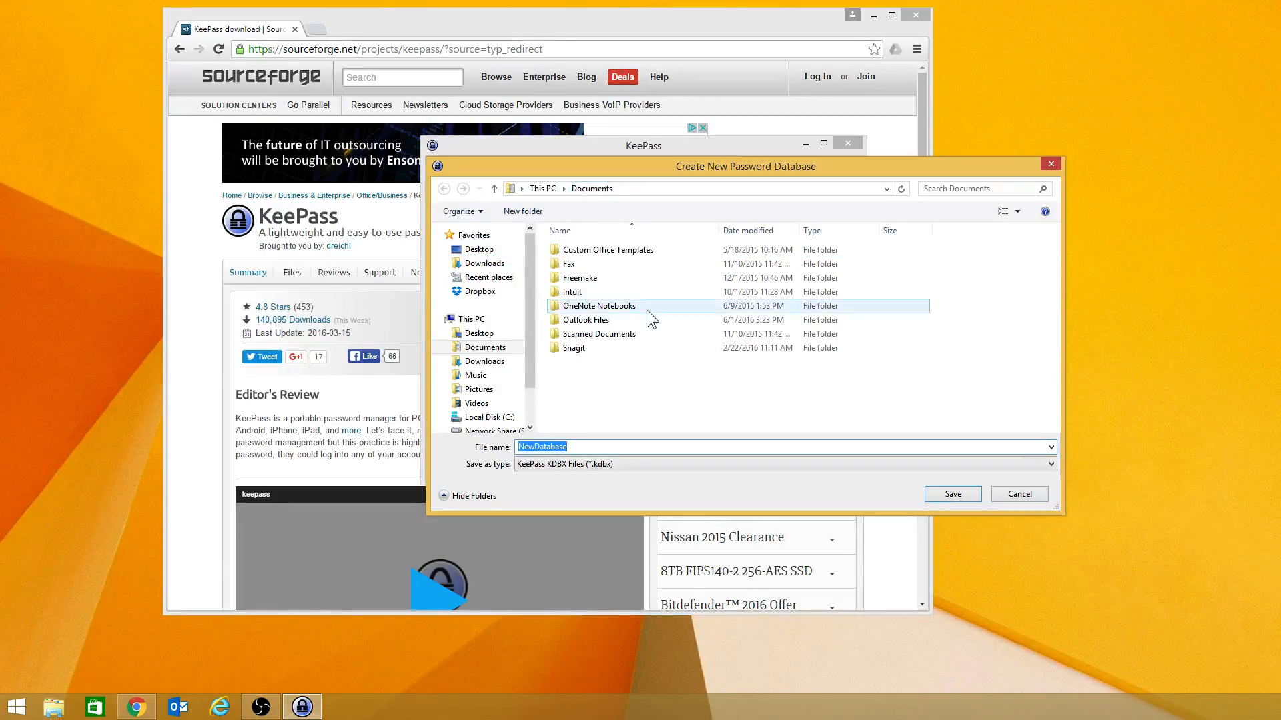
left_click(584, 447)
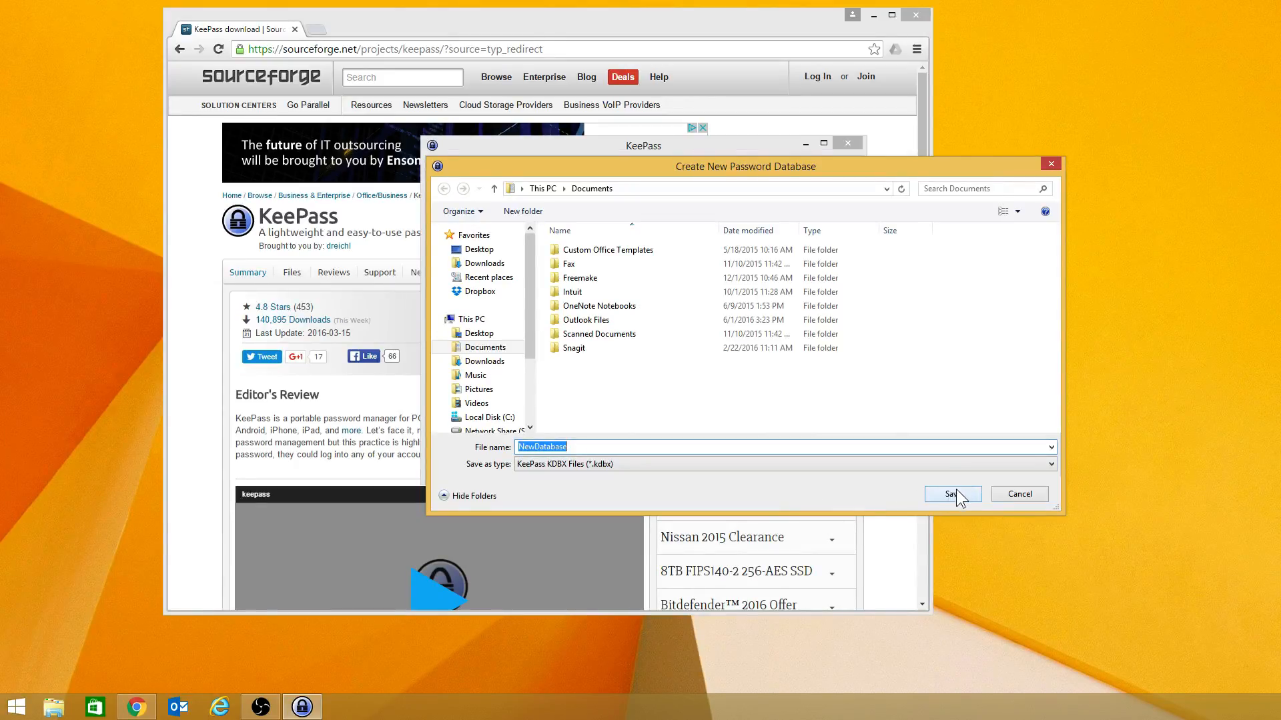
left_click(953, 494)
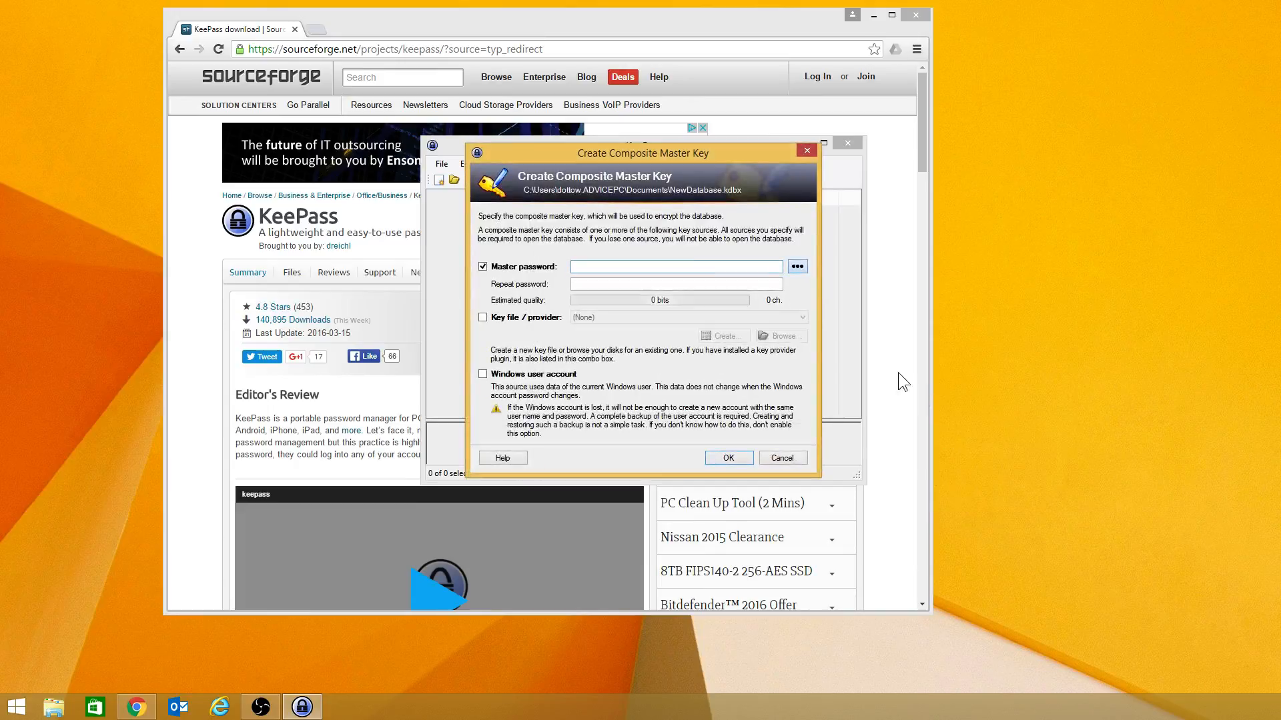
- Enter and repeat the master password, then confirm the composite master key
left_click(675, 266)
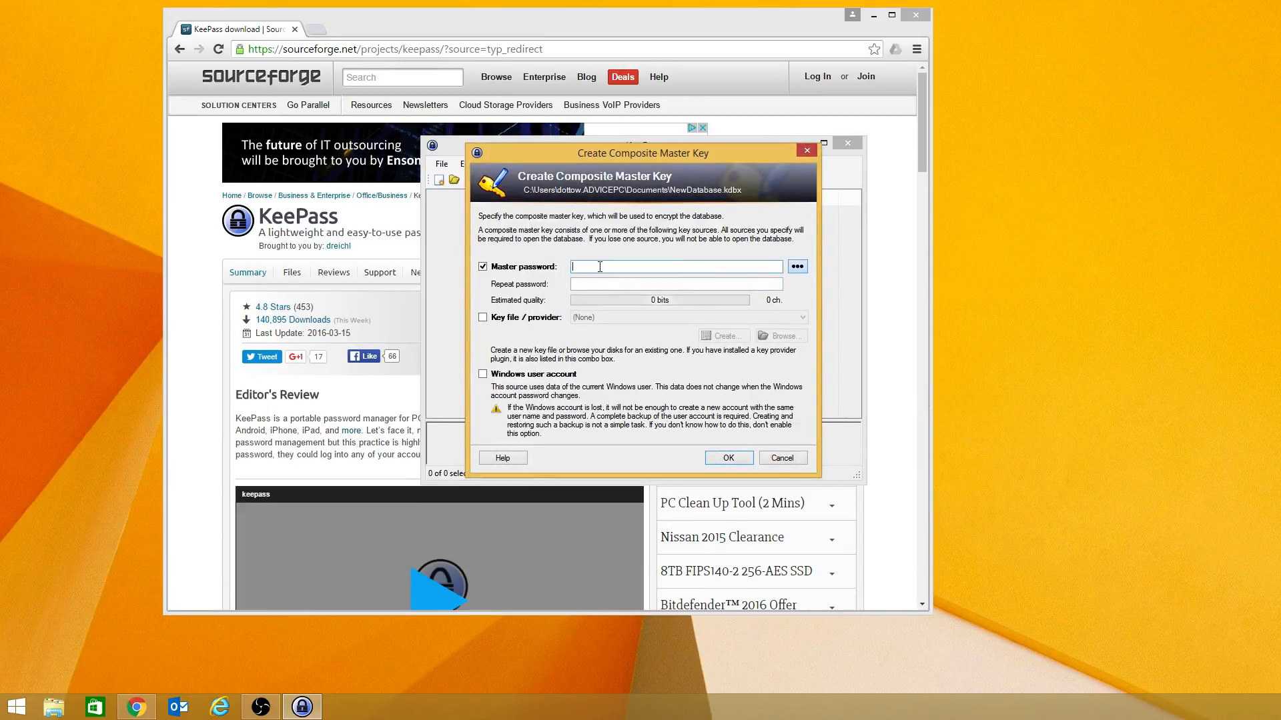
type("•")
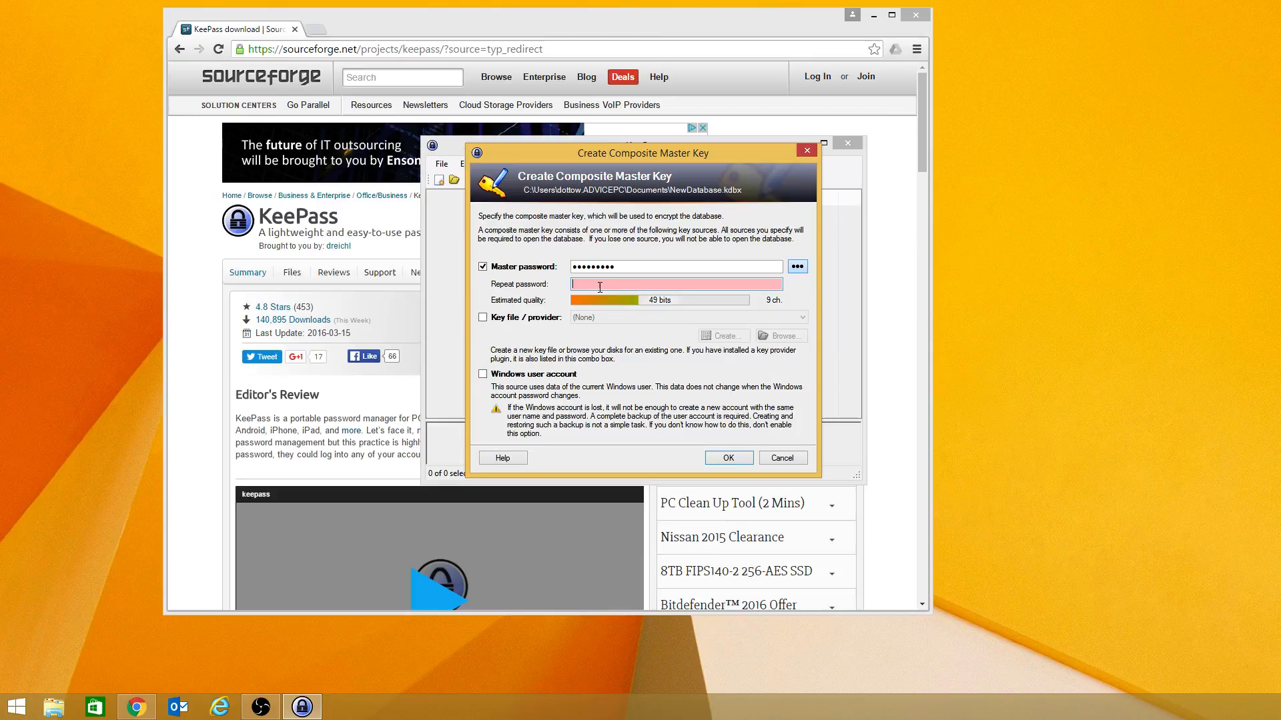
type("••••••")
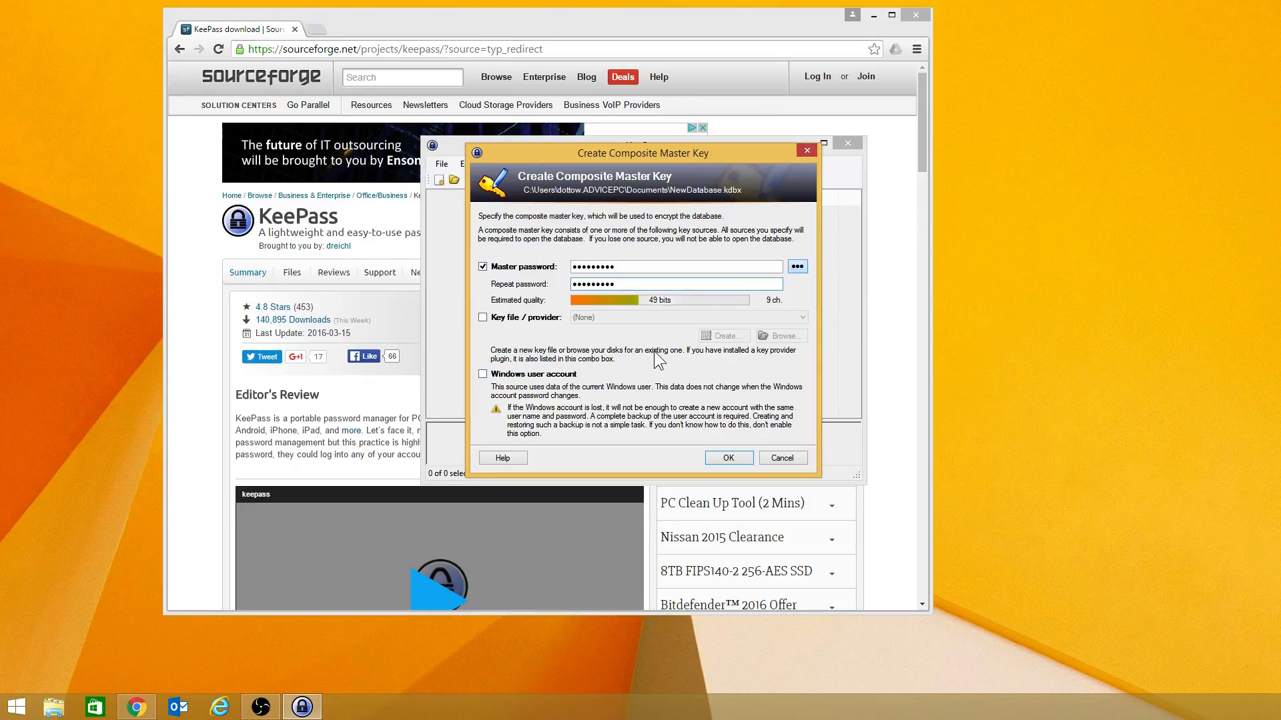
mouse_move(571, 382)
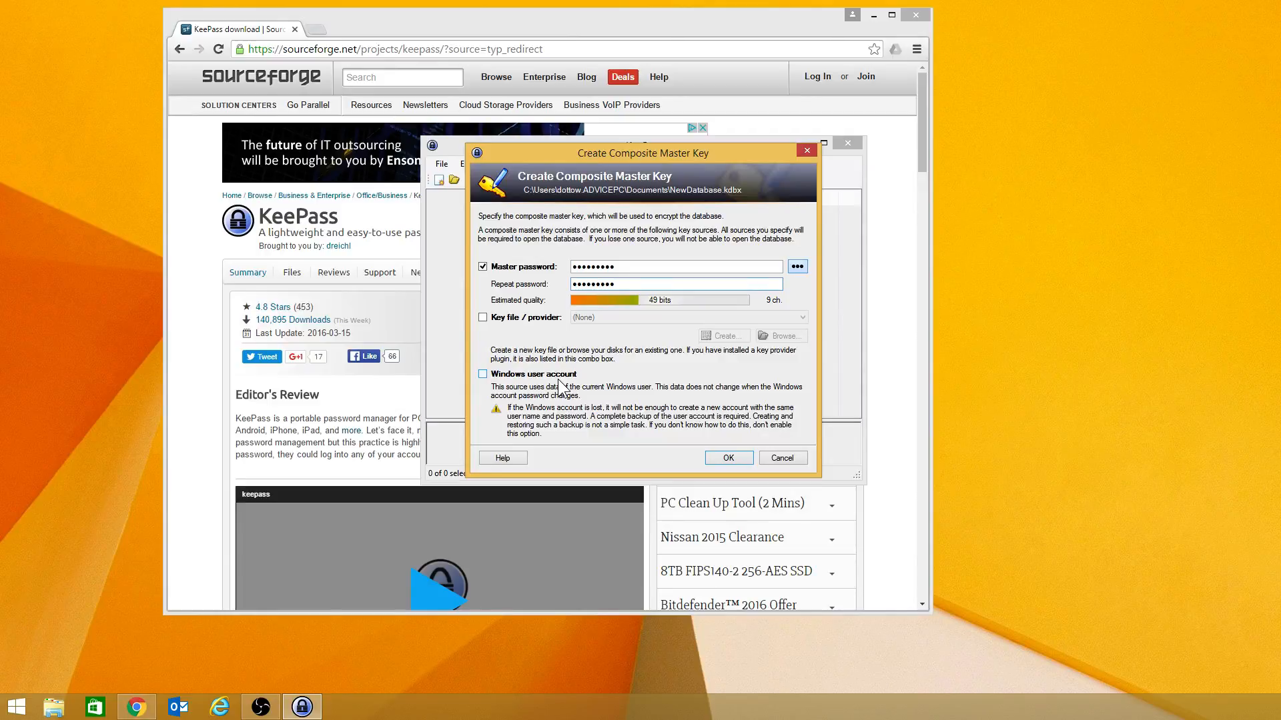
mouse_move(510, 335)
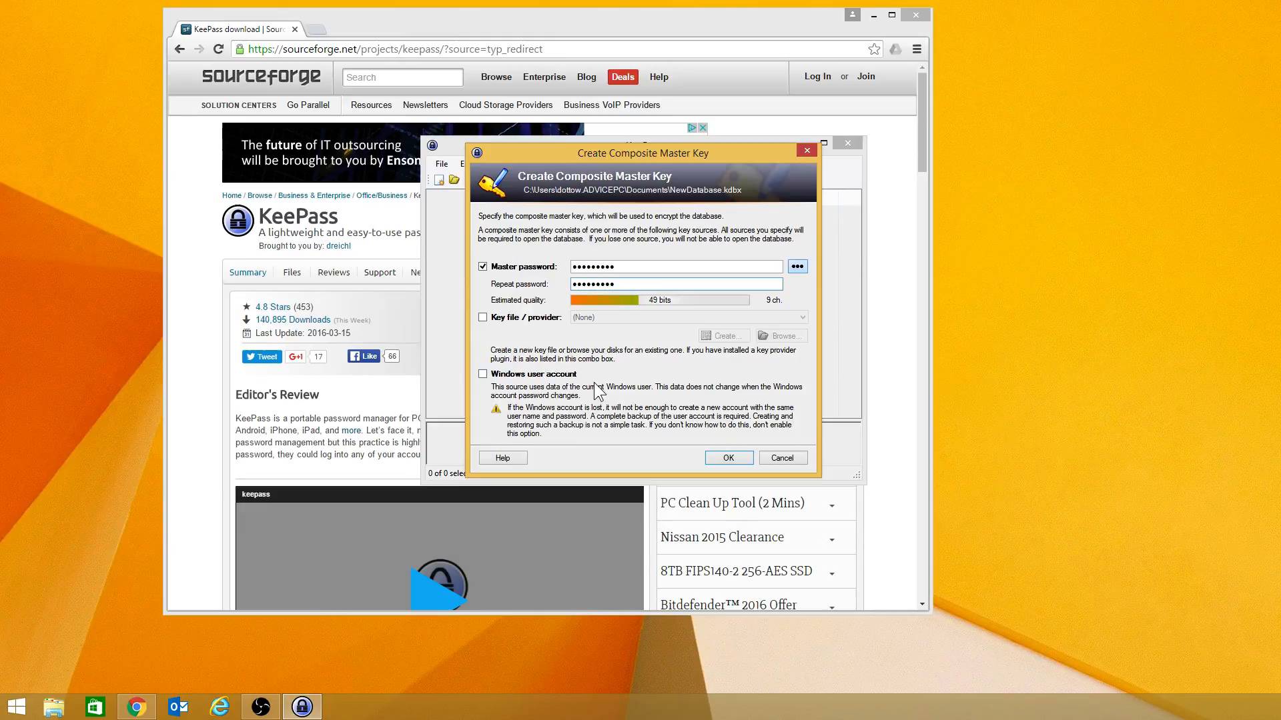
left_click(729, 457)
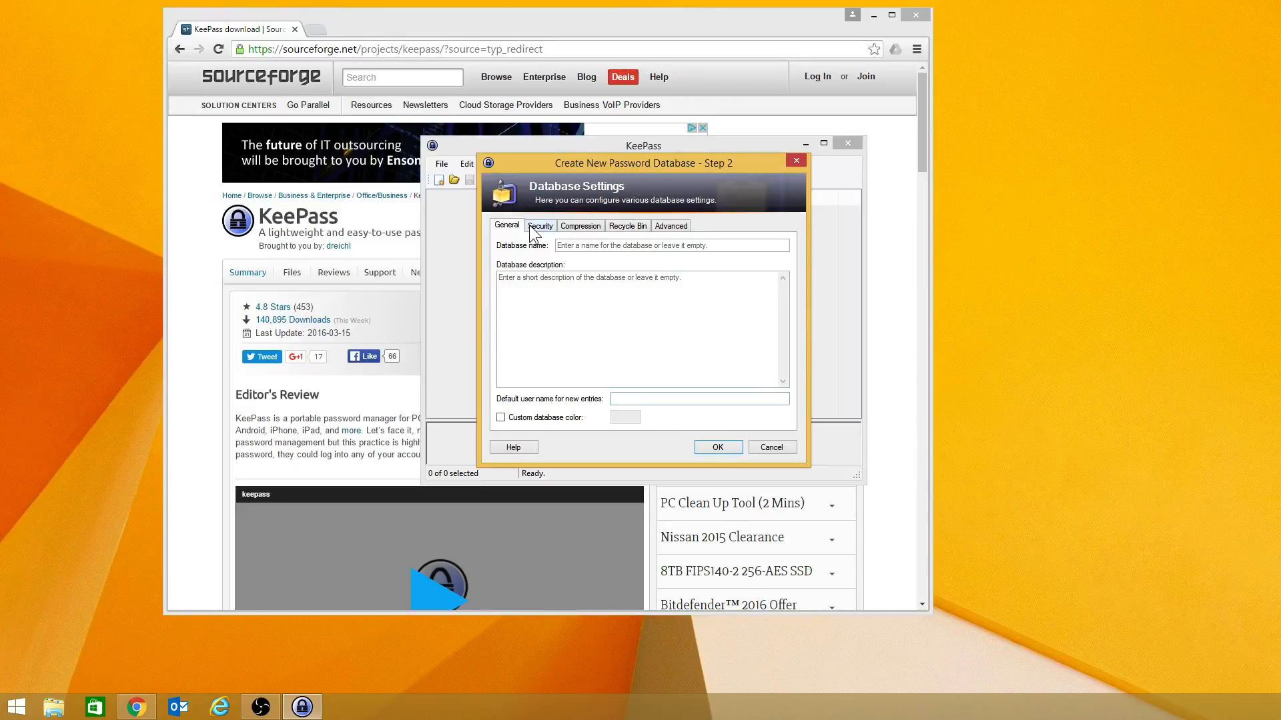
- Review the Security, Recycle Bin and Advanced settings and accept the defaults to open NewDatabase
left_click(539, 226)
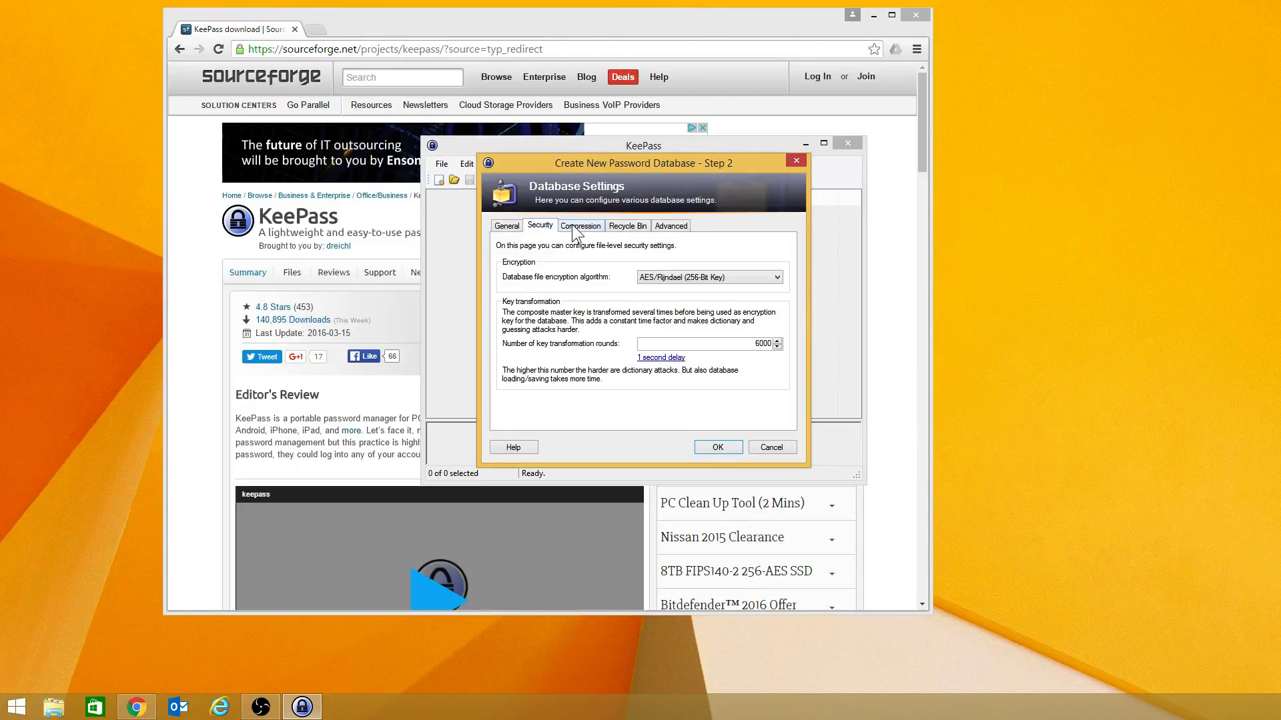
left_click(627, 226)
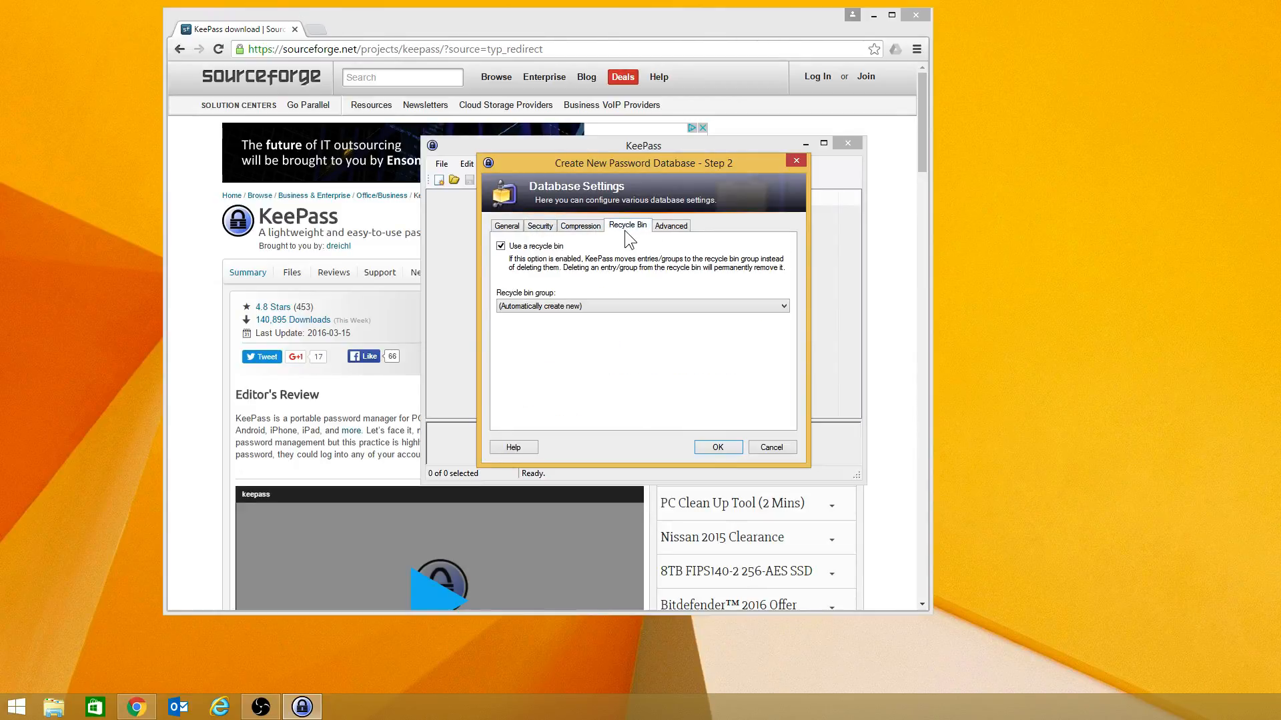
left_click(670, 226)
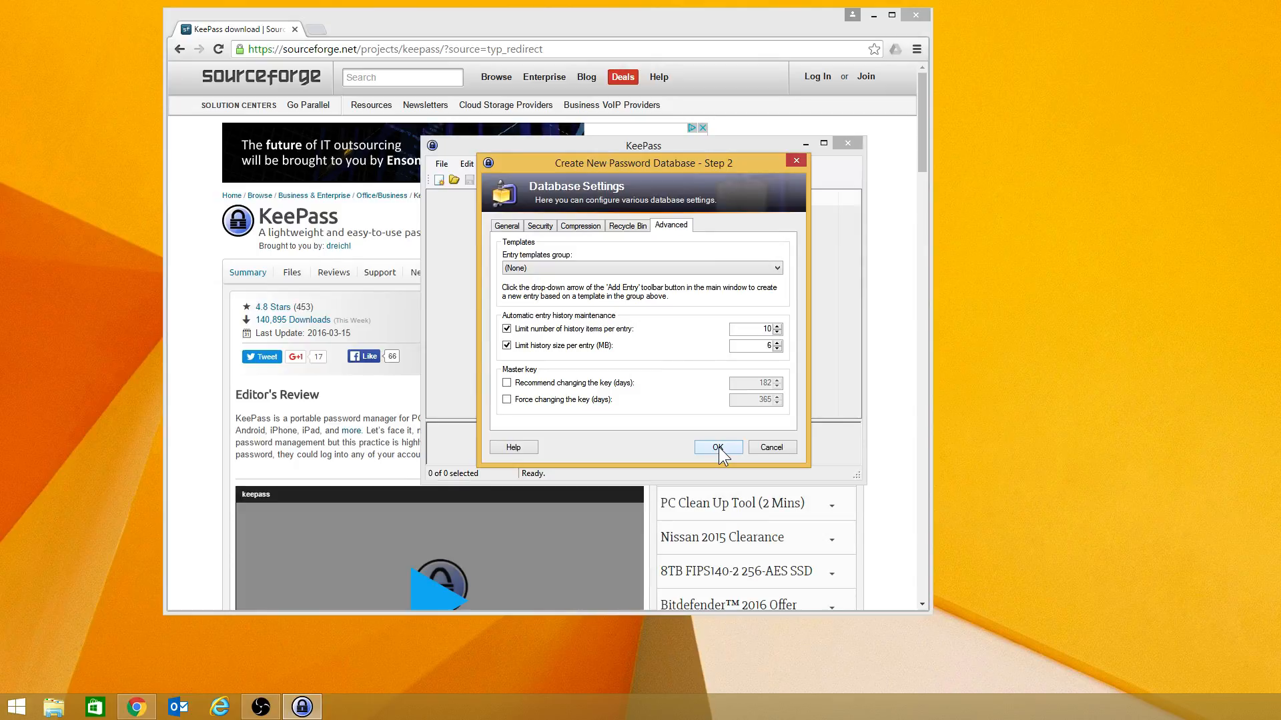
left_click(717, 447)
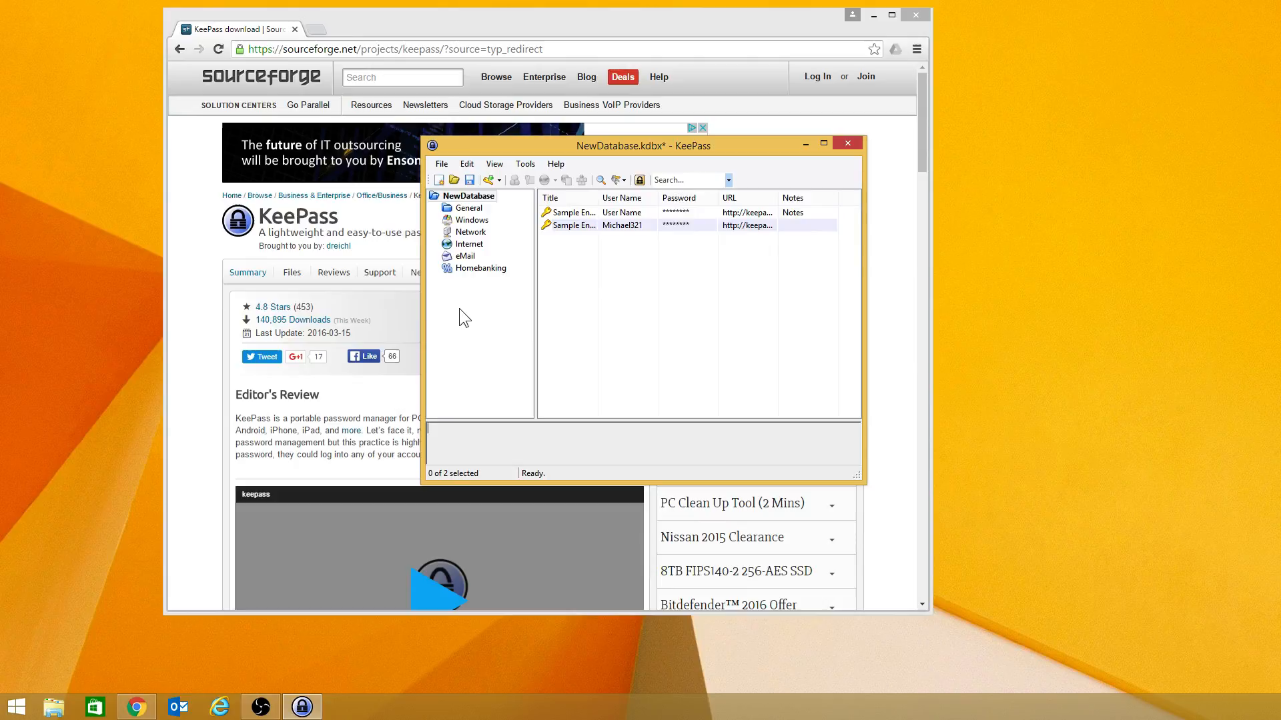
right_click(468, 195)
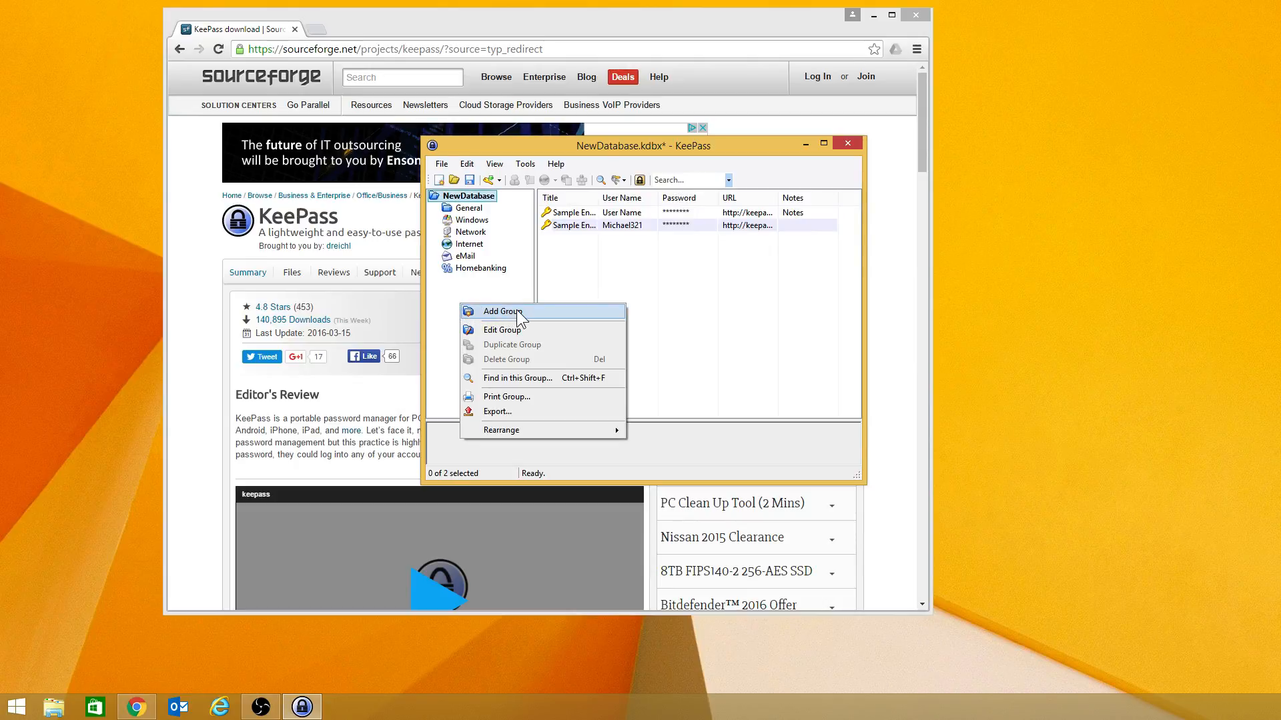
- Add a top-level group named 'Test PW Group' after glancing at its Notes, Behavior and Auto-Type settings
left_click(502, 313)
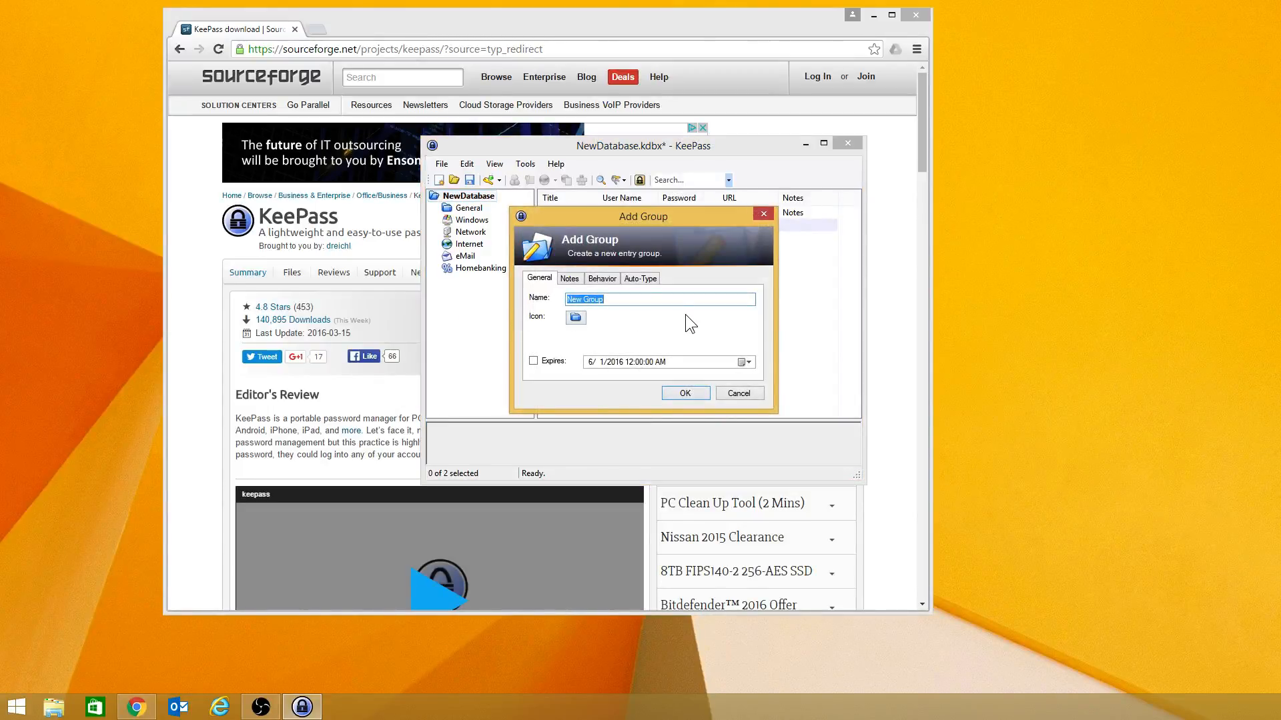
type("Test PW")
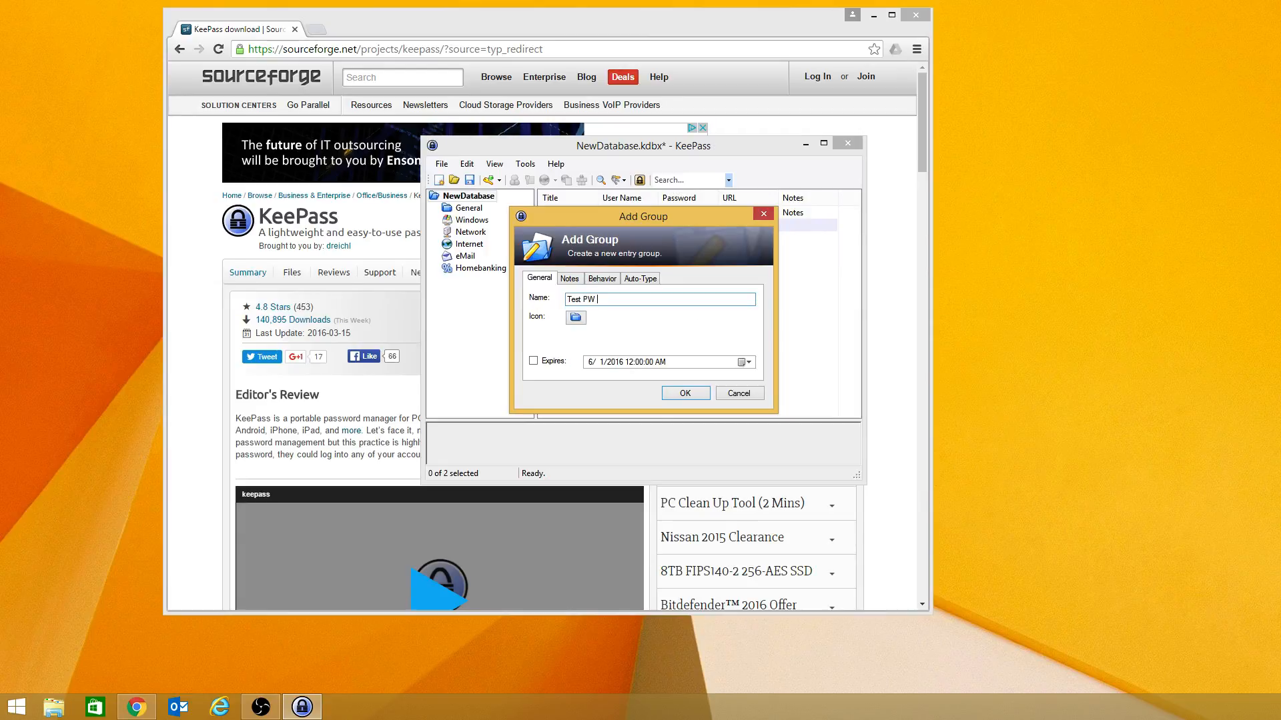
type("Group")
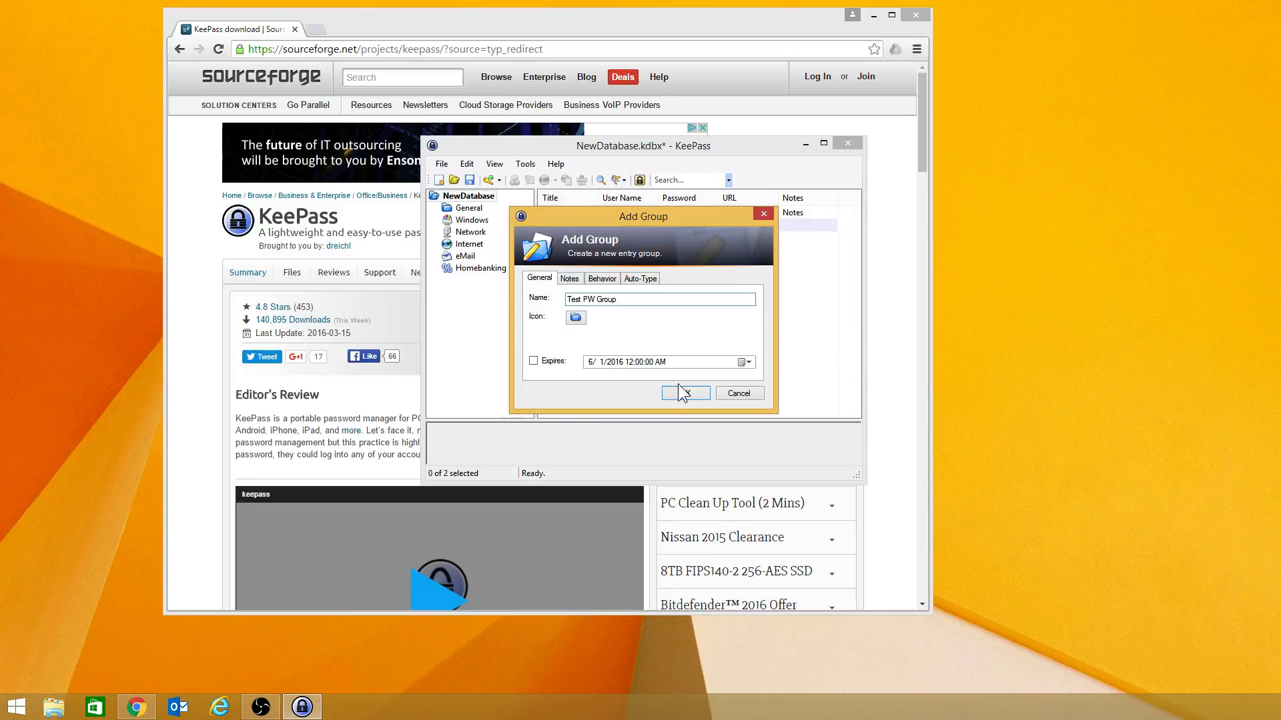
left_click(569, 277)
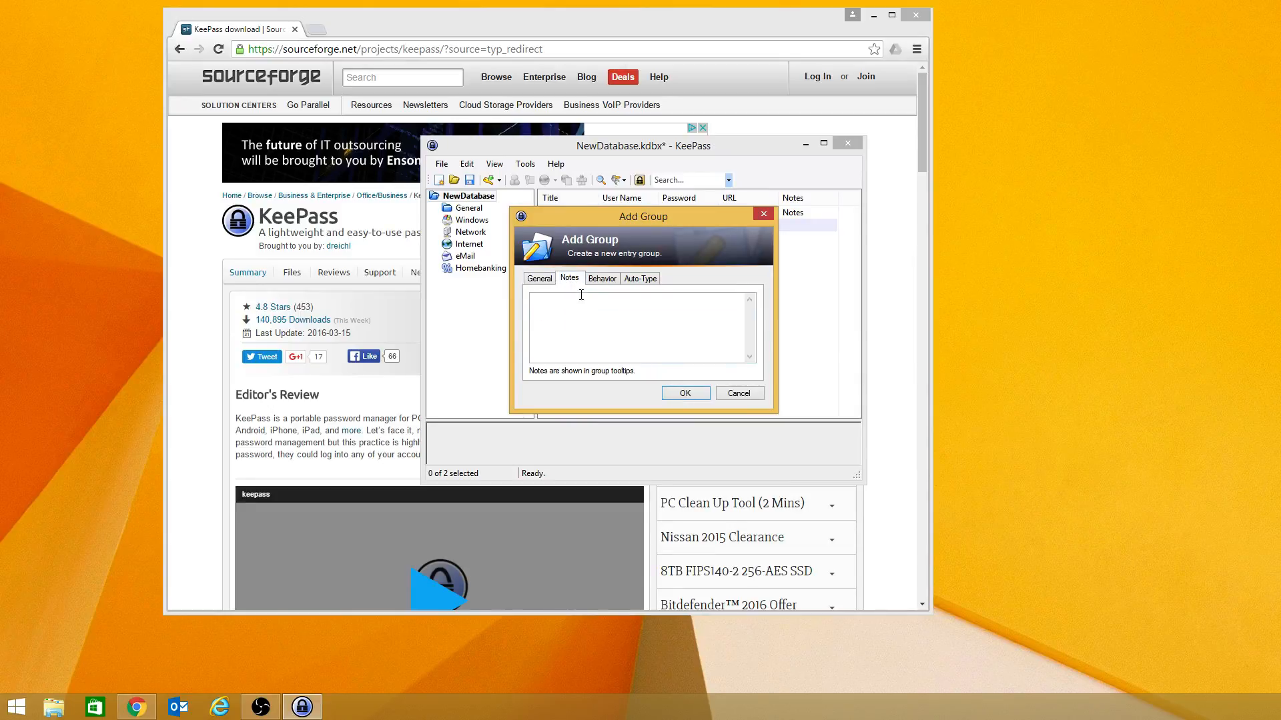
left_click(601, 277)
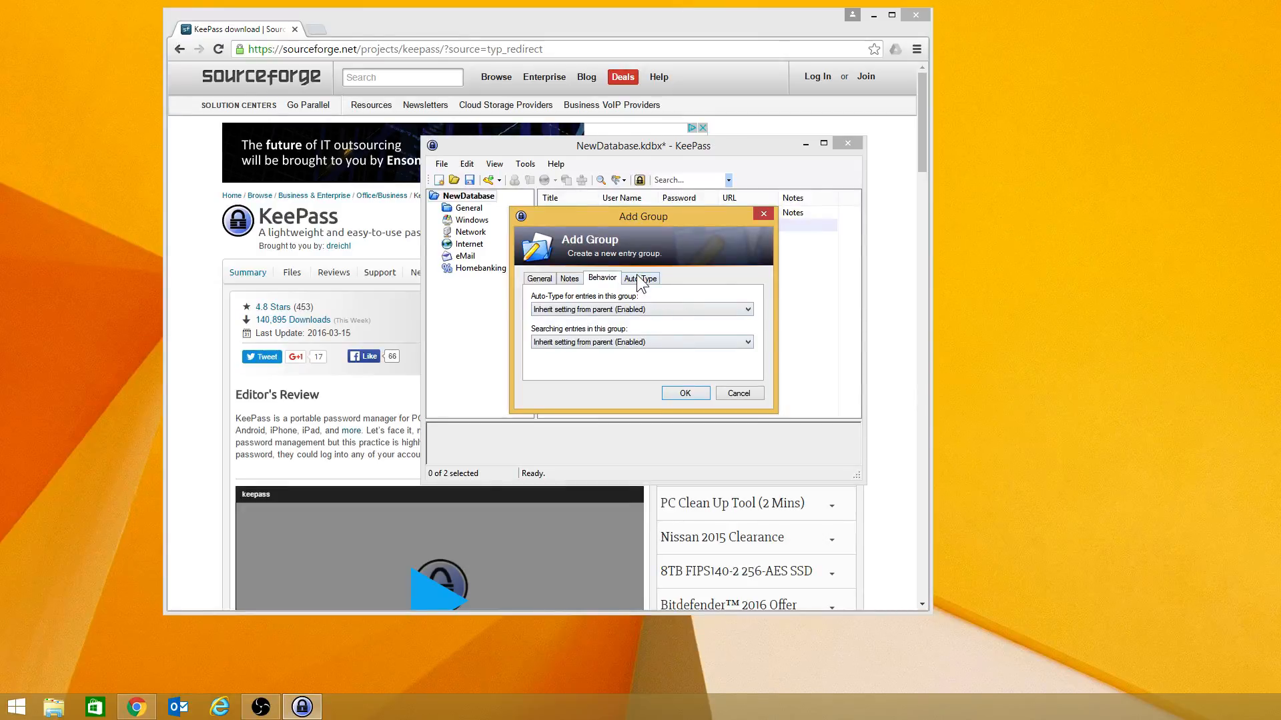
left_click(686, 393)
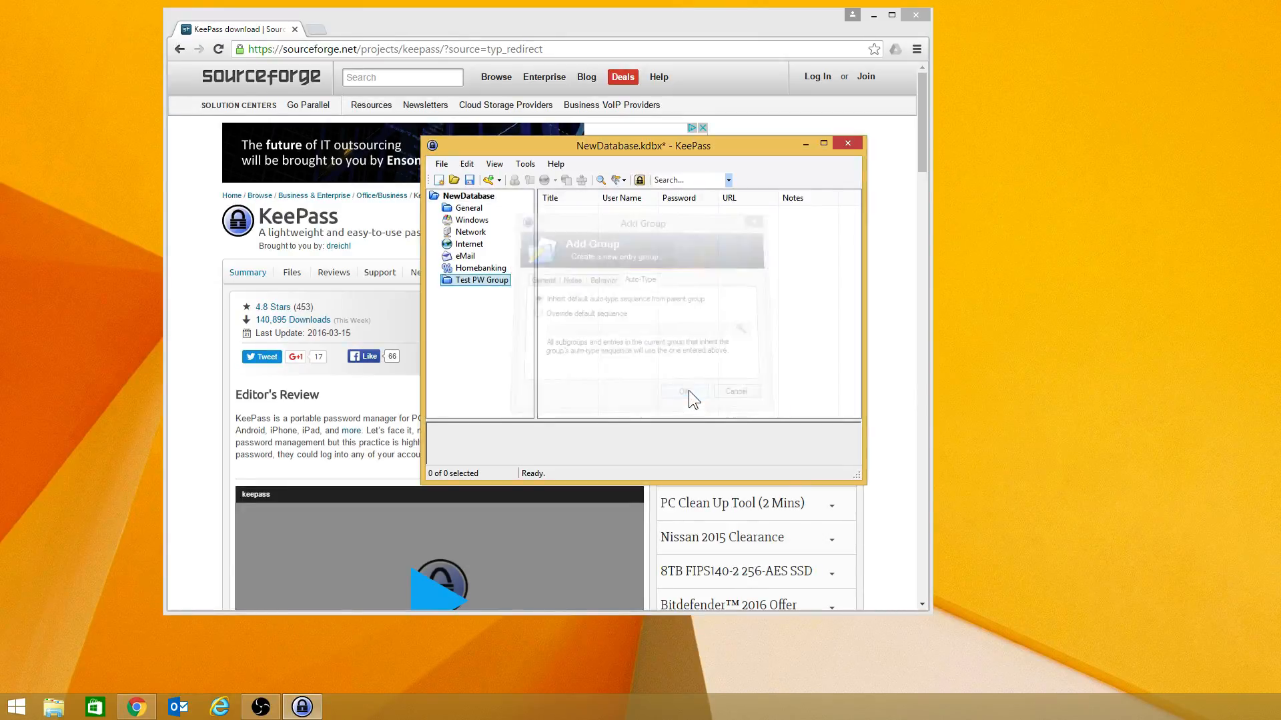
left_click(684, 391)
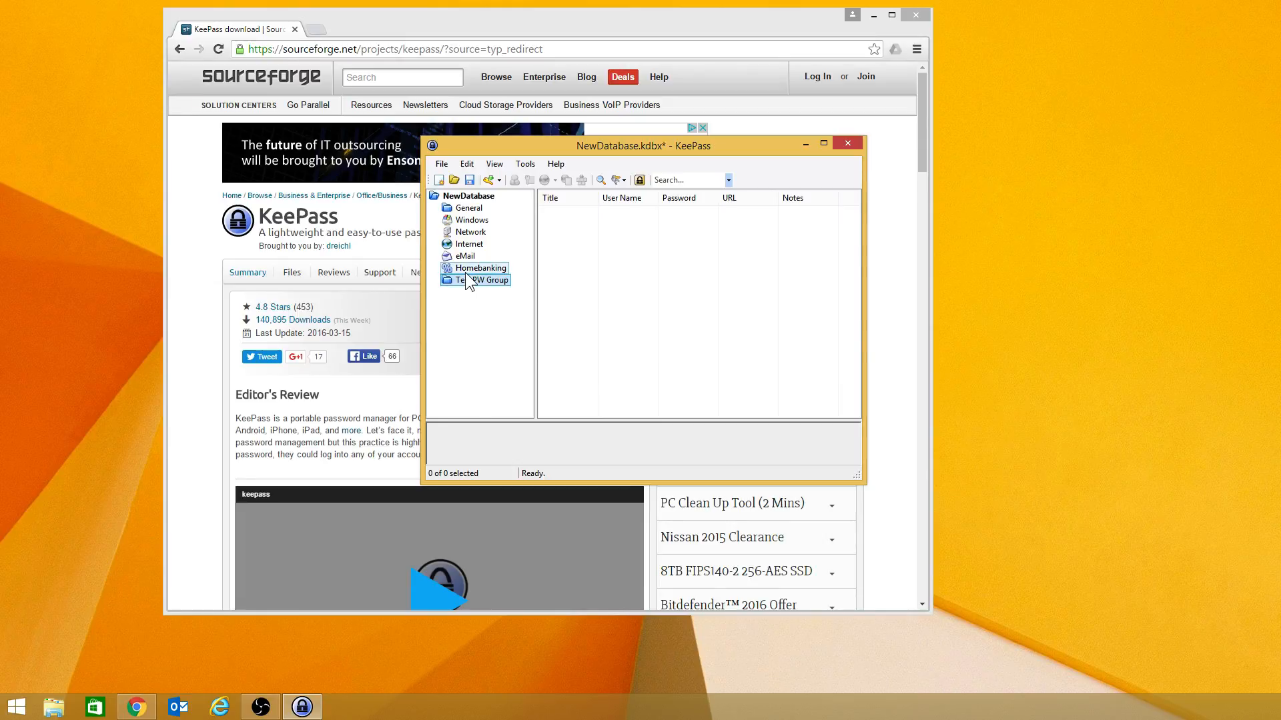
left_click(477, 280)
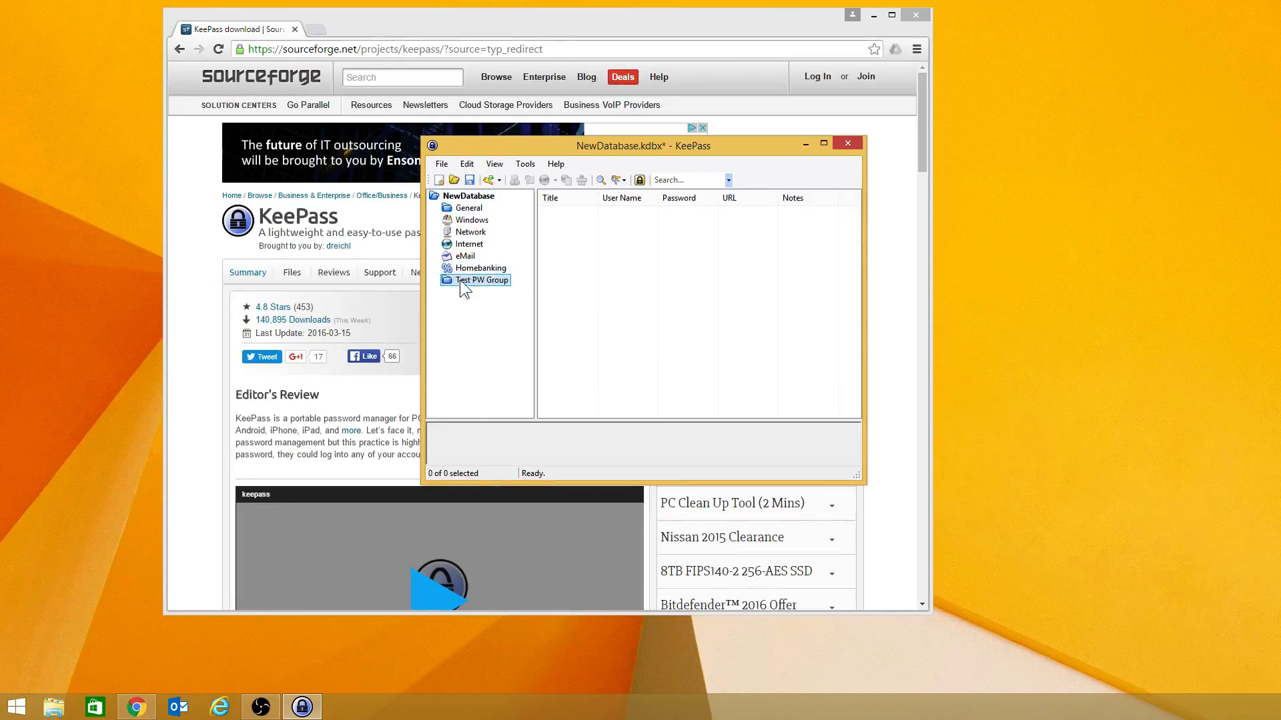
- Edit Test PW Group's properties to use the standard folder icon
right_click(481, 280)
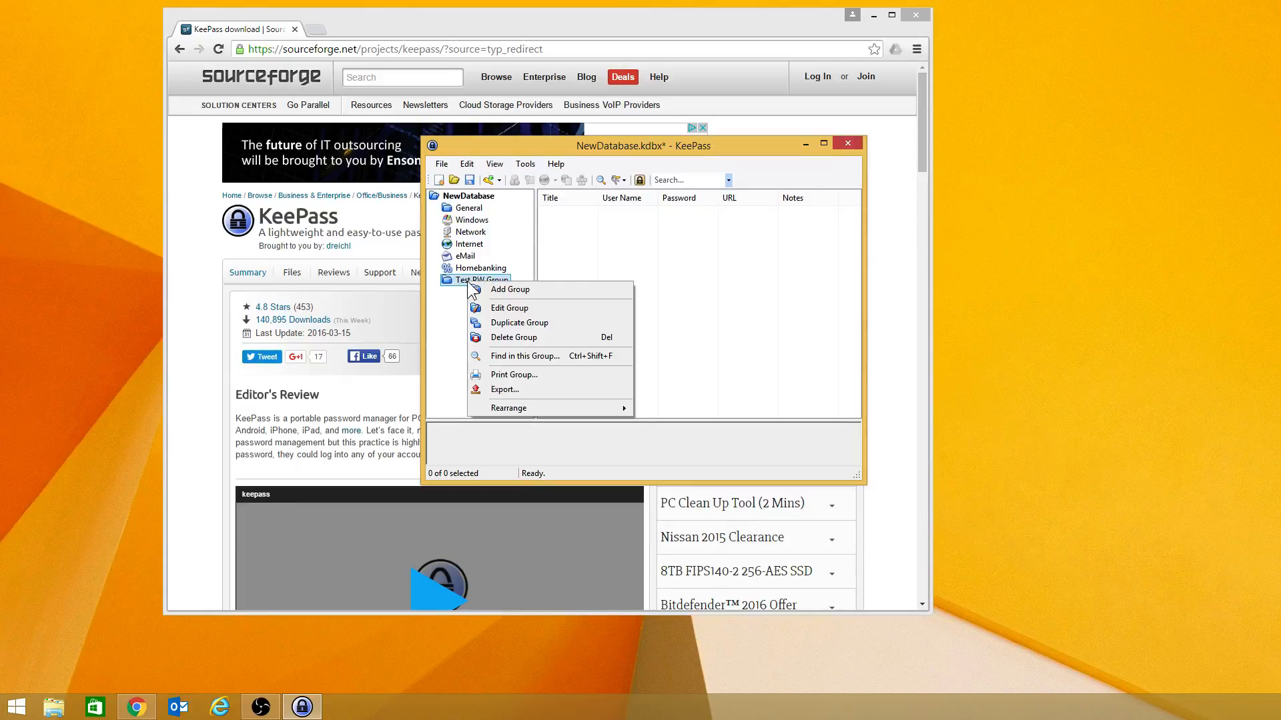
mouse_move(510, 313)
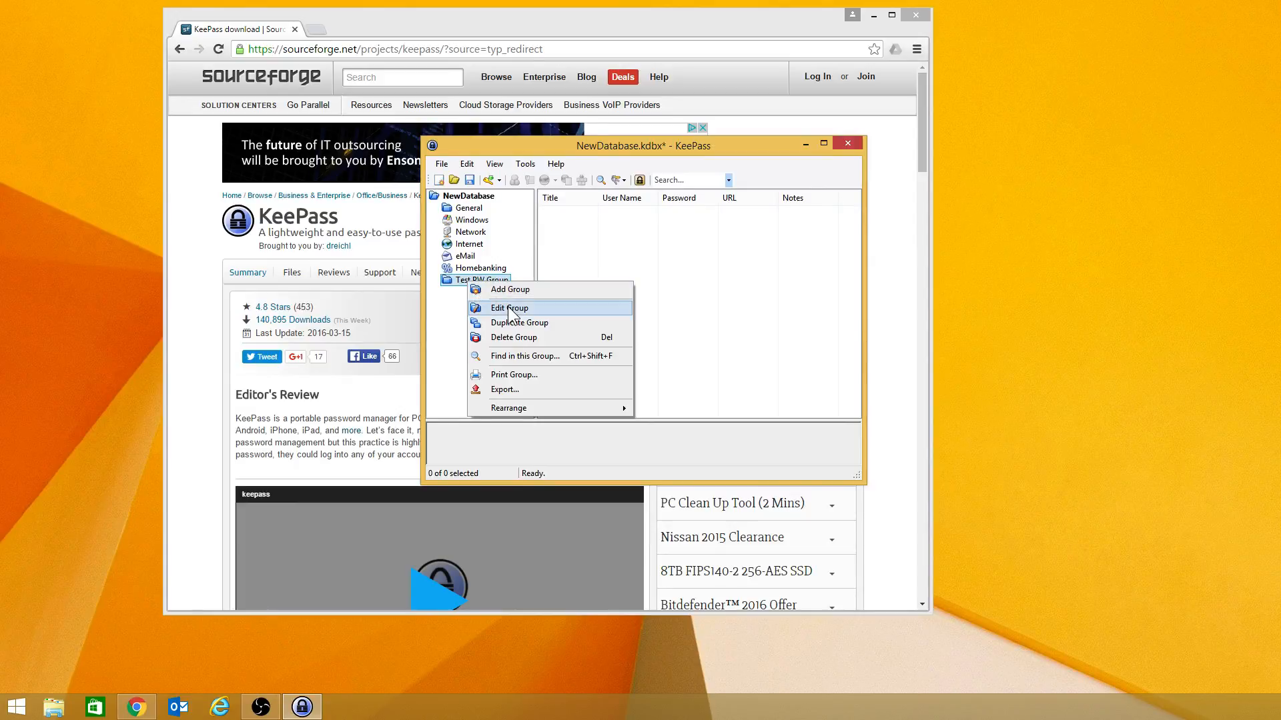
left_click(510, 307)
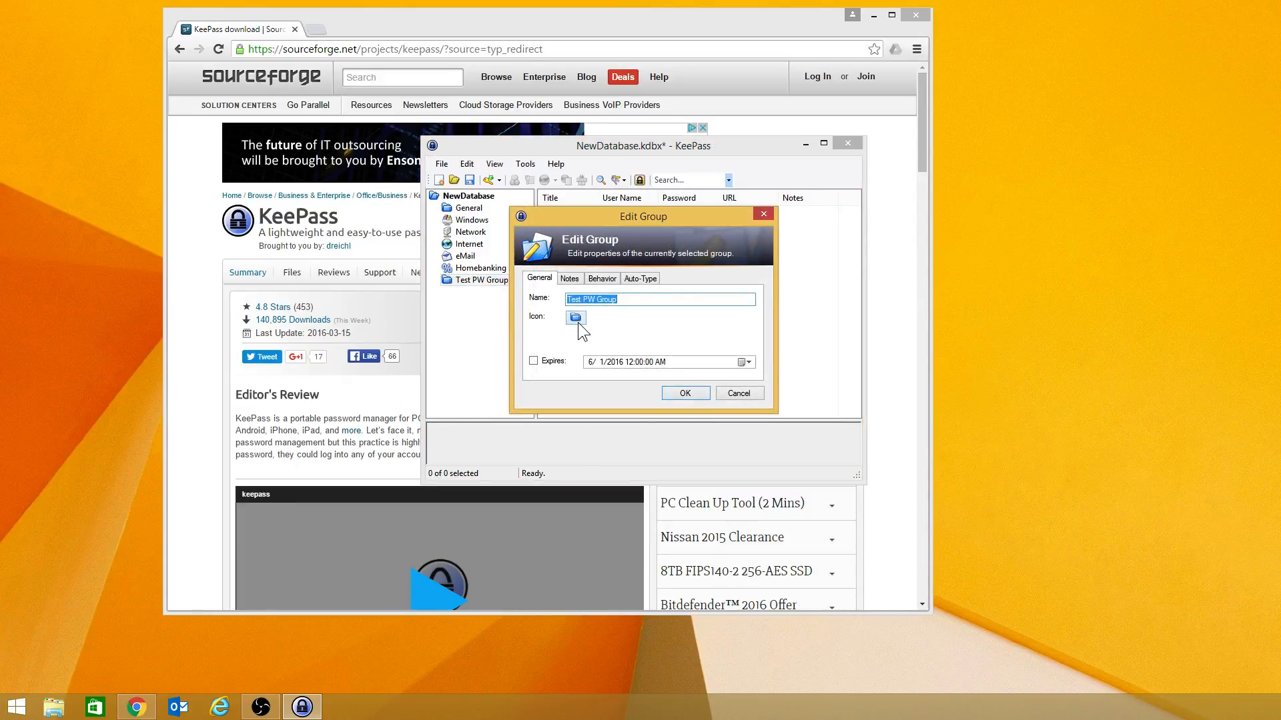
left_click(575, 317)
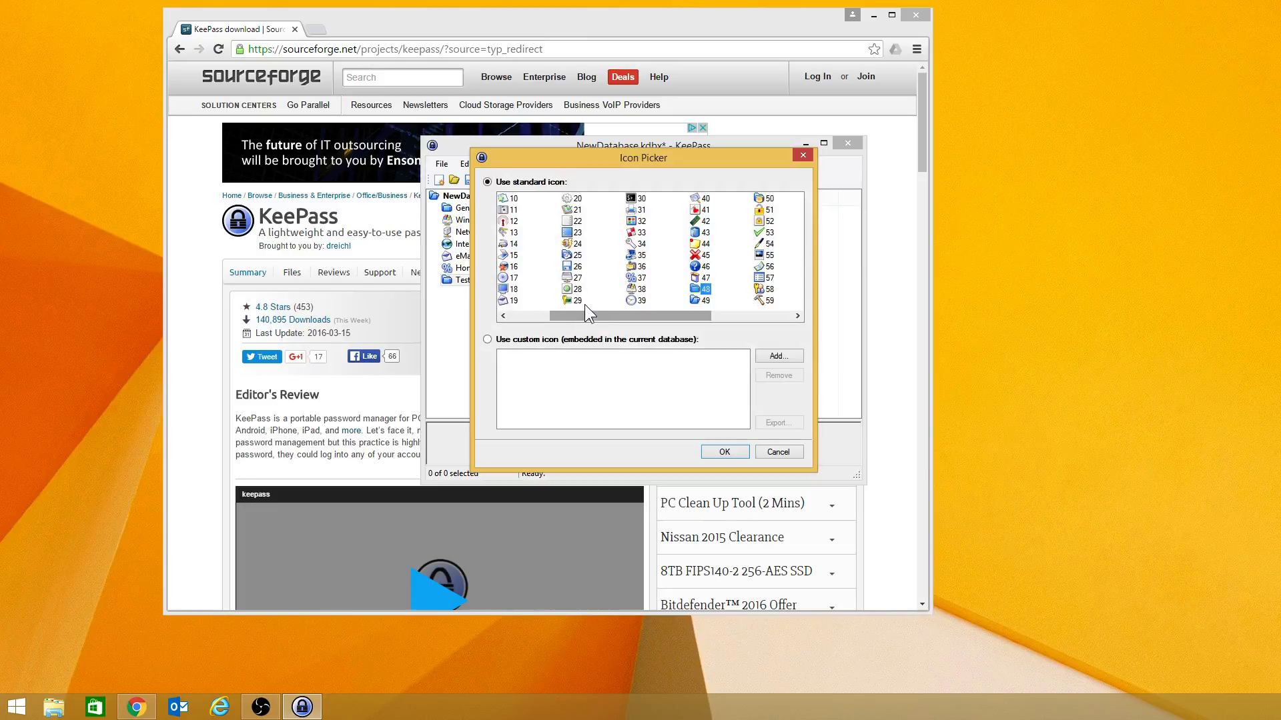
left_click(566, 300)
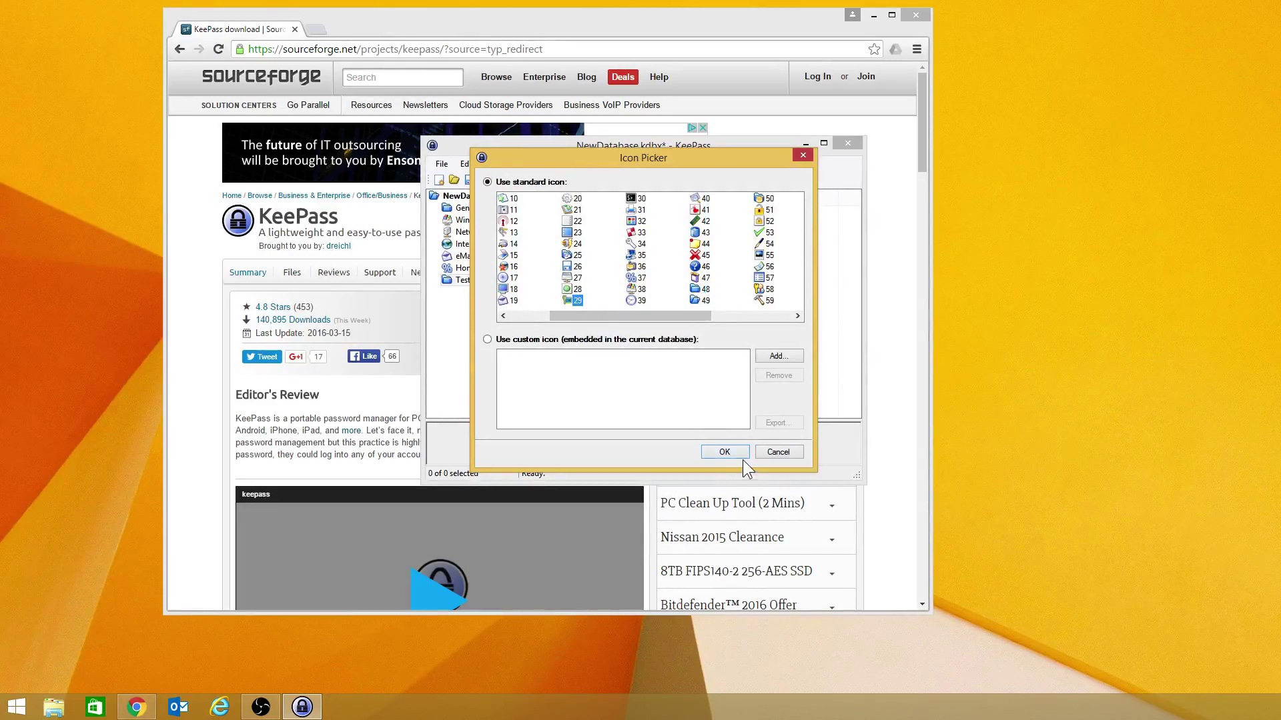
left_click(725, 451)
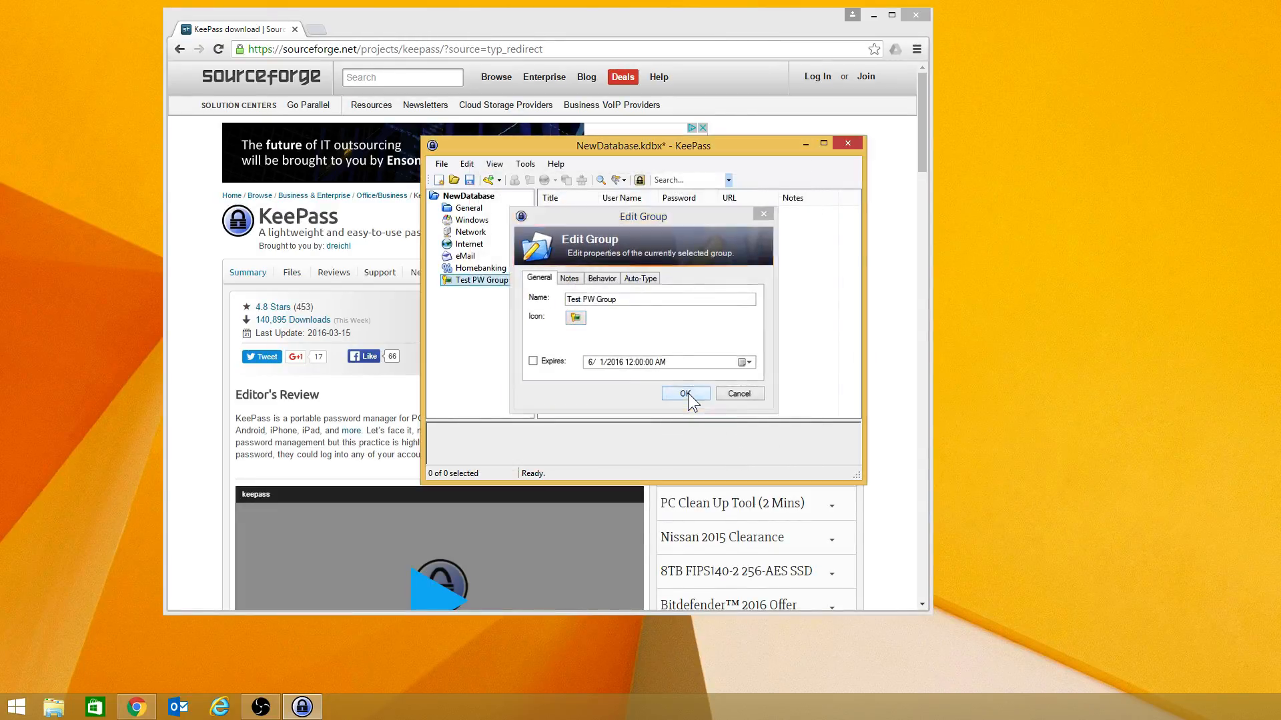
left_click(686, 394)
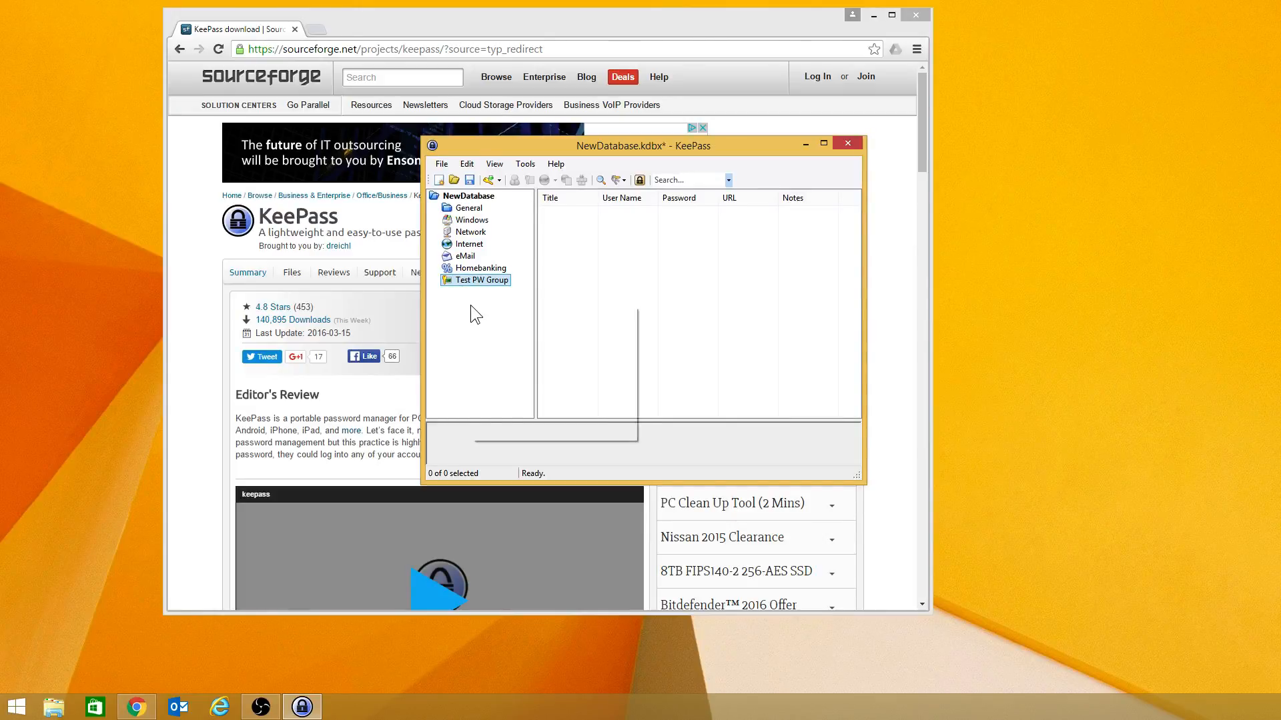
- Create a Business Name subgroup under Test PW Group, then return to the top-level entries
double_click(480, 280)
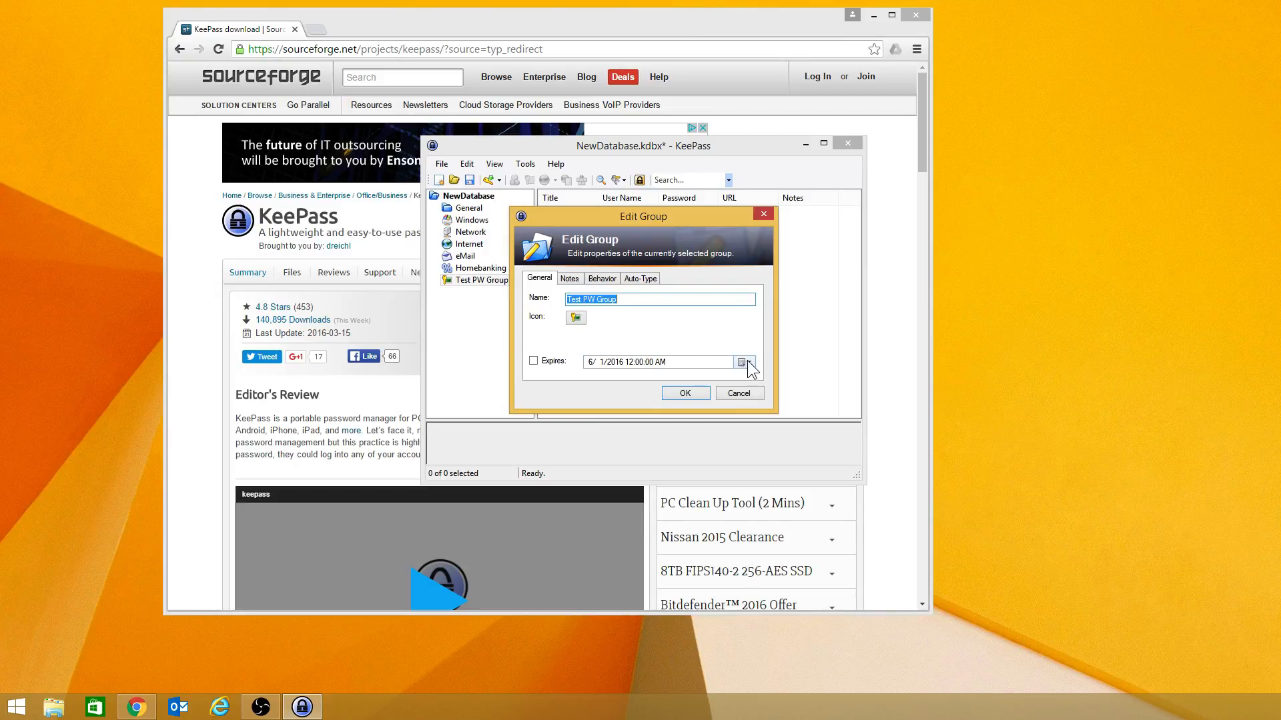
left_click(686, 392)
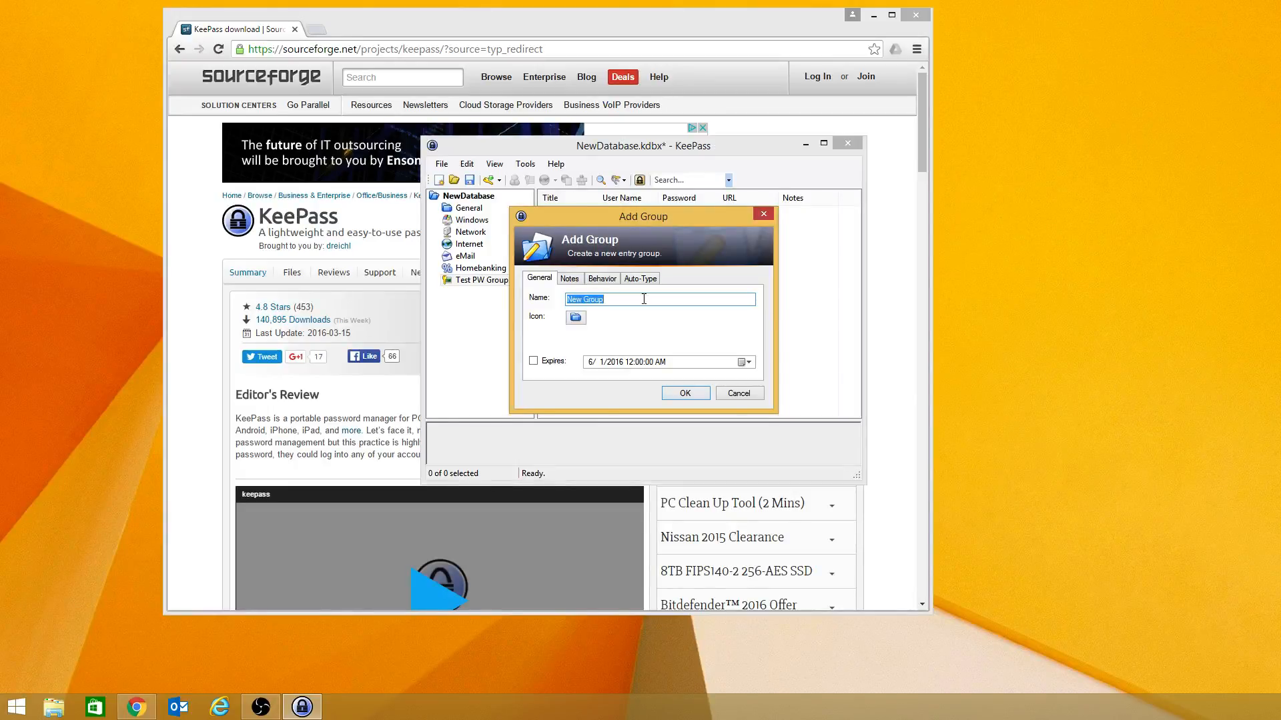
type("Business Name")
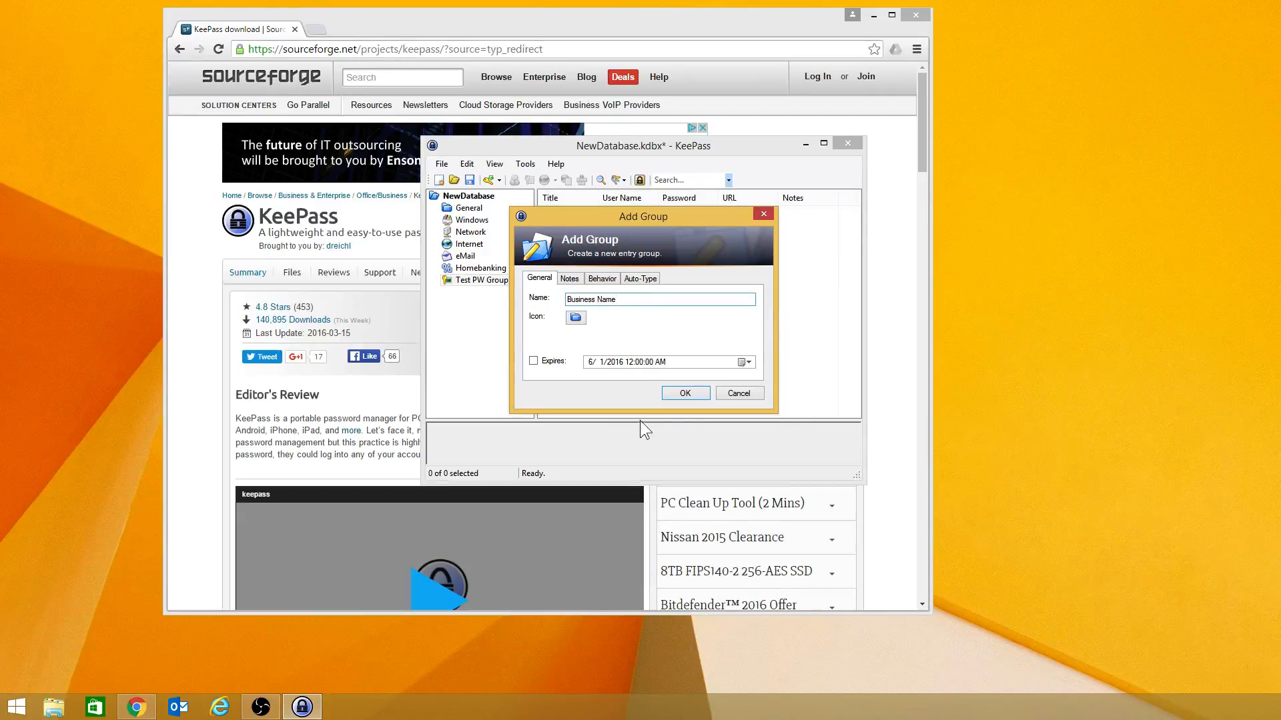
left_click(685, 393)
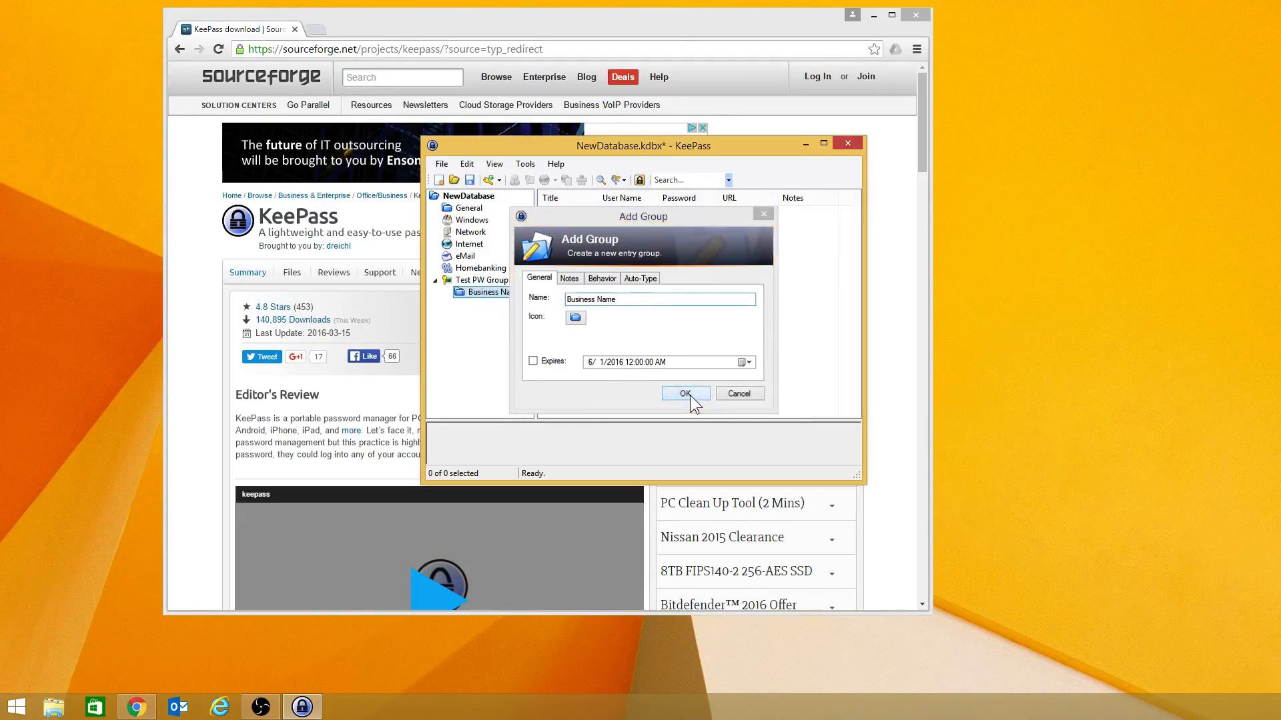
left_click(686, 394)
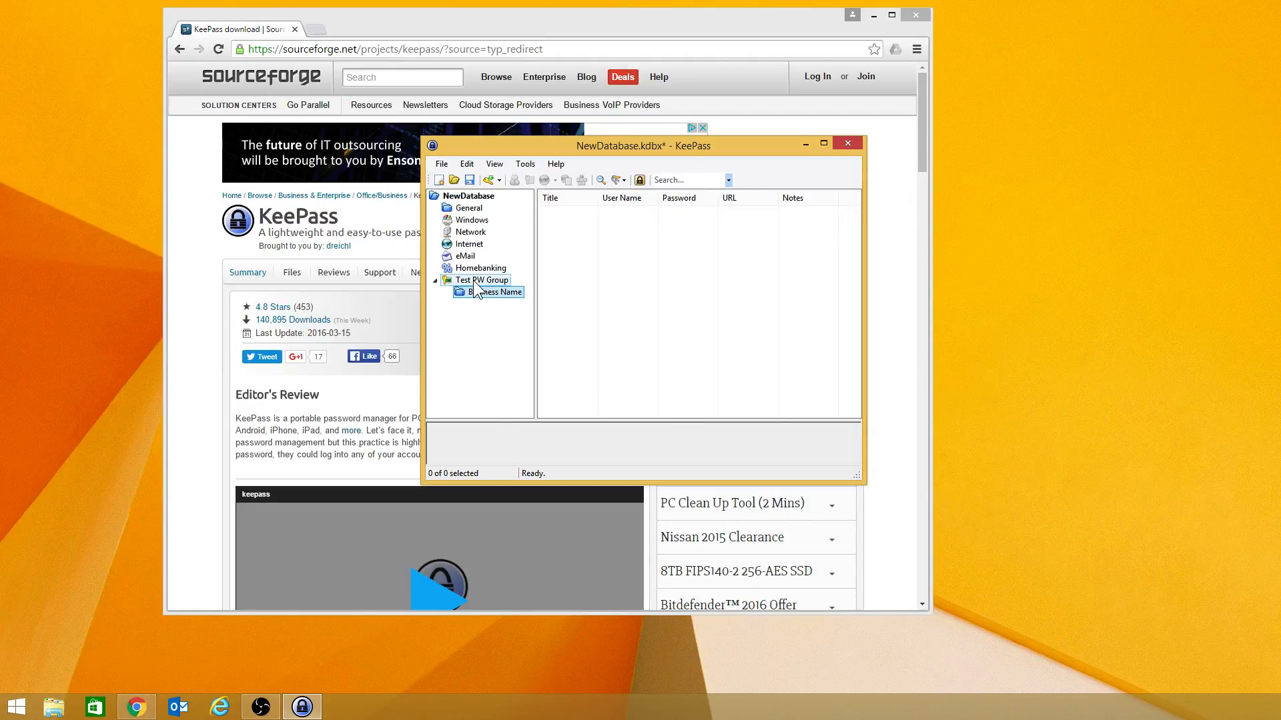
left_click(469, 195)
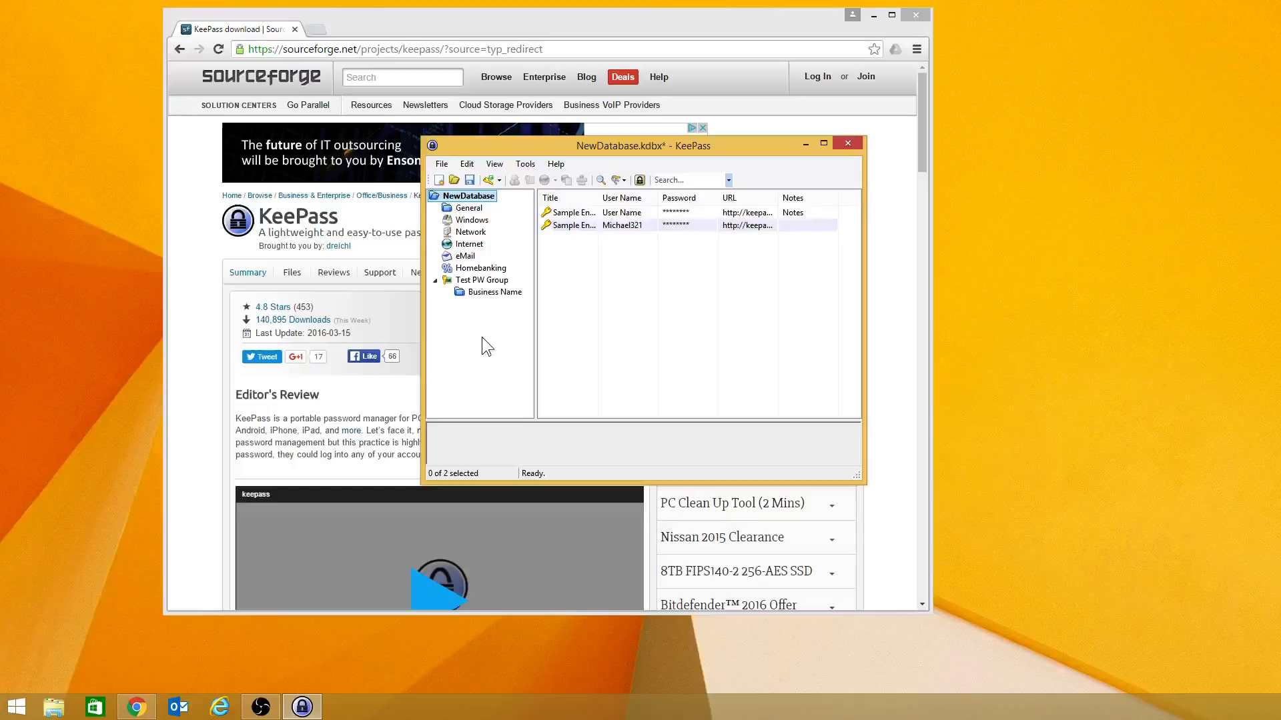
- Create a new top-level group named Johnny via the group tree's context menu and select it
right_click(487, 345)
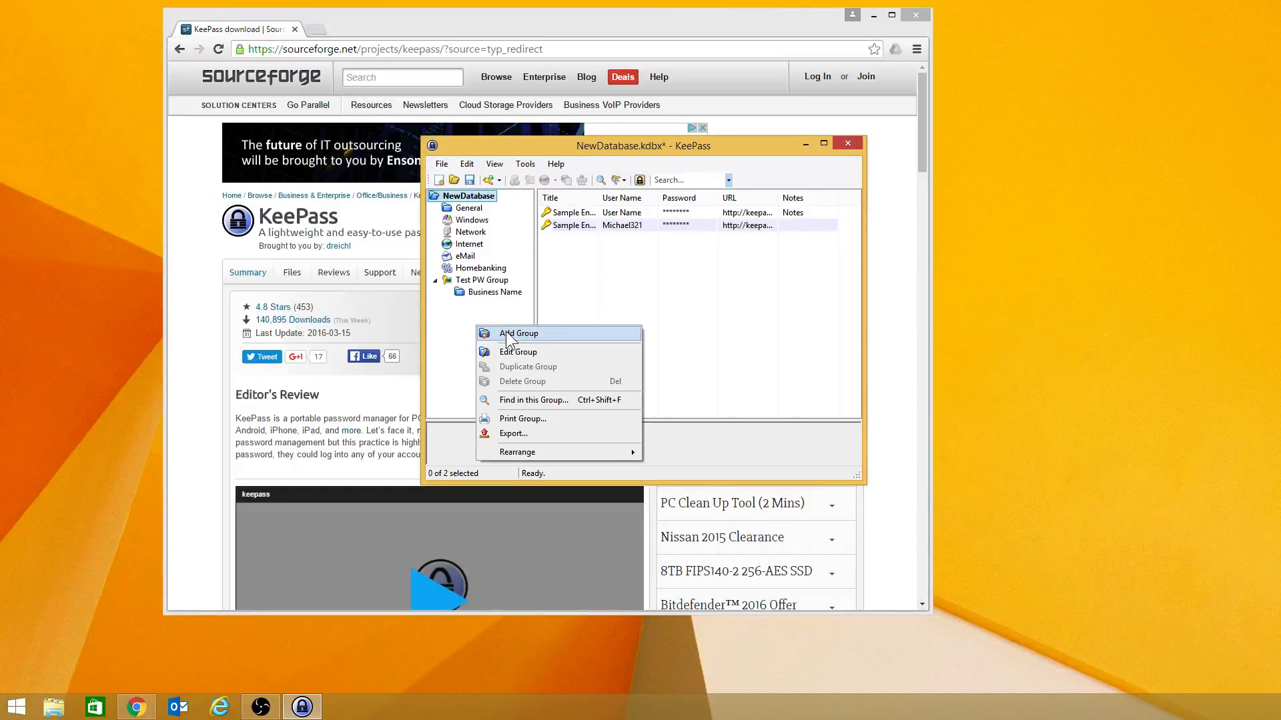
left_click(518, 334)
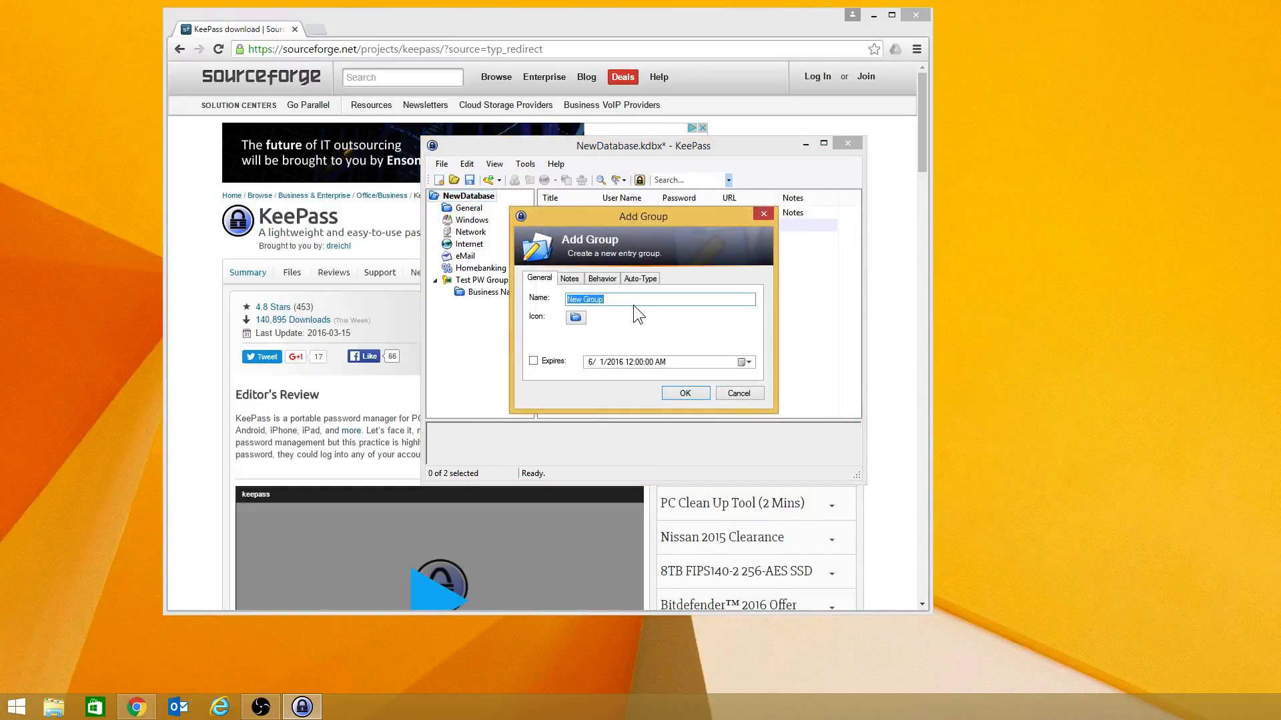
type("Johnny")
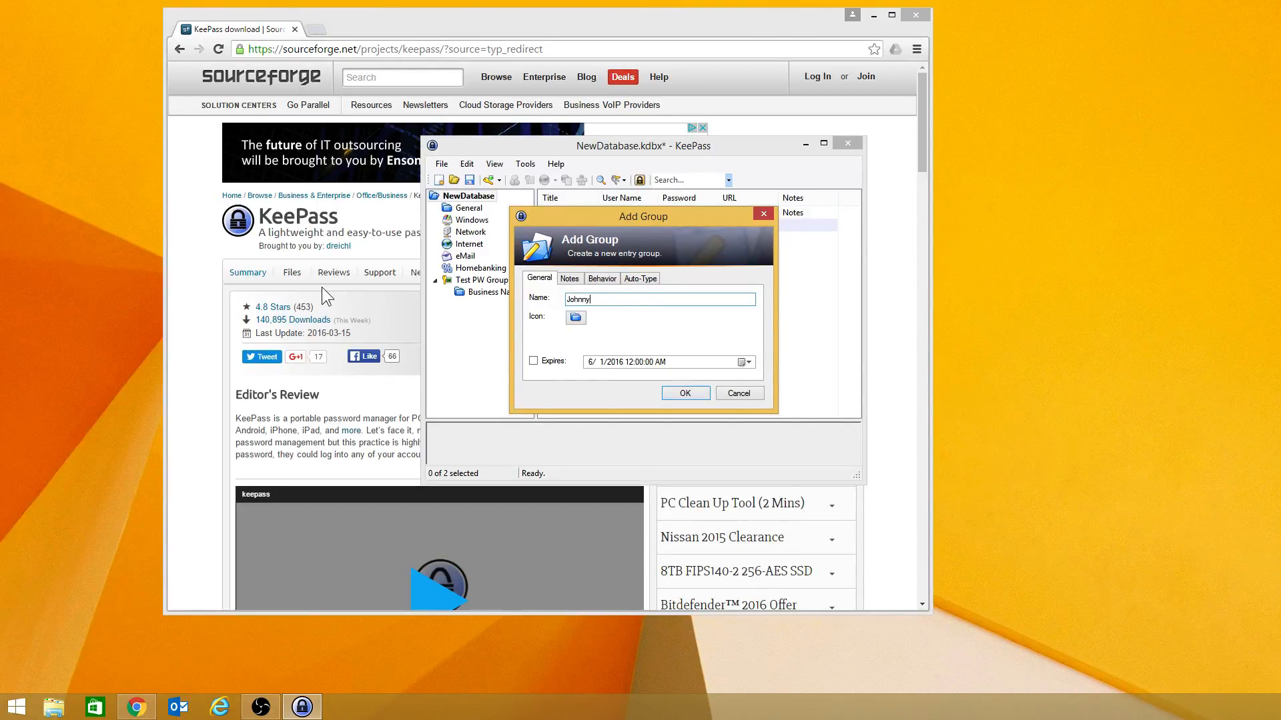
left_click(686, 392)
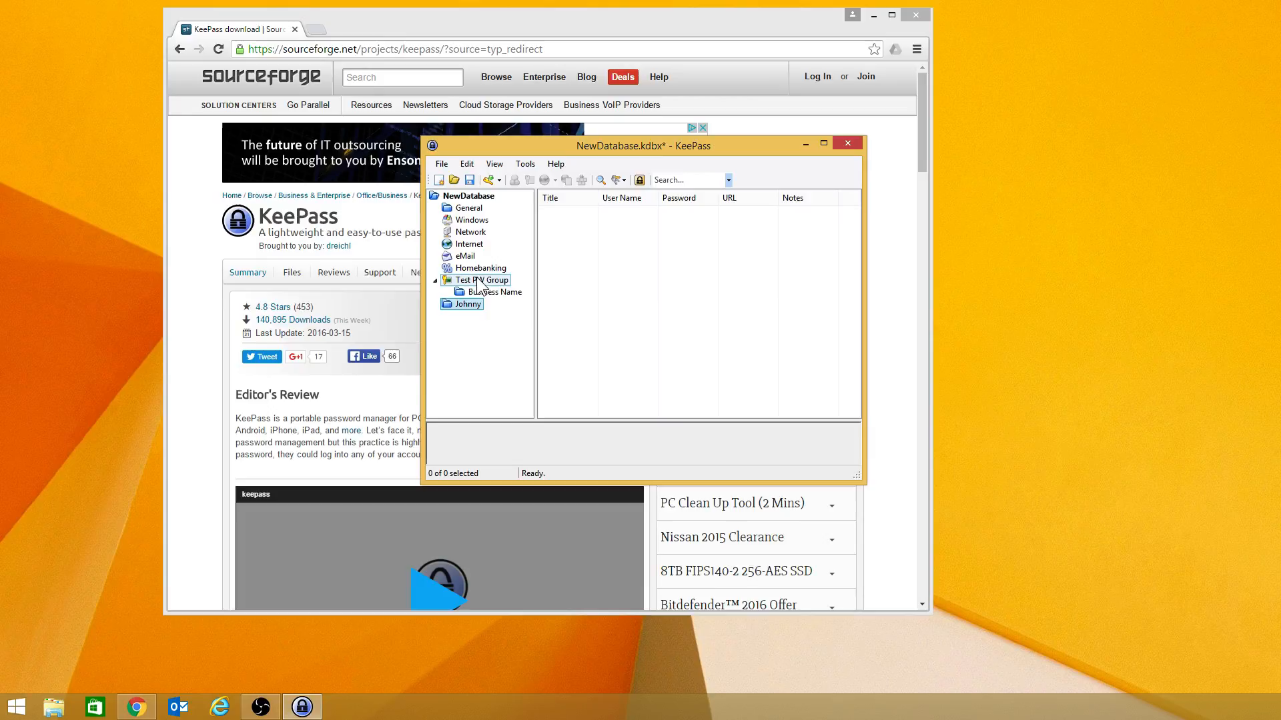
left_click(496, 291)
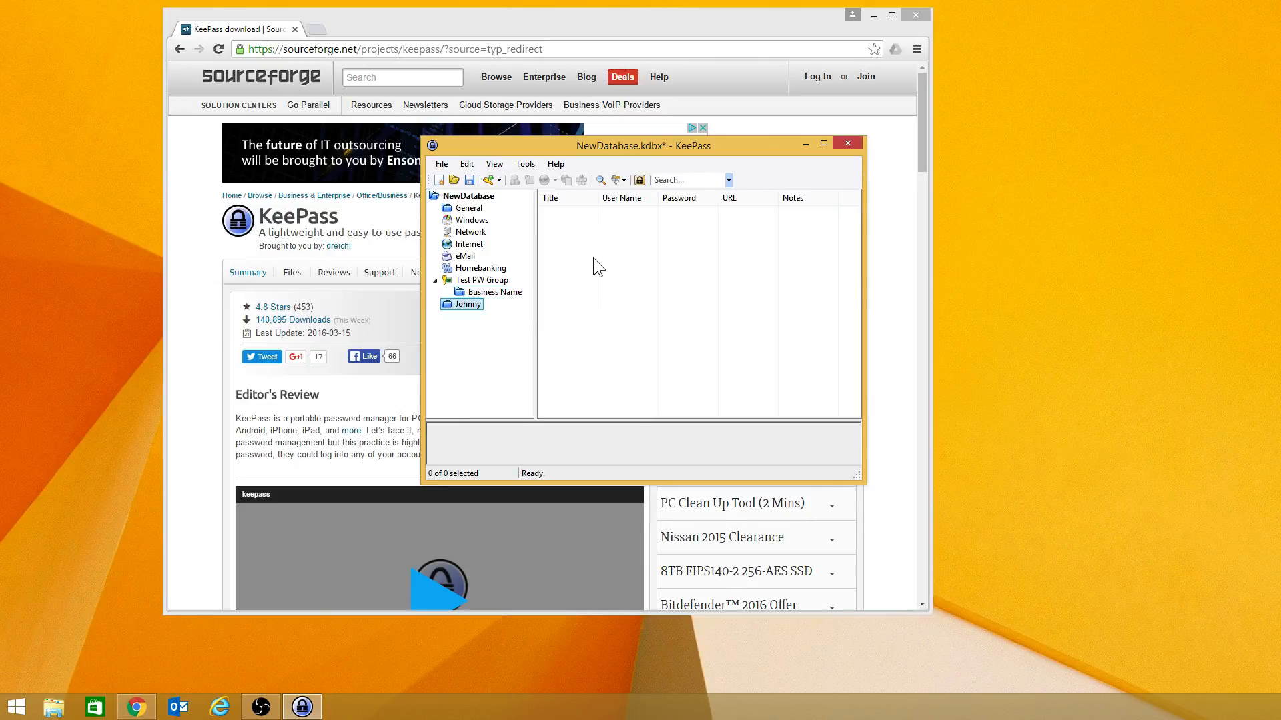
- Start a new entry titled Hotmail account and give it a different icon from the Icon Picker
right_click(597, 264)
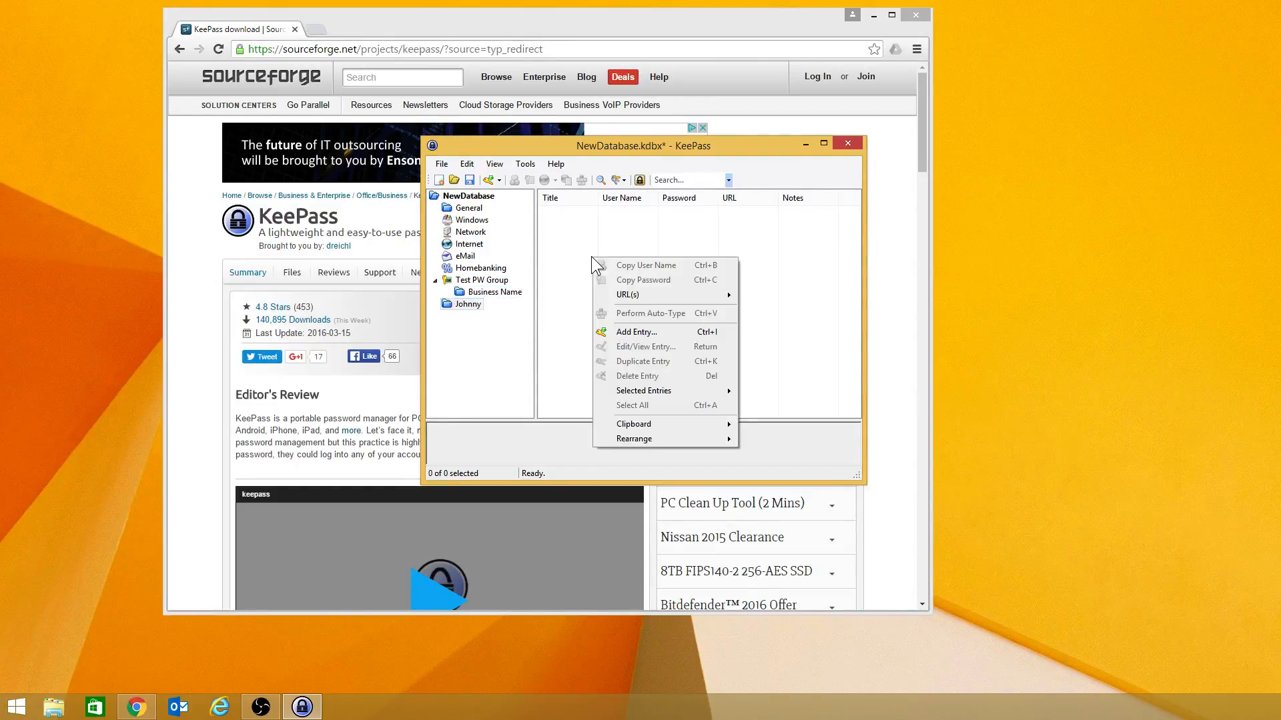
left_click(635, 340)
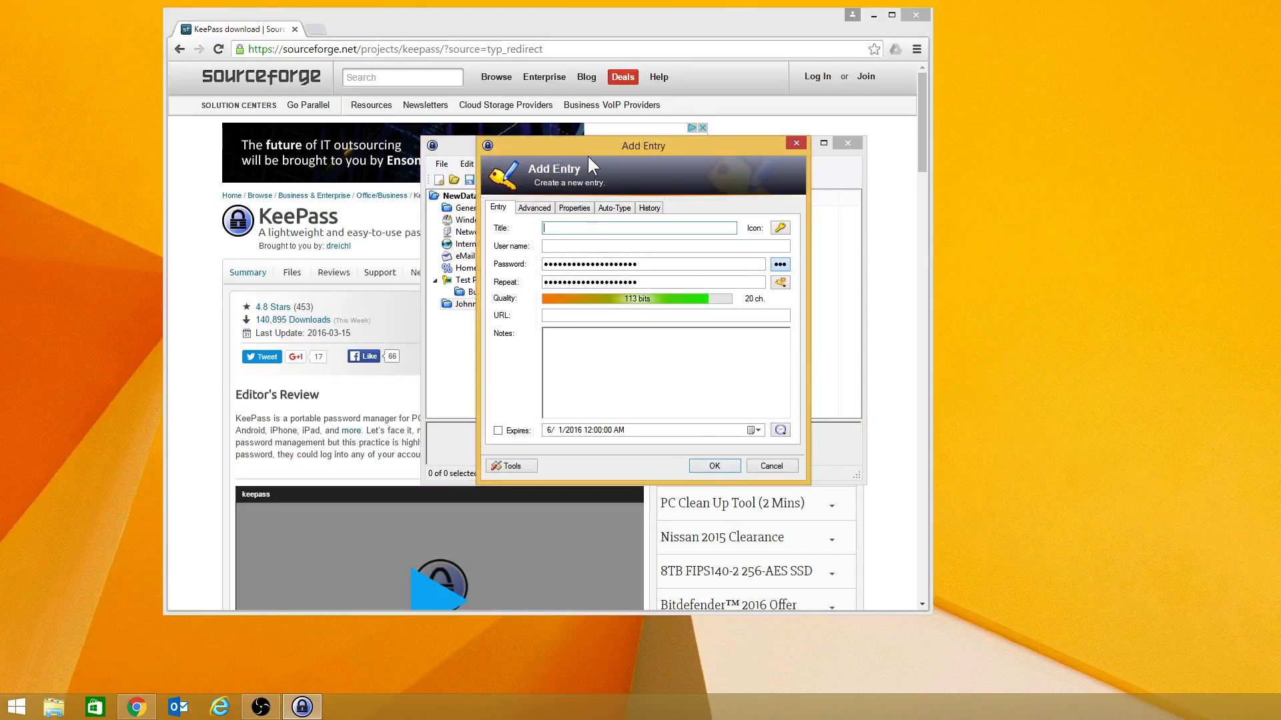
left_click_drag(643, 146, 934, 195)
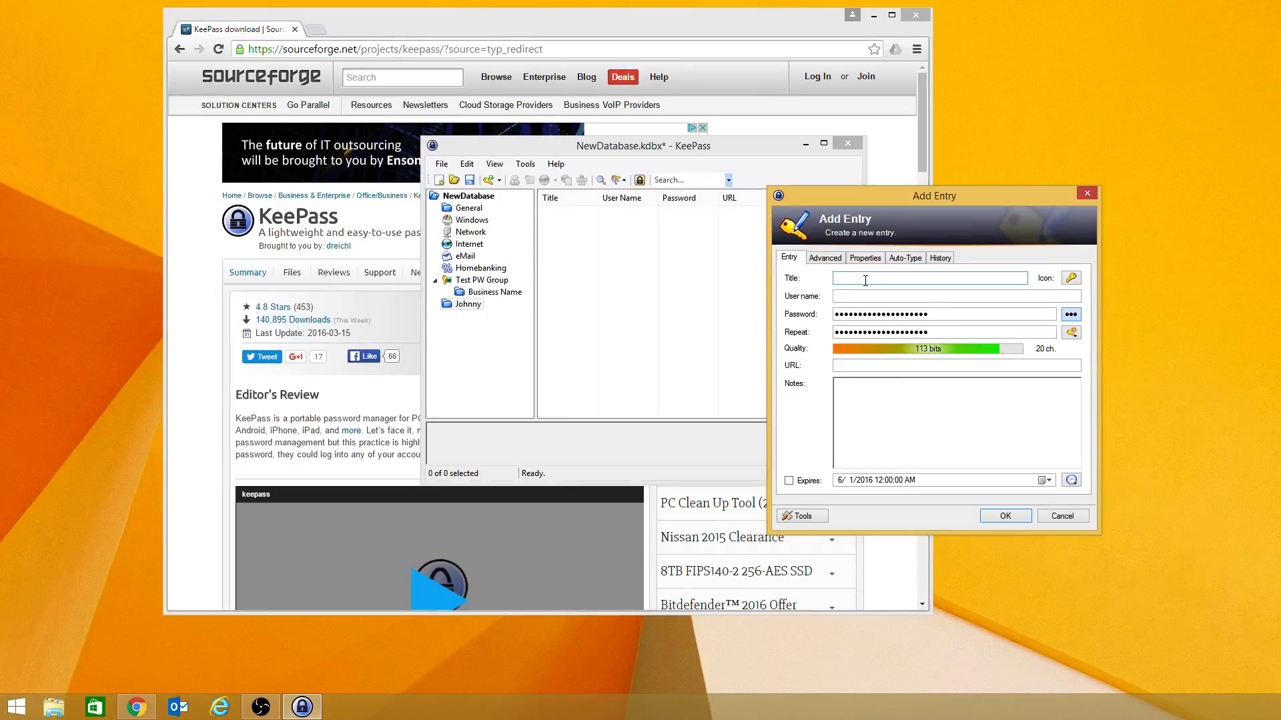
type("Hotmail account")
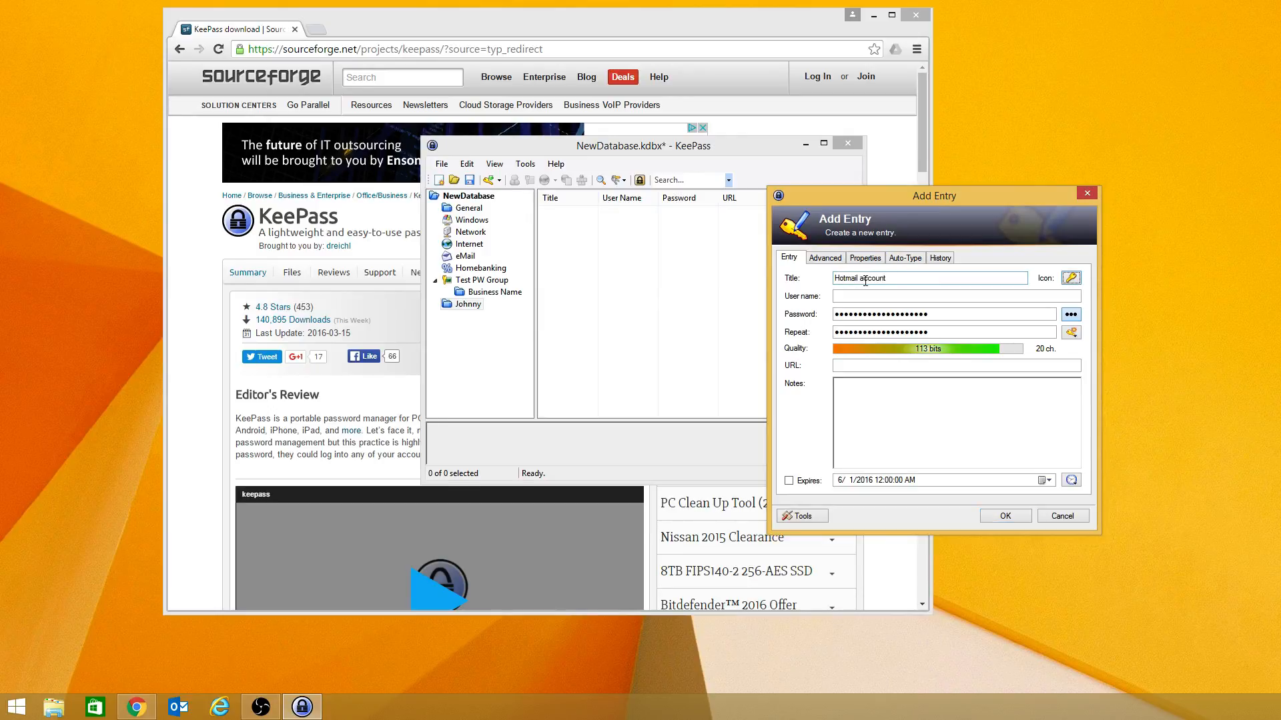
left_click(1070, 277)
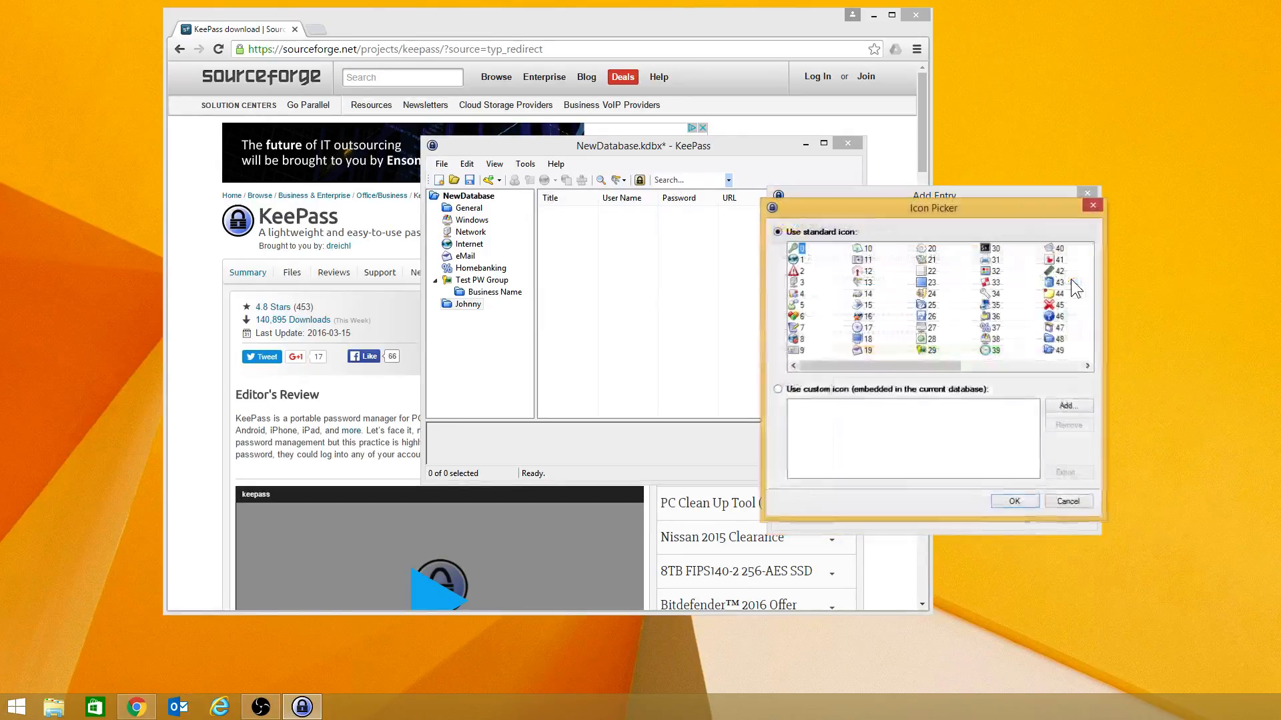
left_click(921, 304)
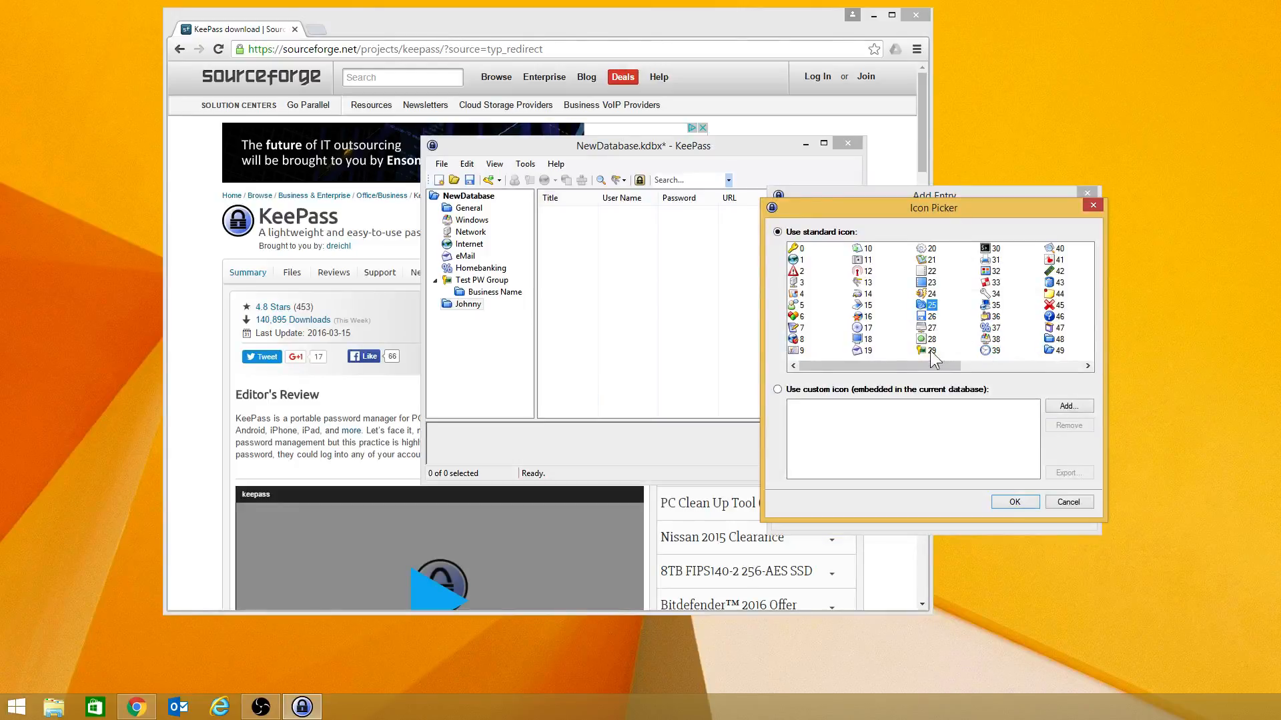
left_click(1014, 501)
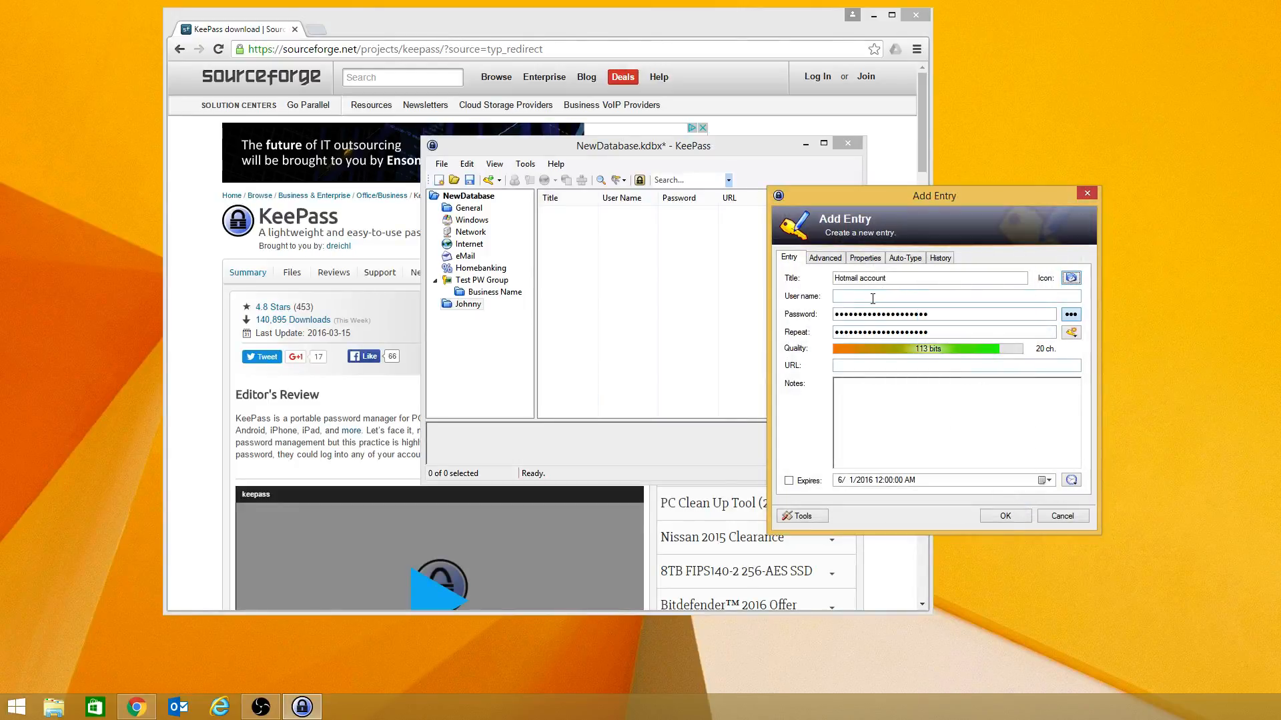
type("test@hotmail")
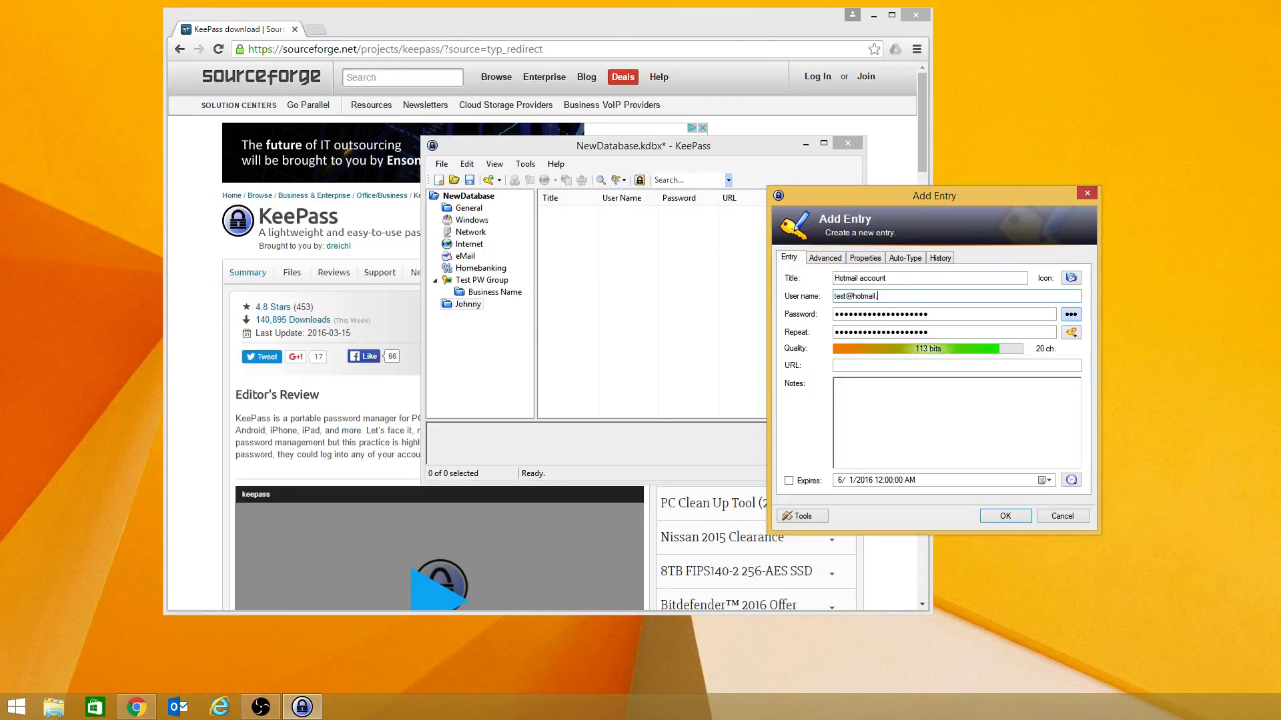
type(".com")
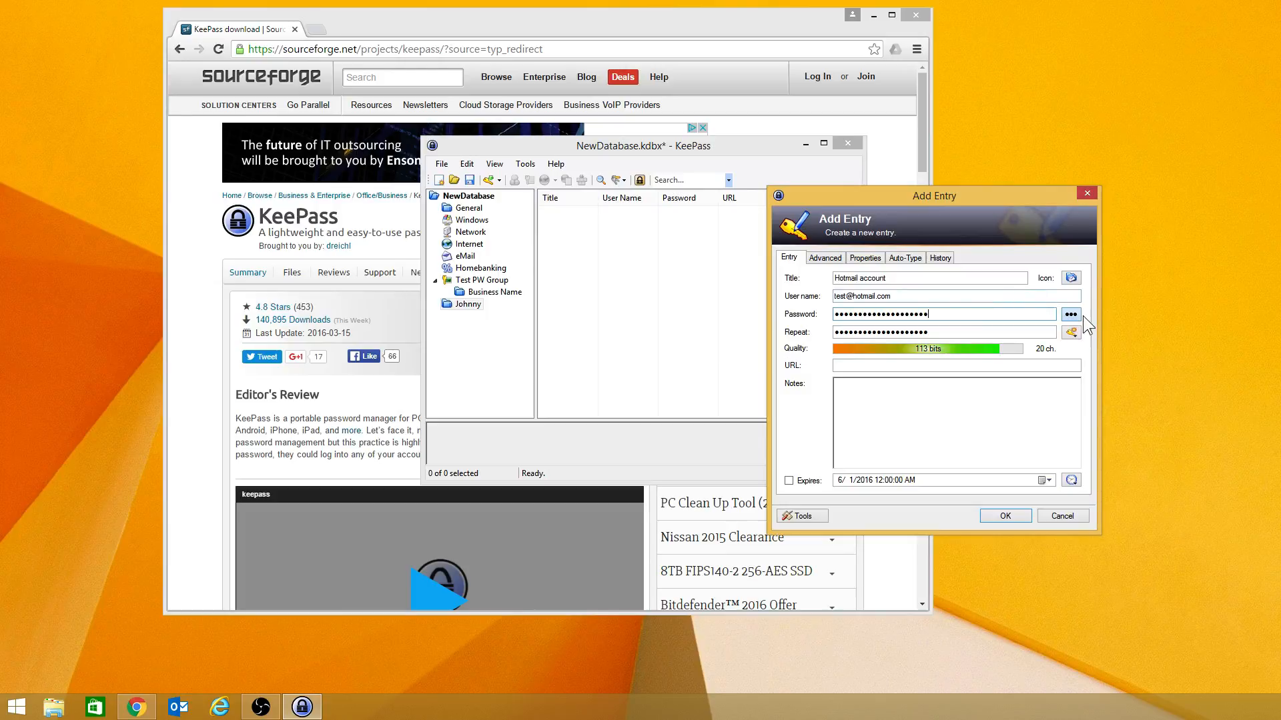
left_click(1070, 313)
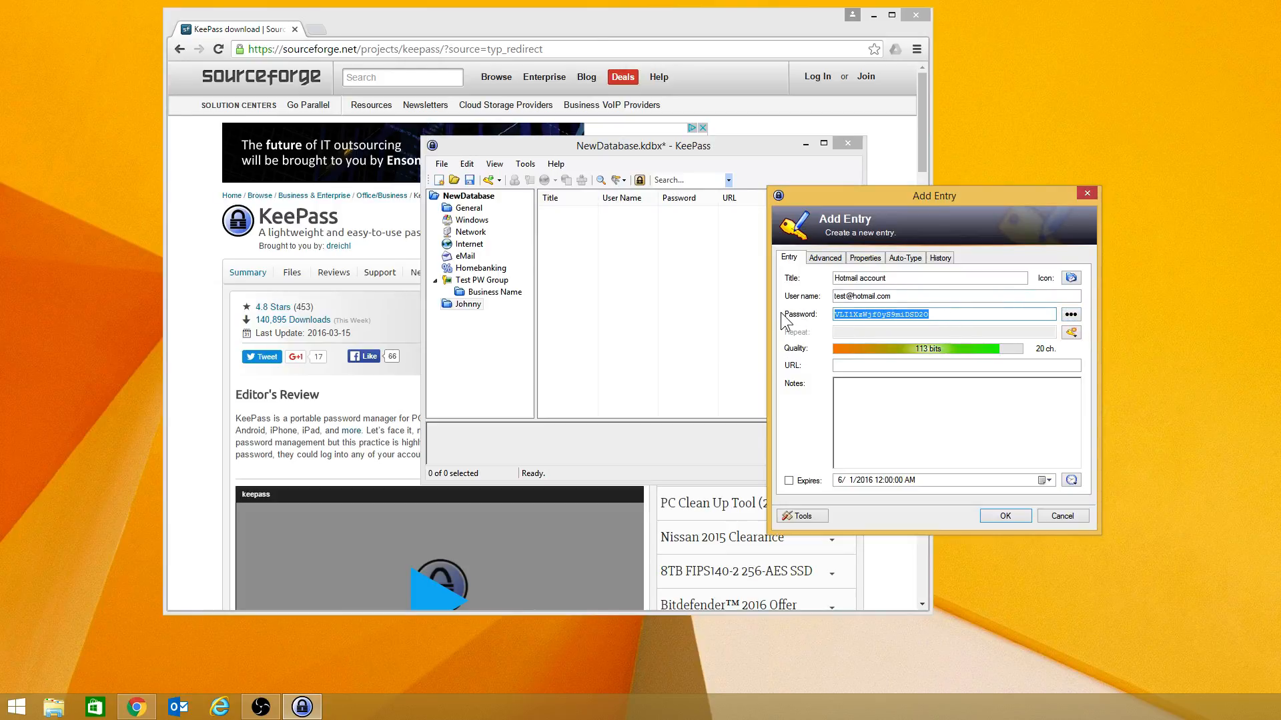
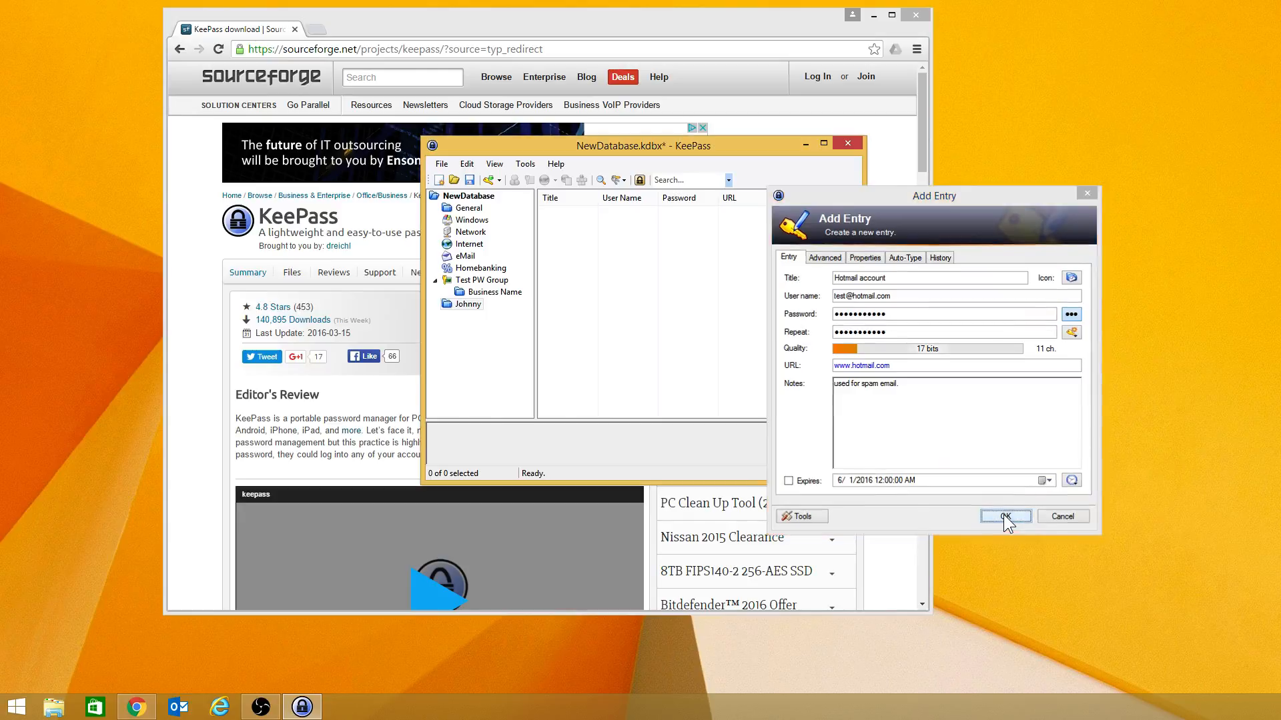
- Save the Hotmail account entry, move it into the eMail group and copy its password to the clipboard
left_click(1006, 516)
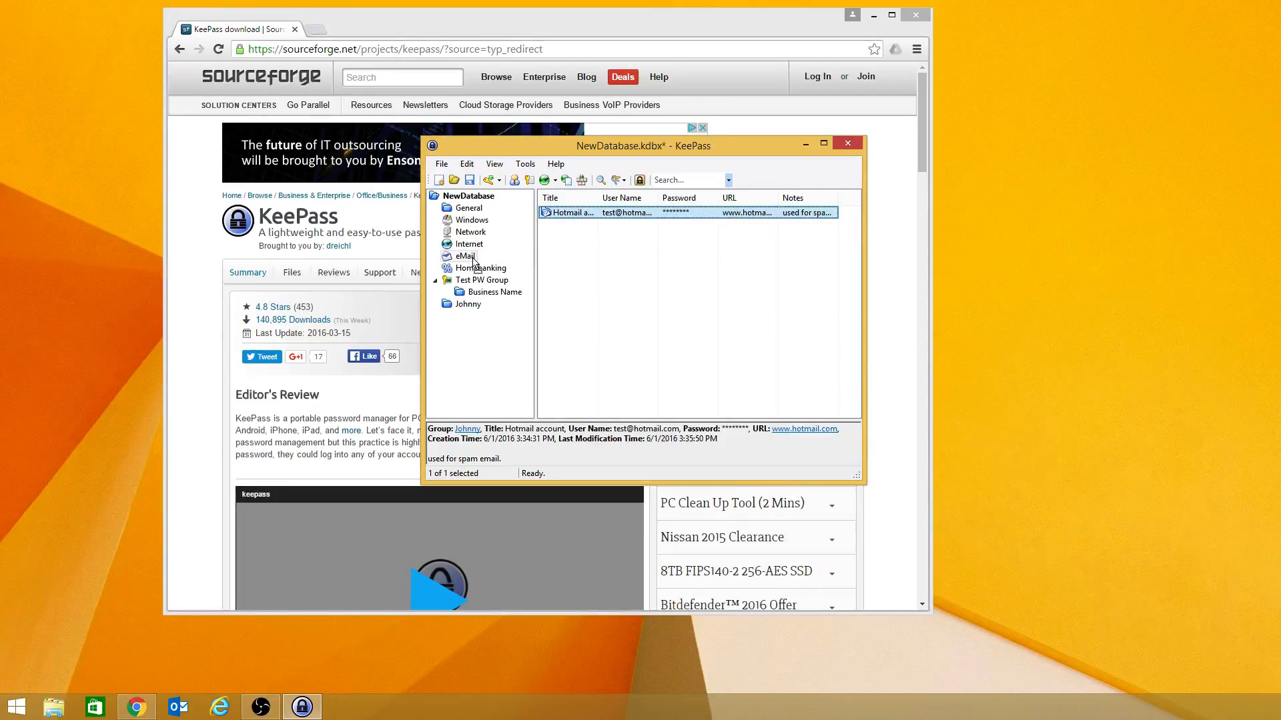
left_click(464, 256)
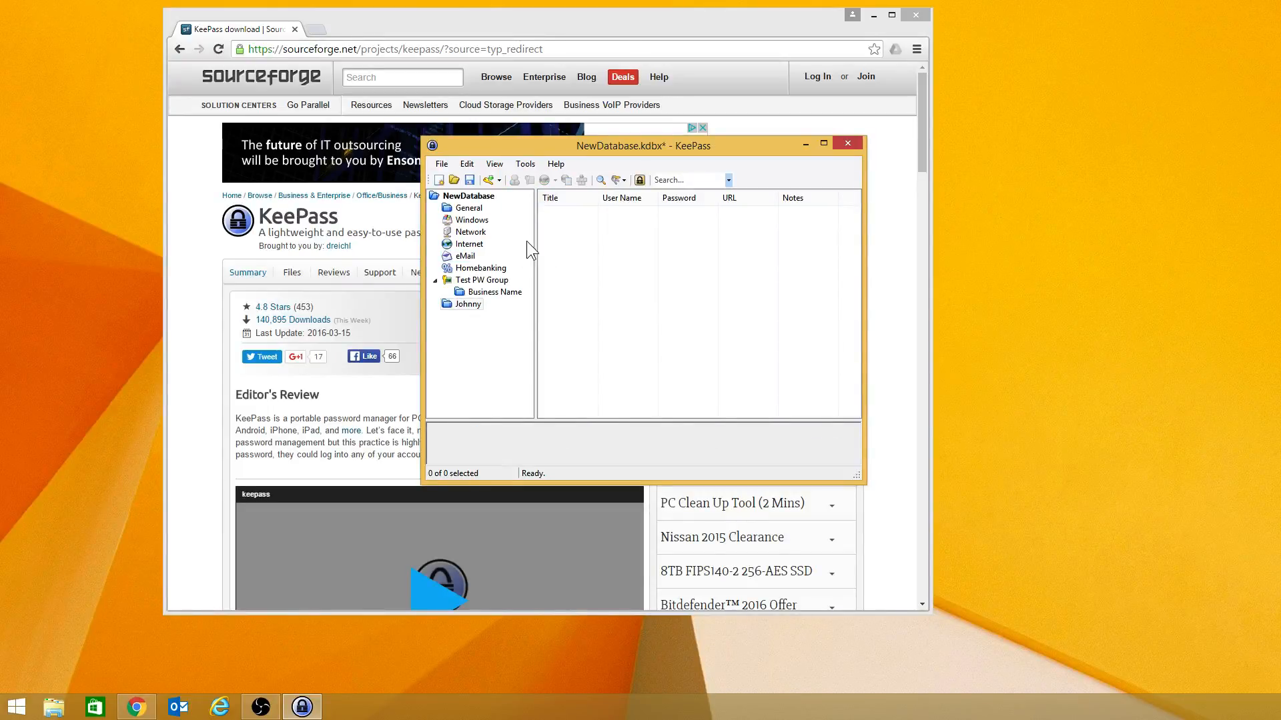
left_click(465, 255)
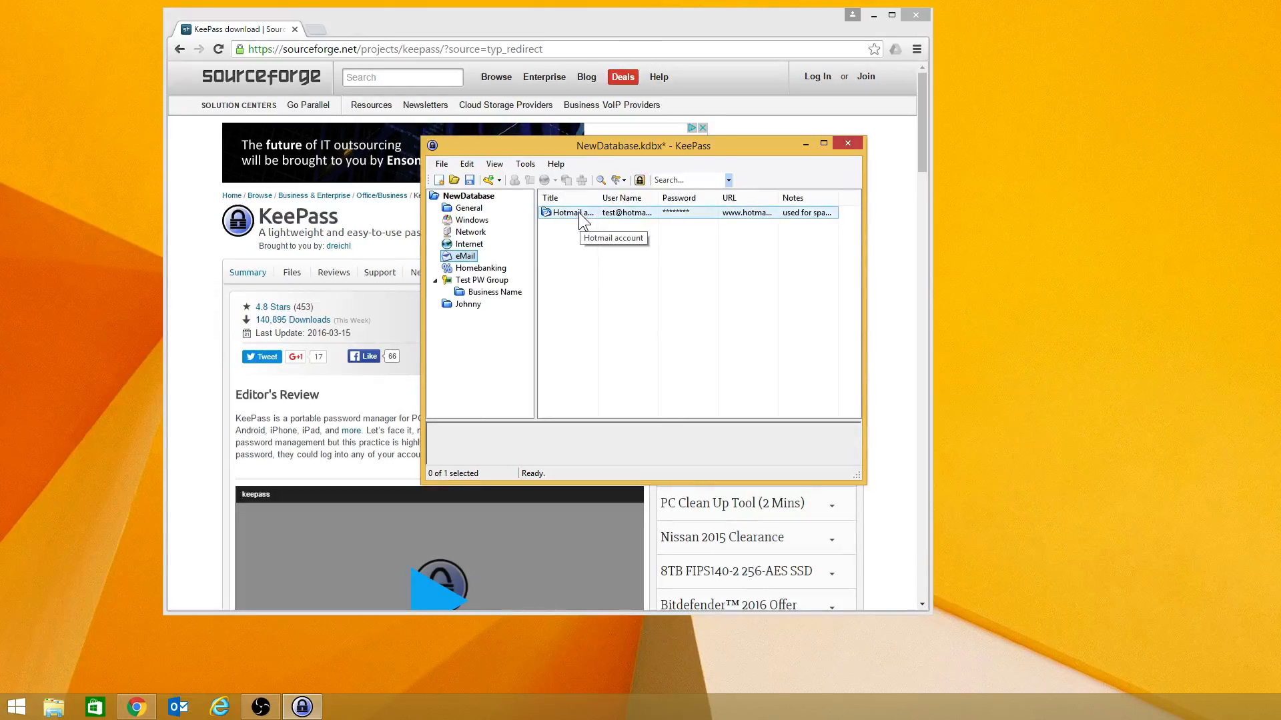
mouse_move(627, 216)
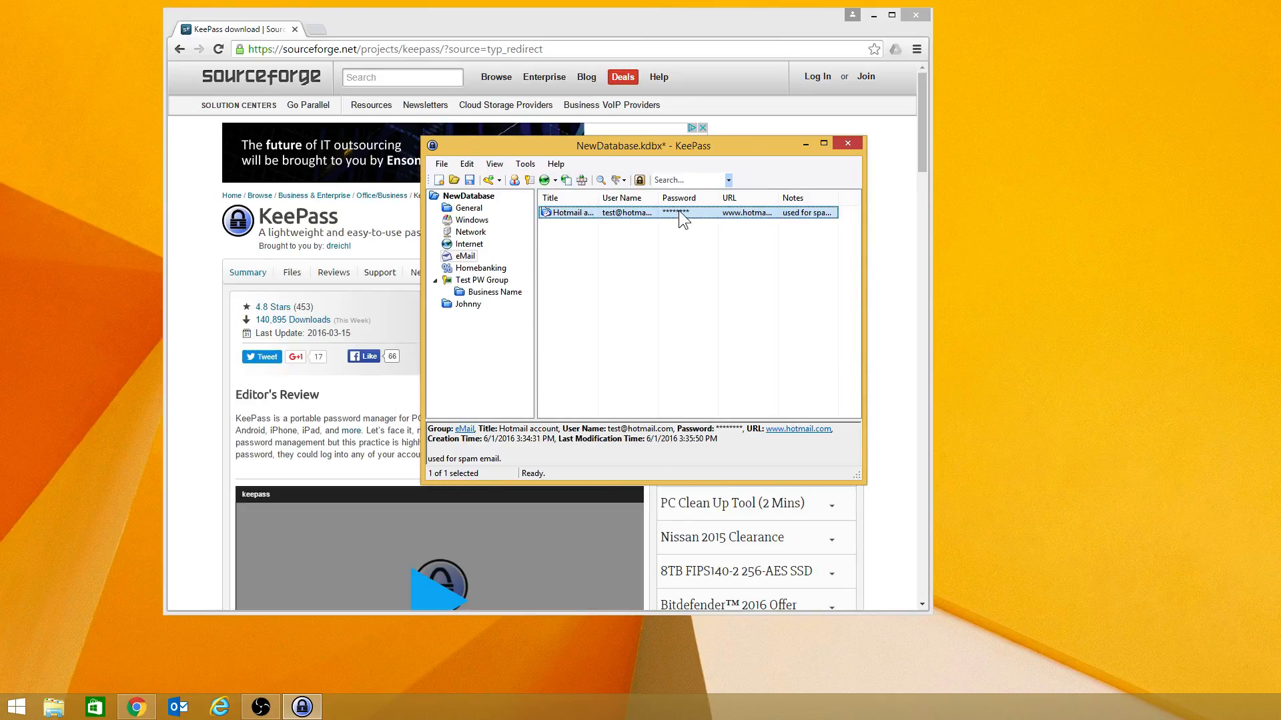
double_click(678, 212)
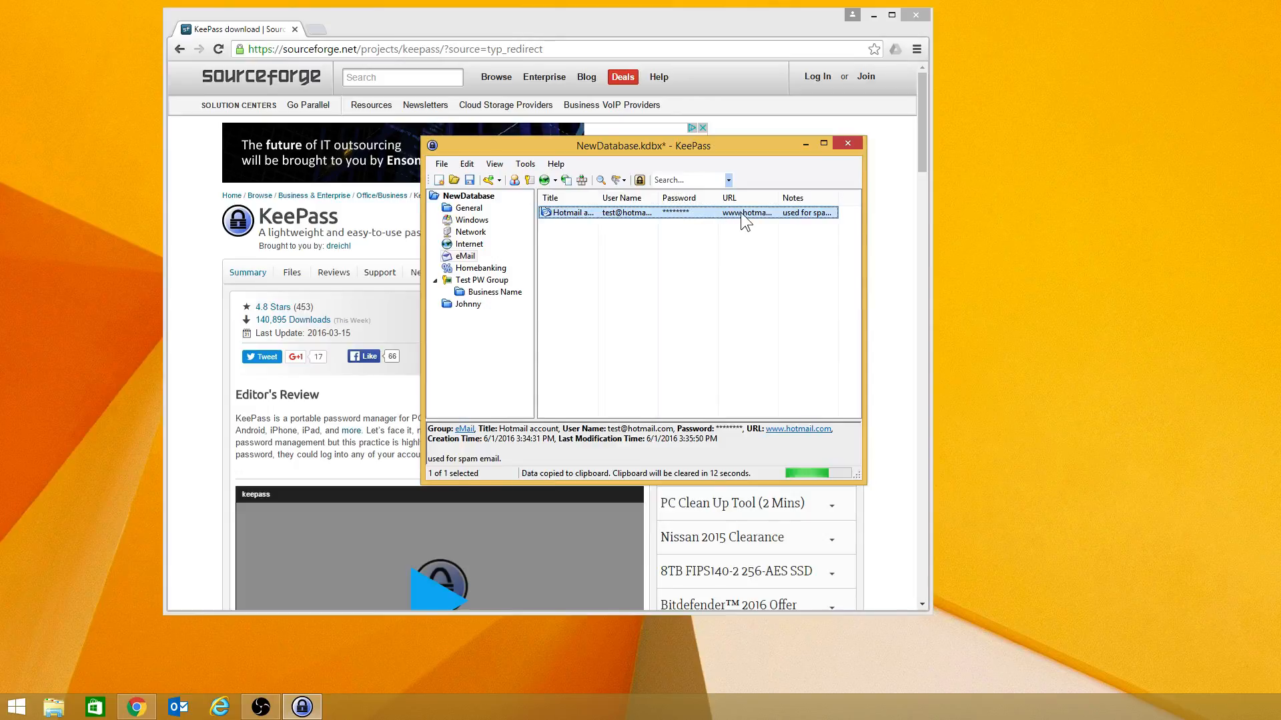
mouse_move(744, 220)
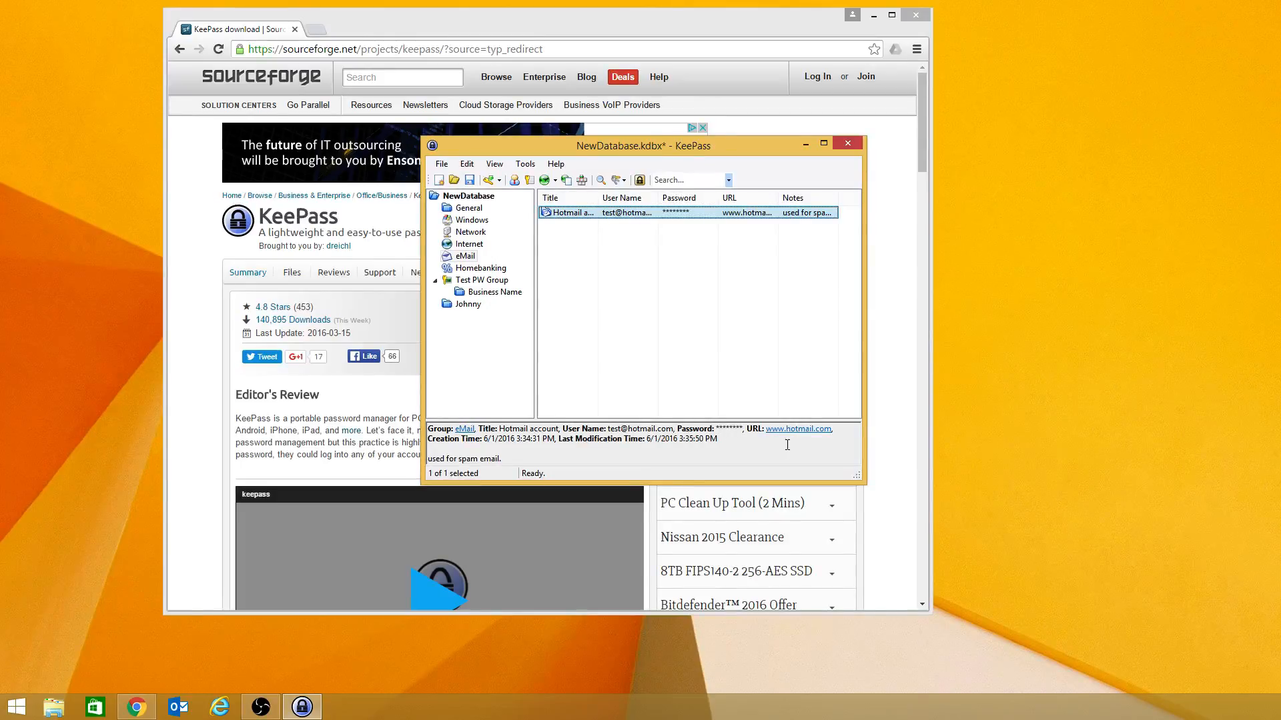
mouse_move(654, 451)
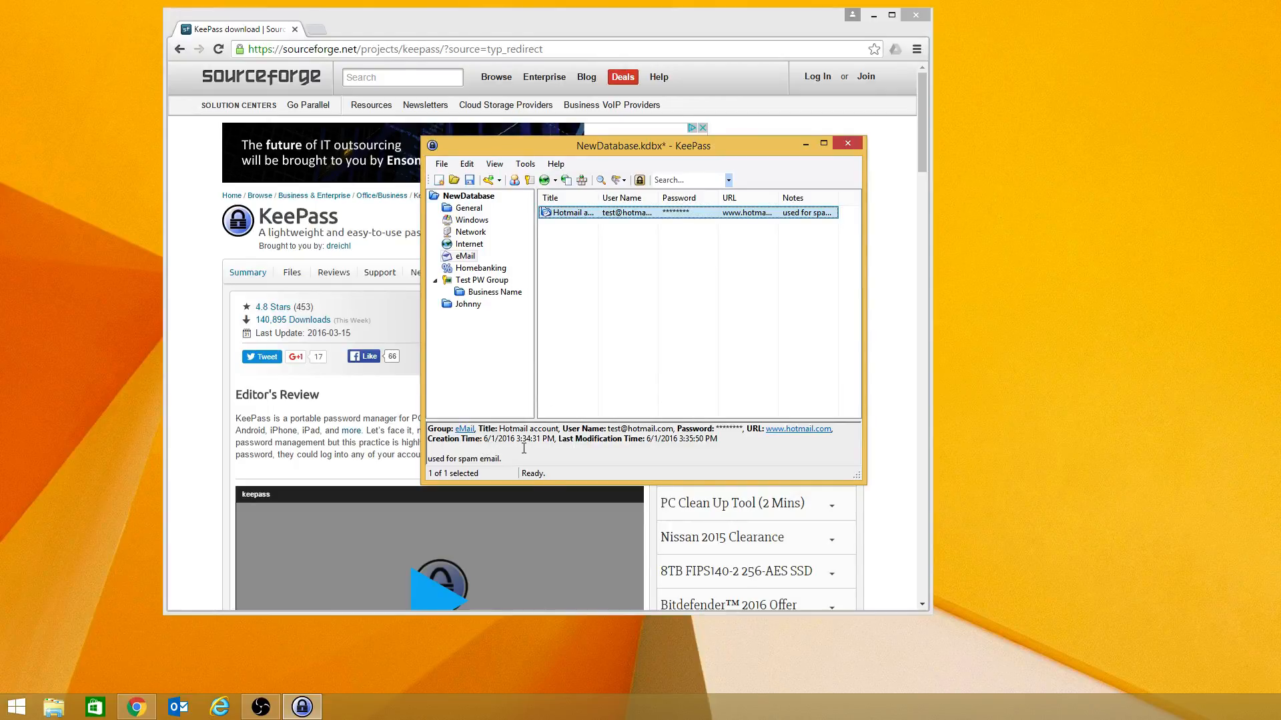
- Start a new entry titled Yahoo email with its Yahoo user name
left_click(615, 286)
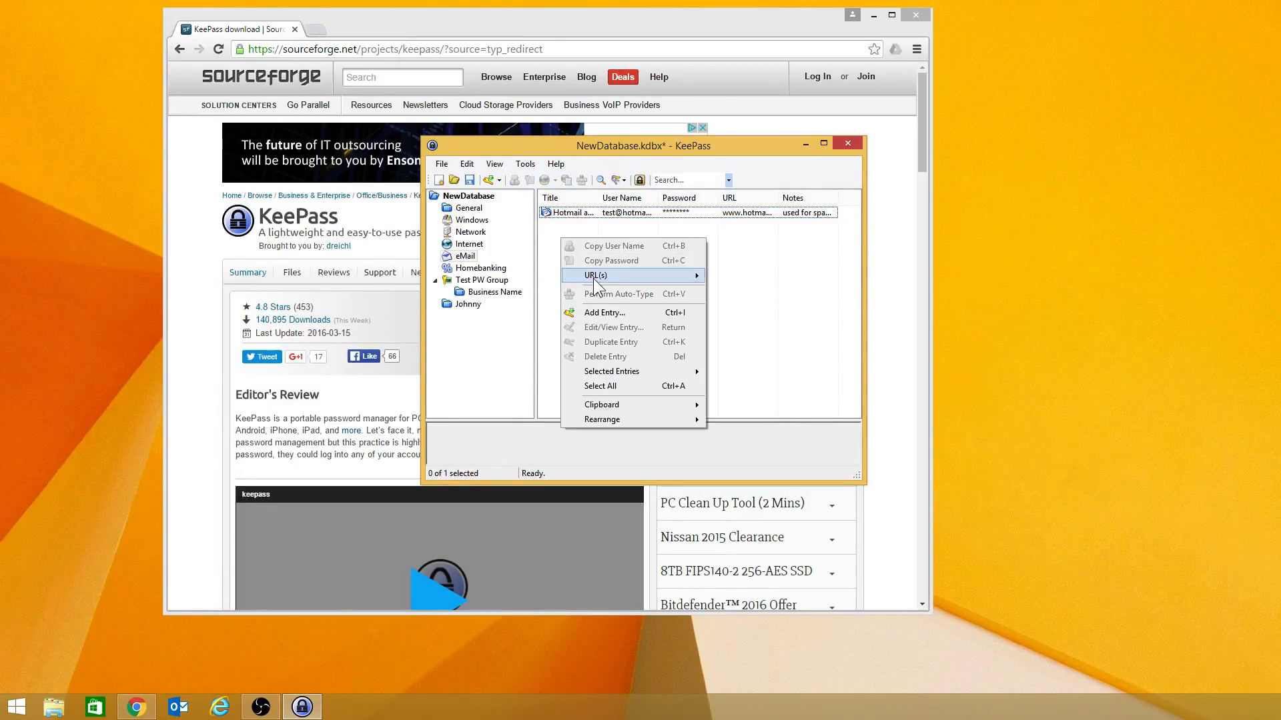
left_click(604, 313)
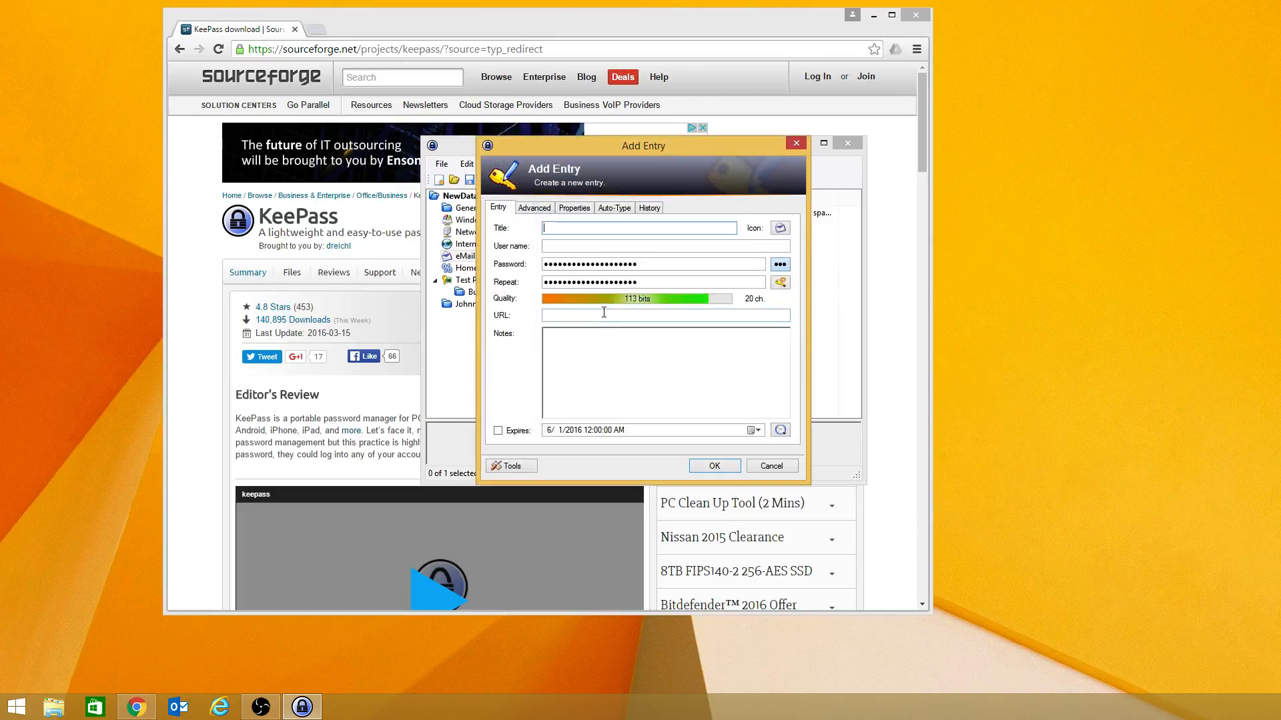
type("Y")
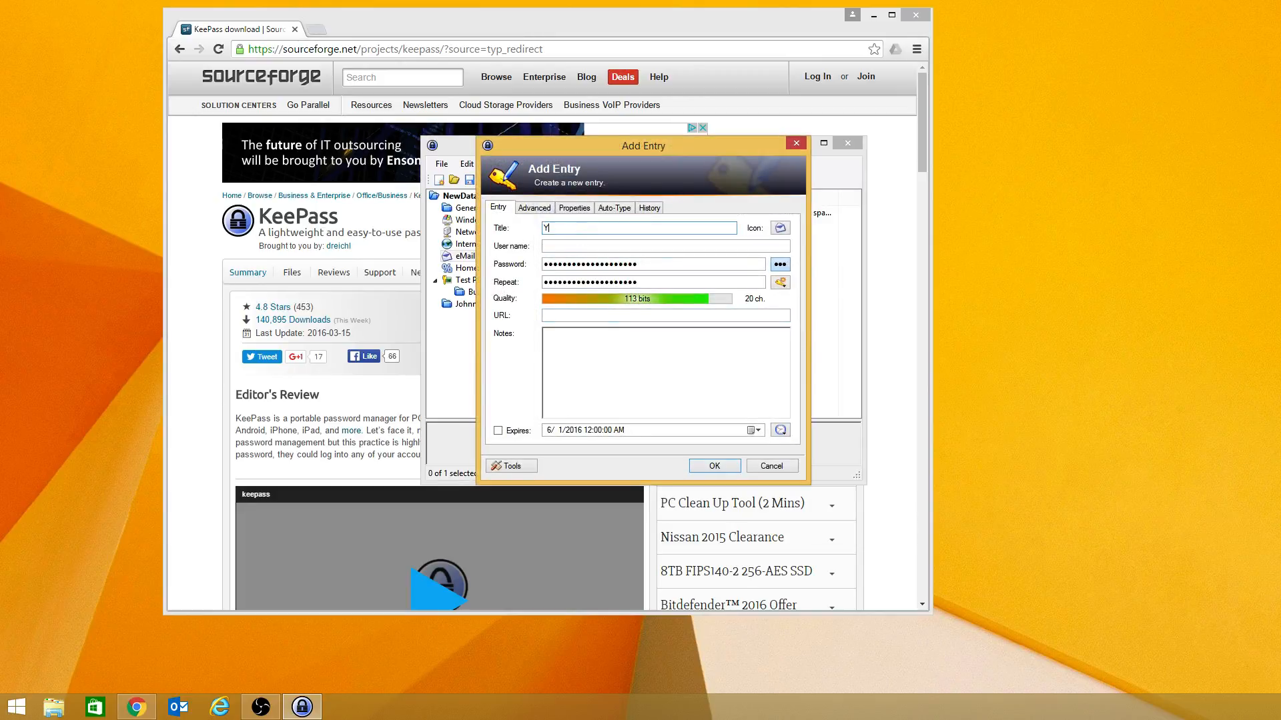
type("Yahoo email")
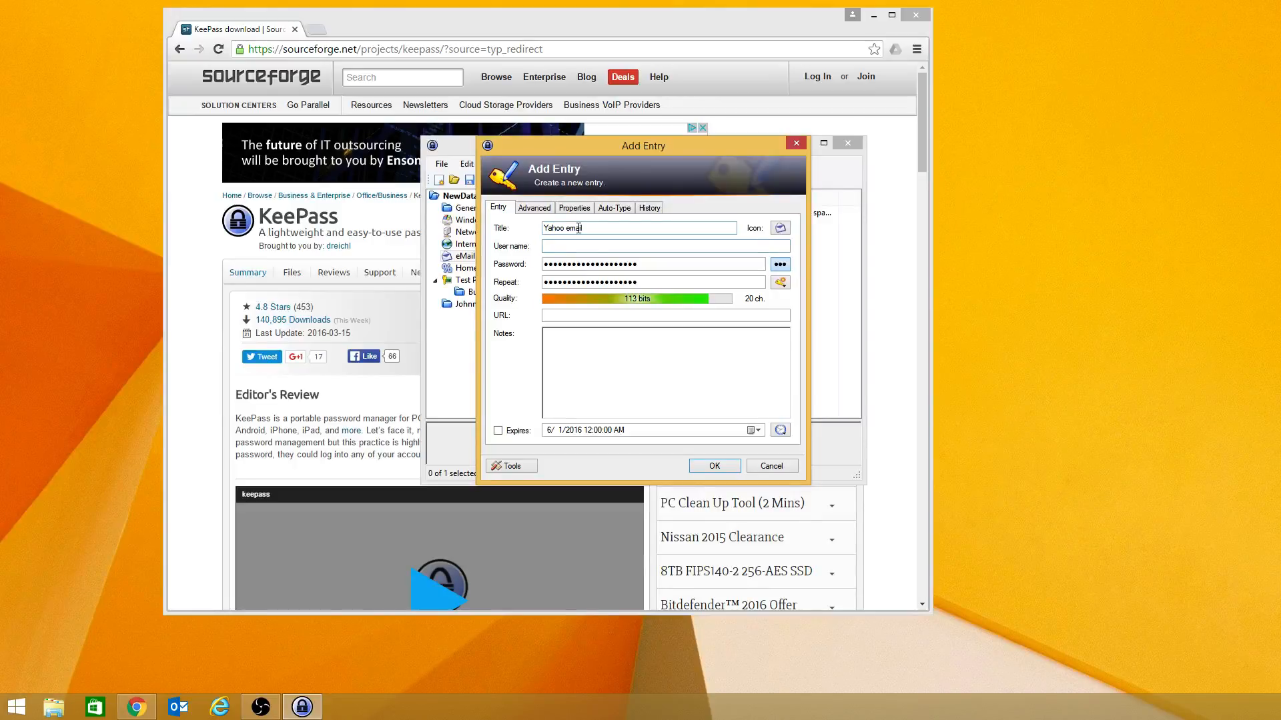
type("test@yahoo.com")
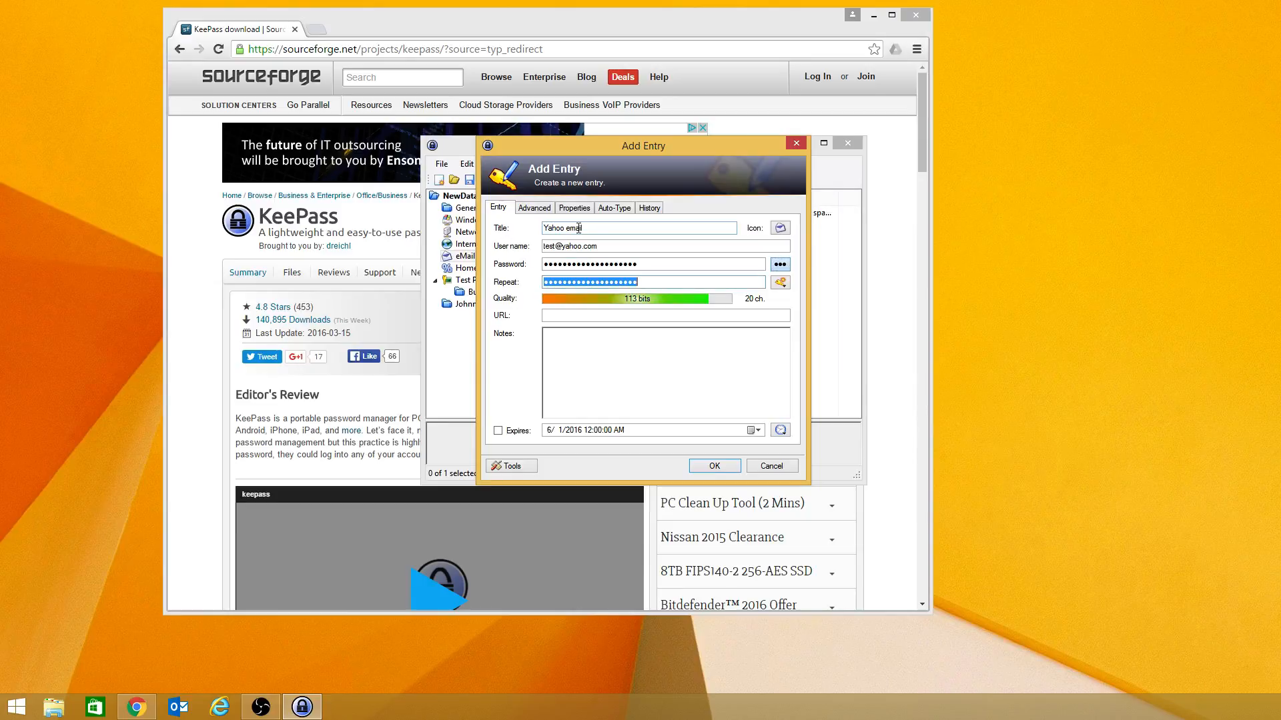
type("www")
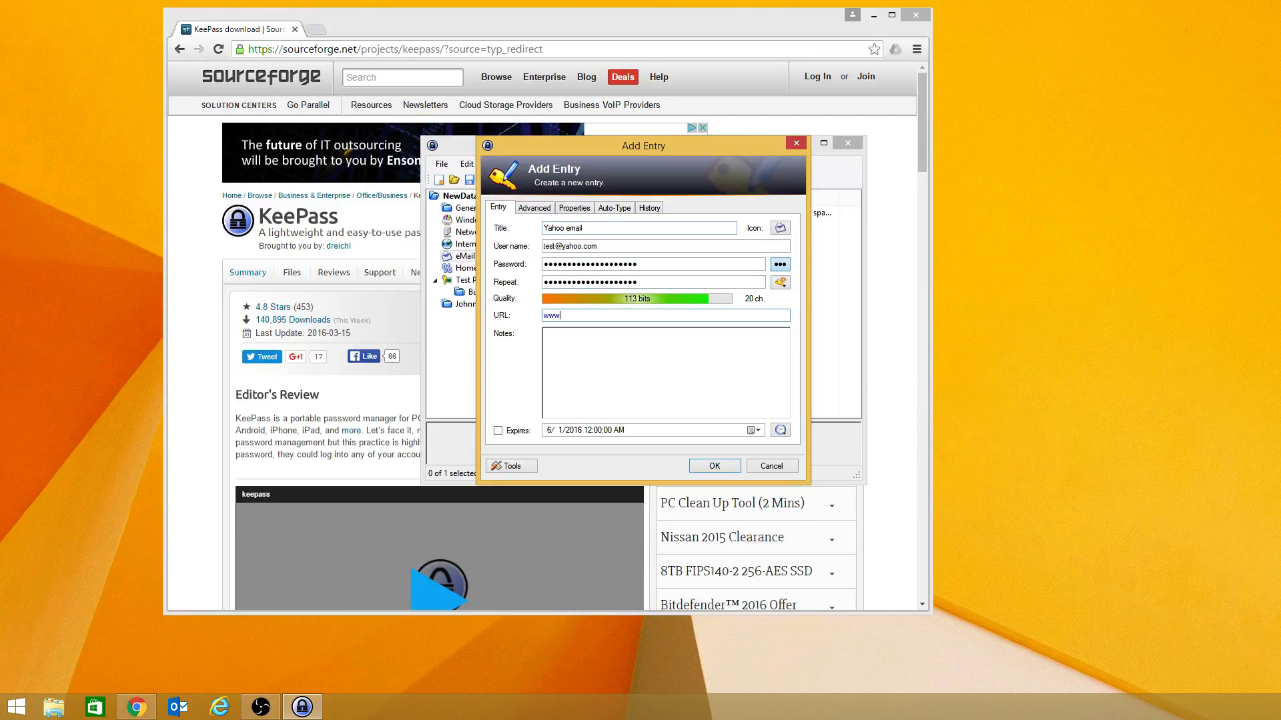
type(".yahoo.com")
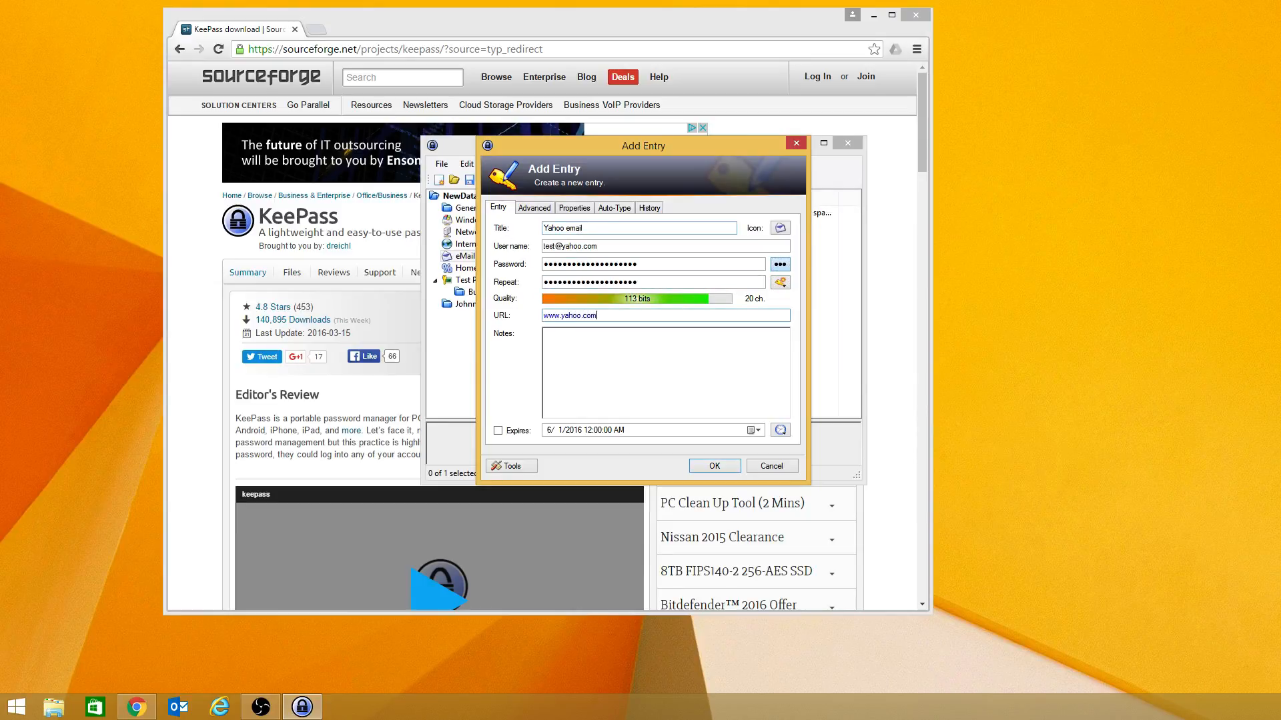
left_click(593, 352)
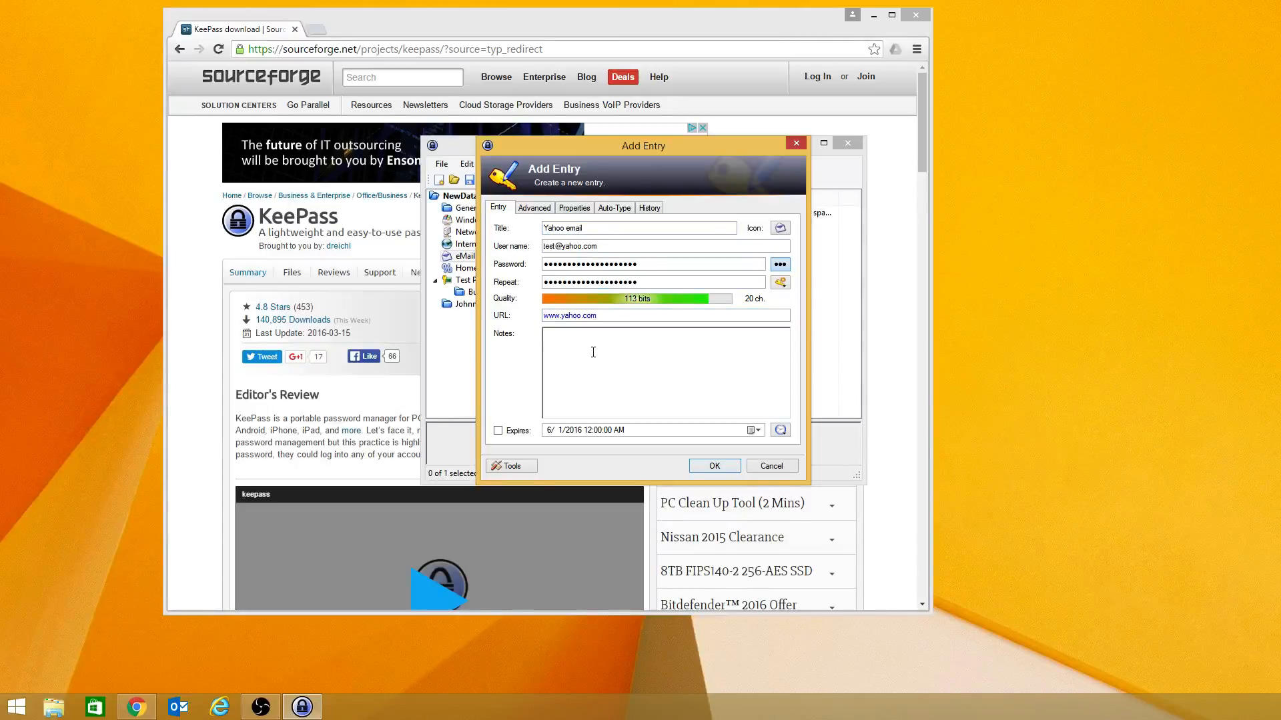
type("main email")
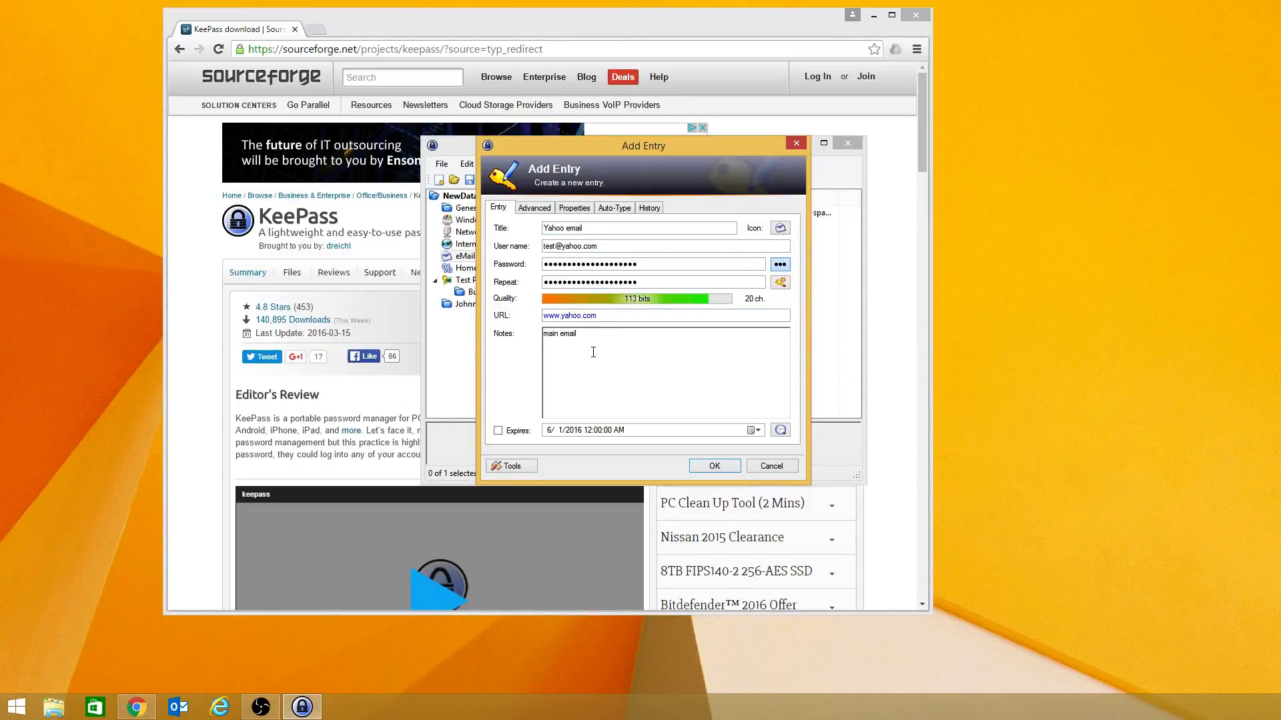
left_click(714, 466)
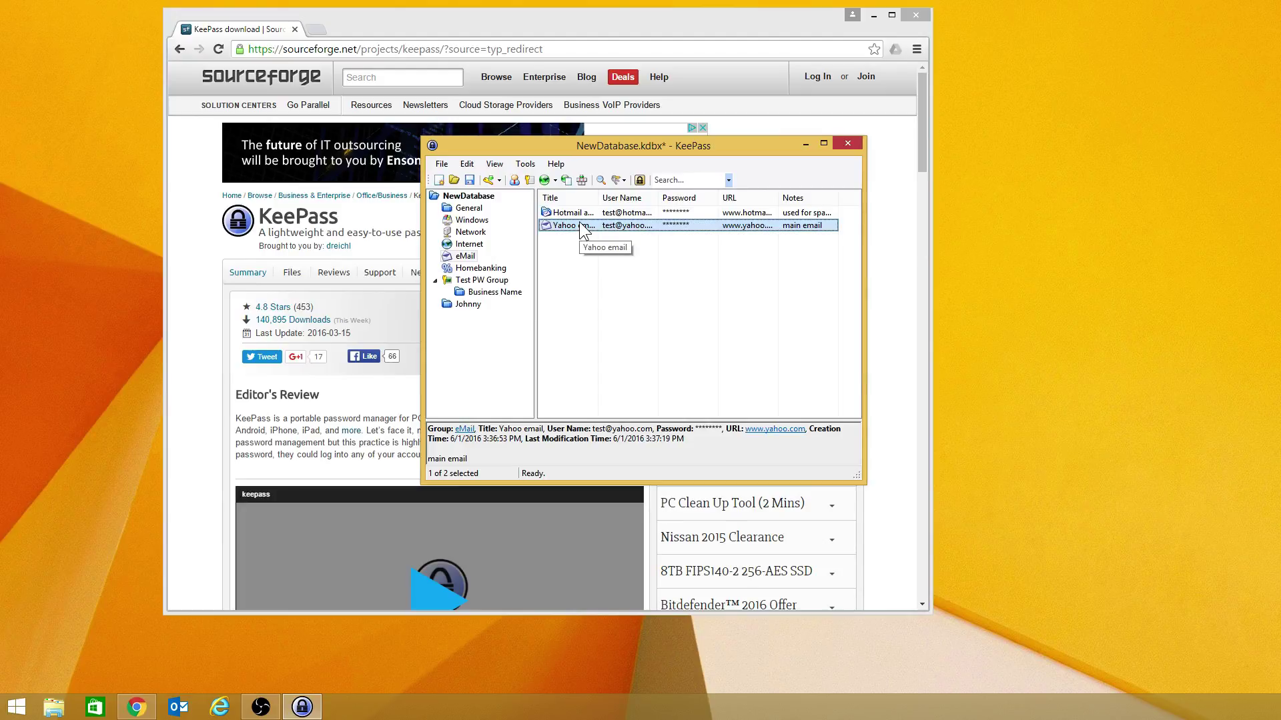
mouse_move(554, 241)
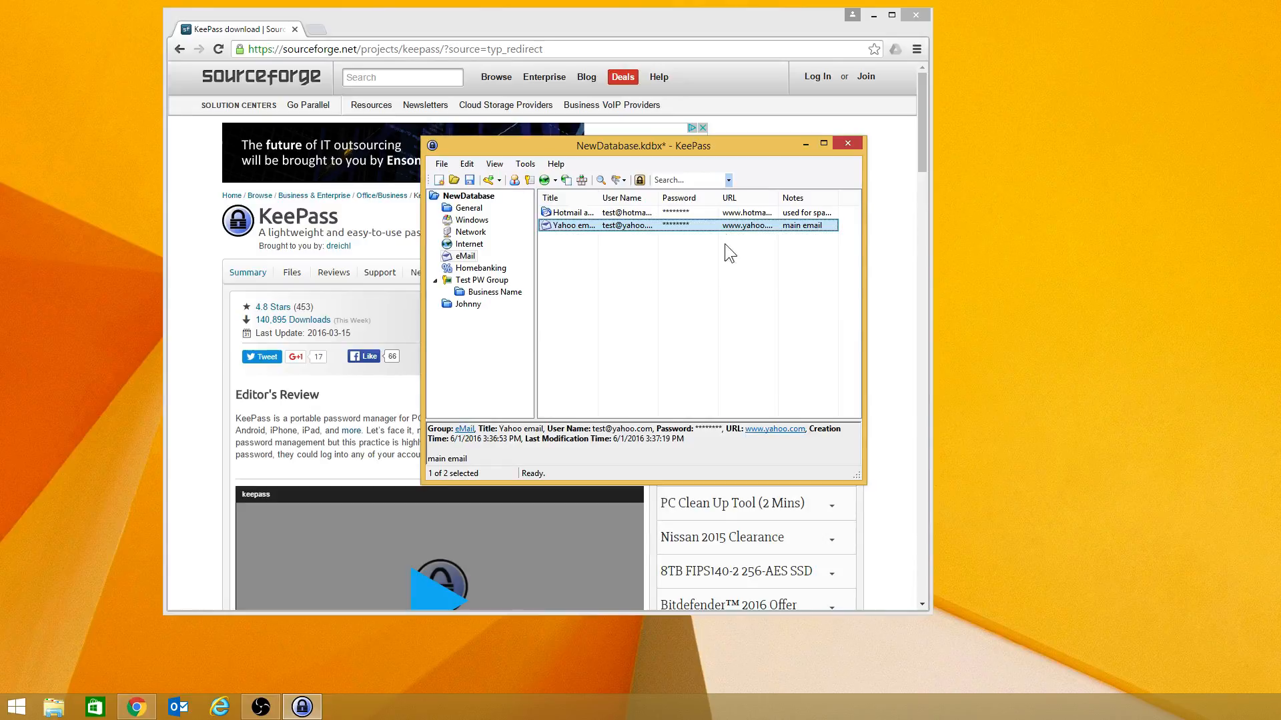
- Save NewDatabase to disk with both email entries stored
left_click_drag(643, 146, 628, 152)
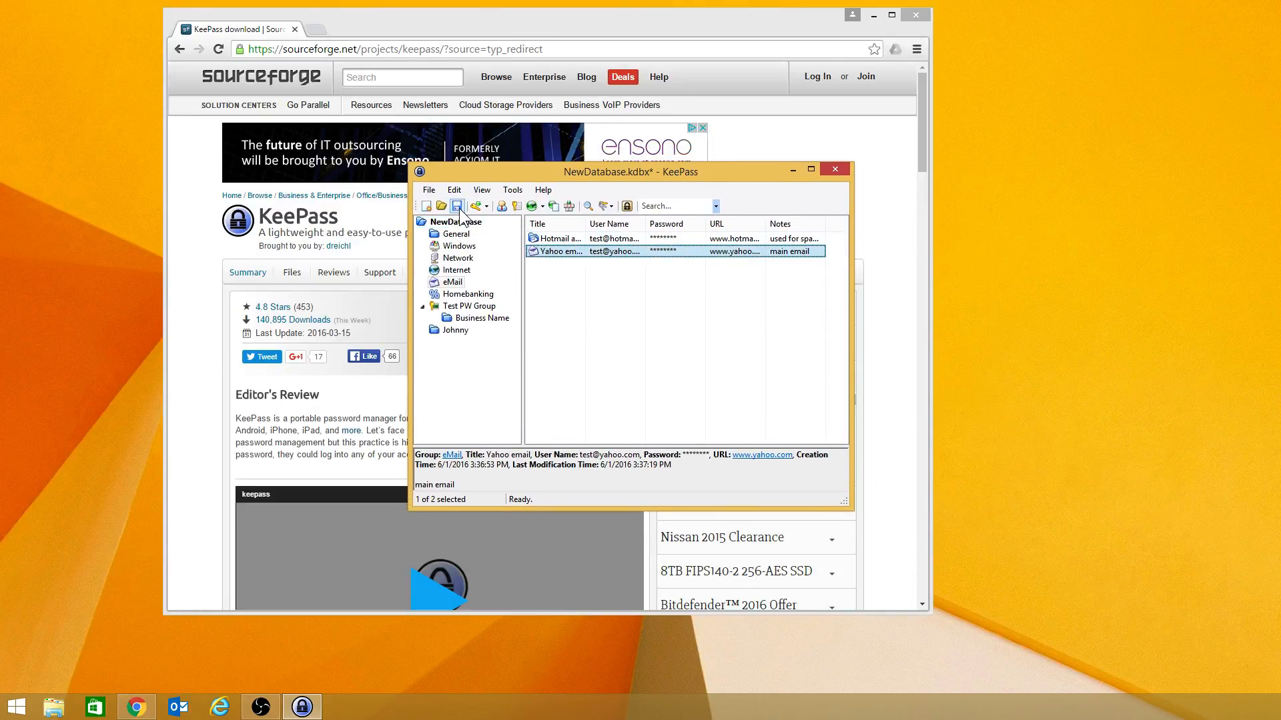
mouse_move(457, 205)
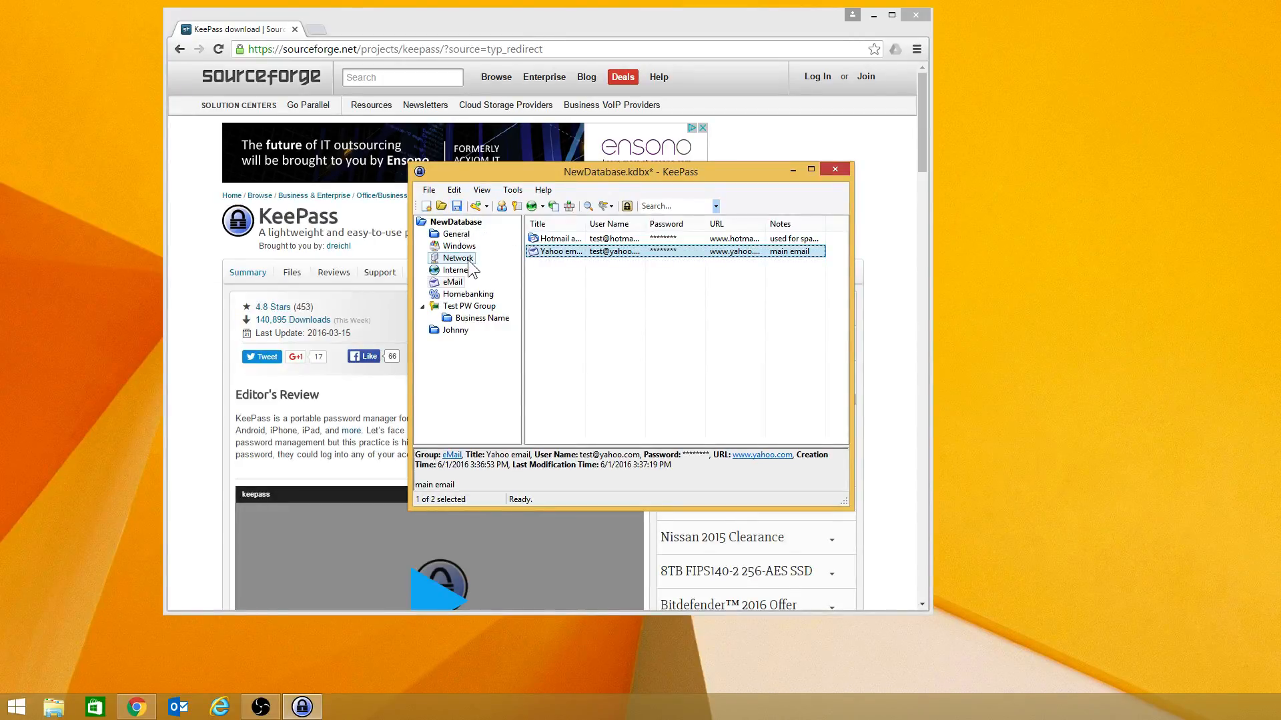
mouse_move(456, 206)
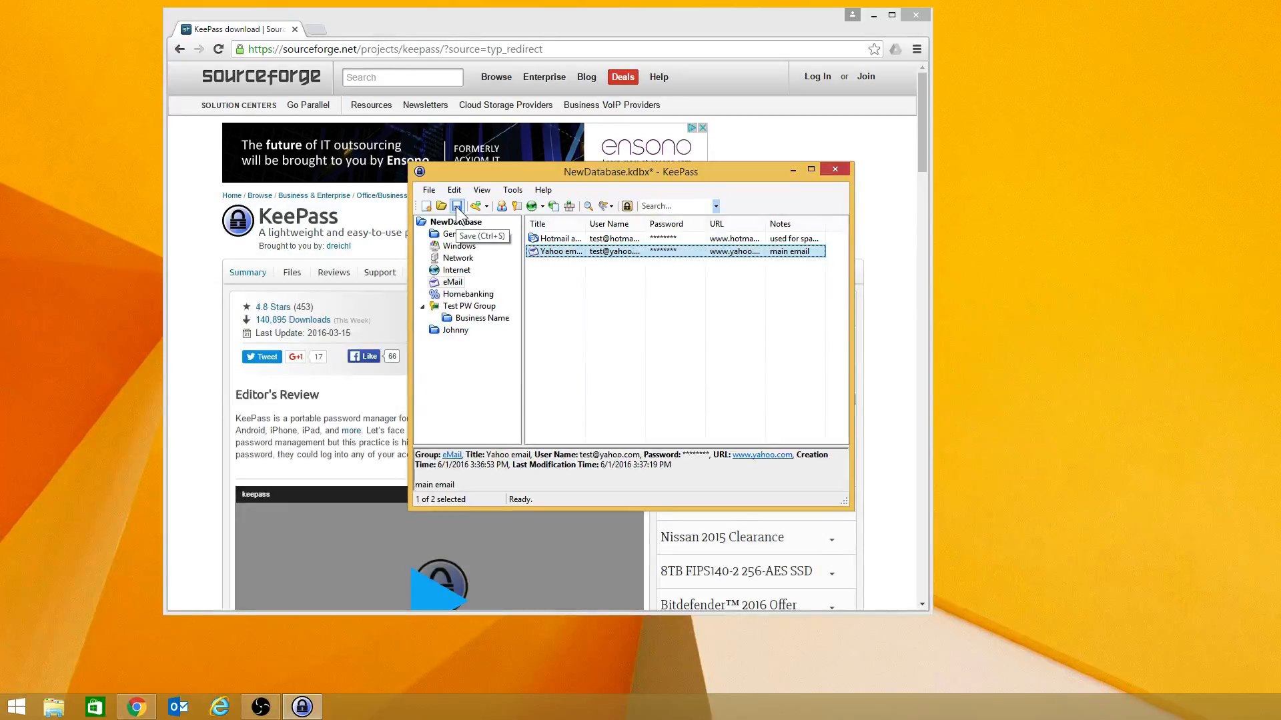
left_click(457, 206)
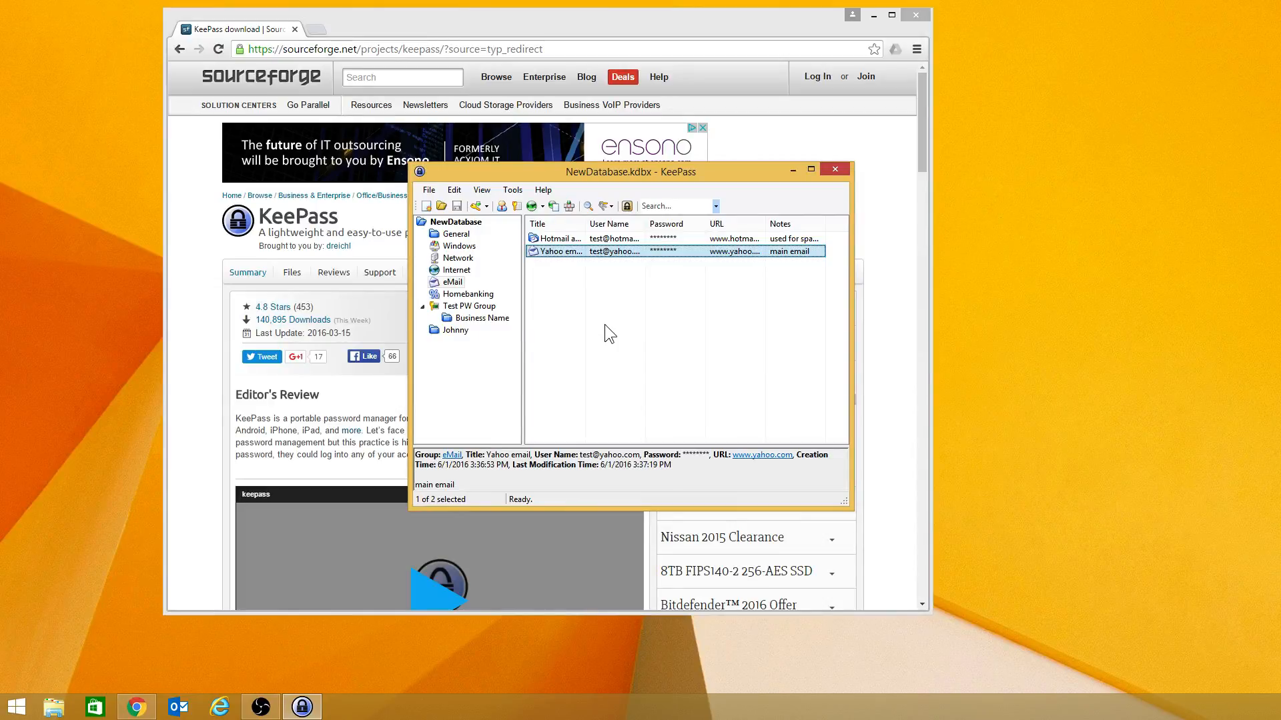
mouse_move(577, 320)
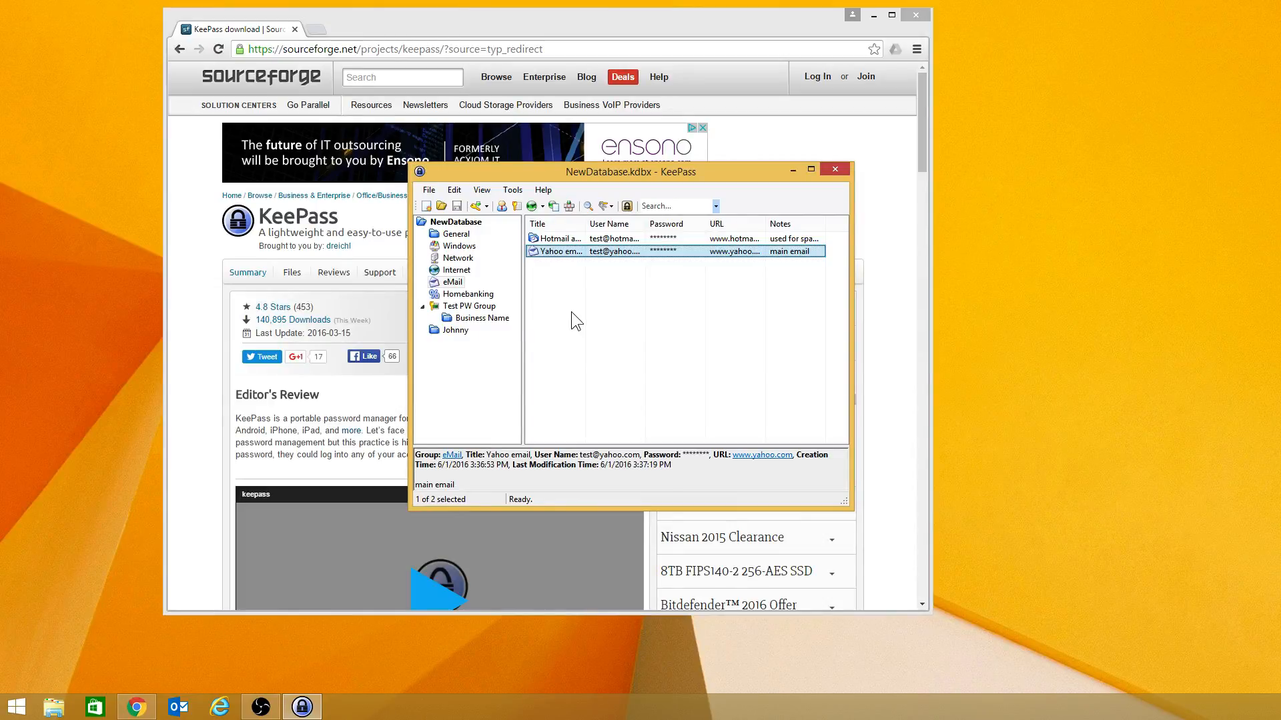
left_click(478, 205)
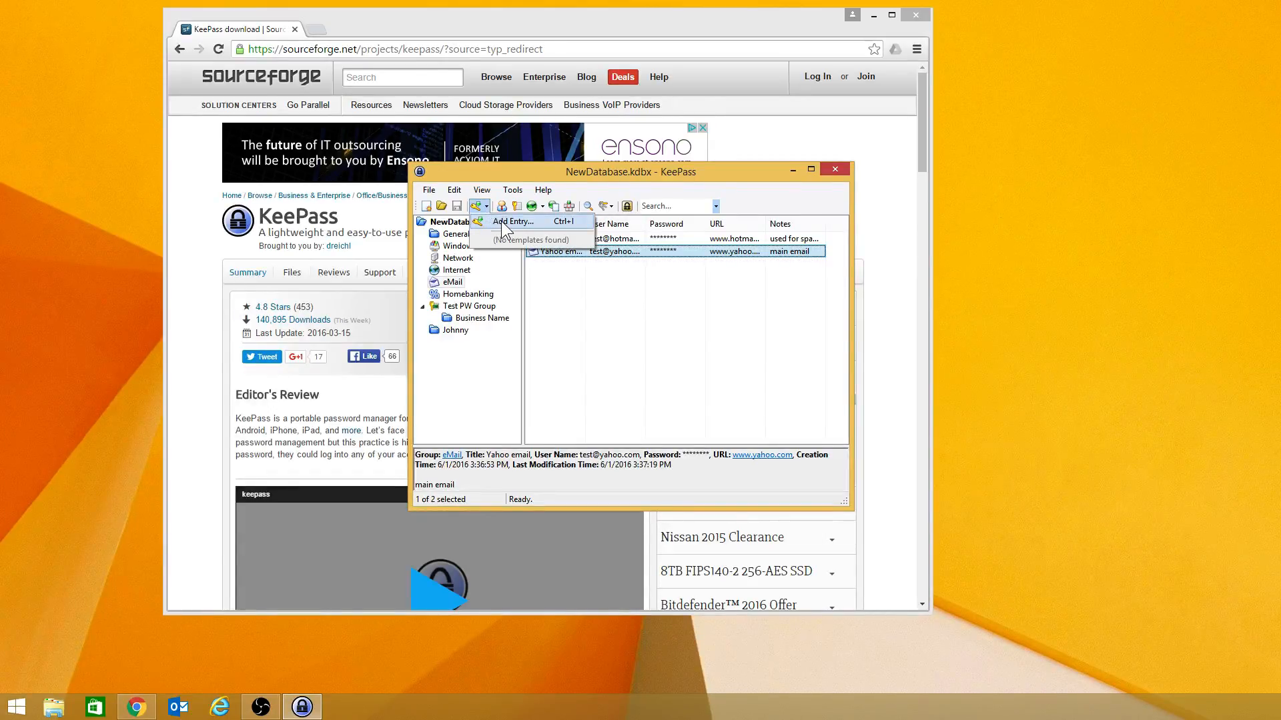
- Select the Yahoo email entry and copy its password to the clipboard with the auto-clear countdown running
left_click(650, 341)
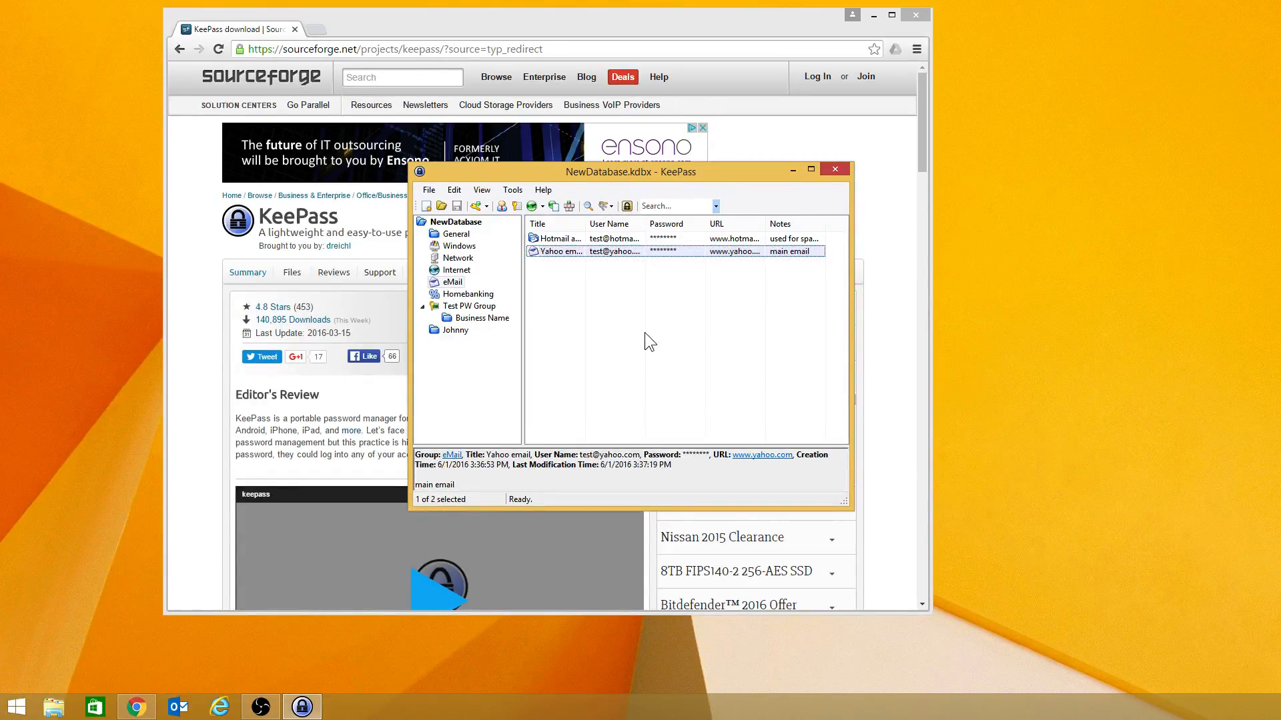
left_click(470, 293)
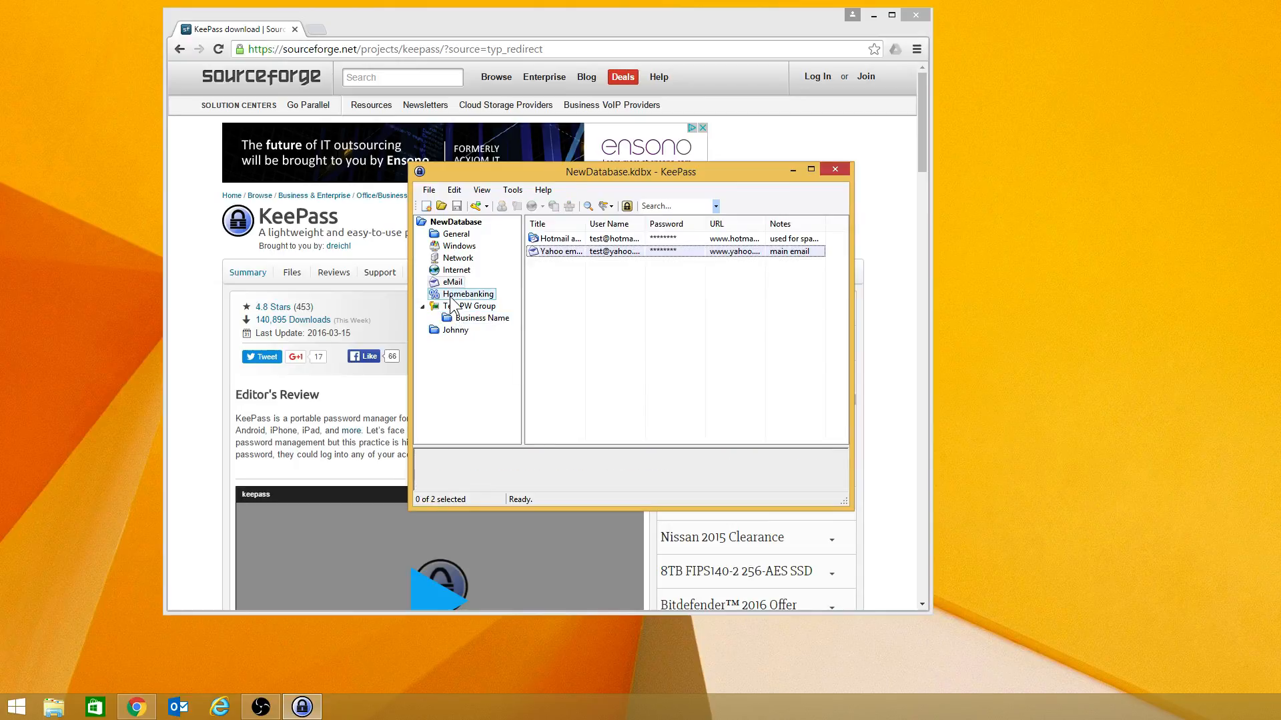
mouse_move(559, 251)
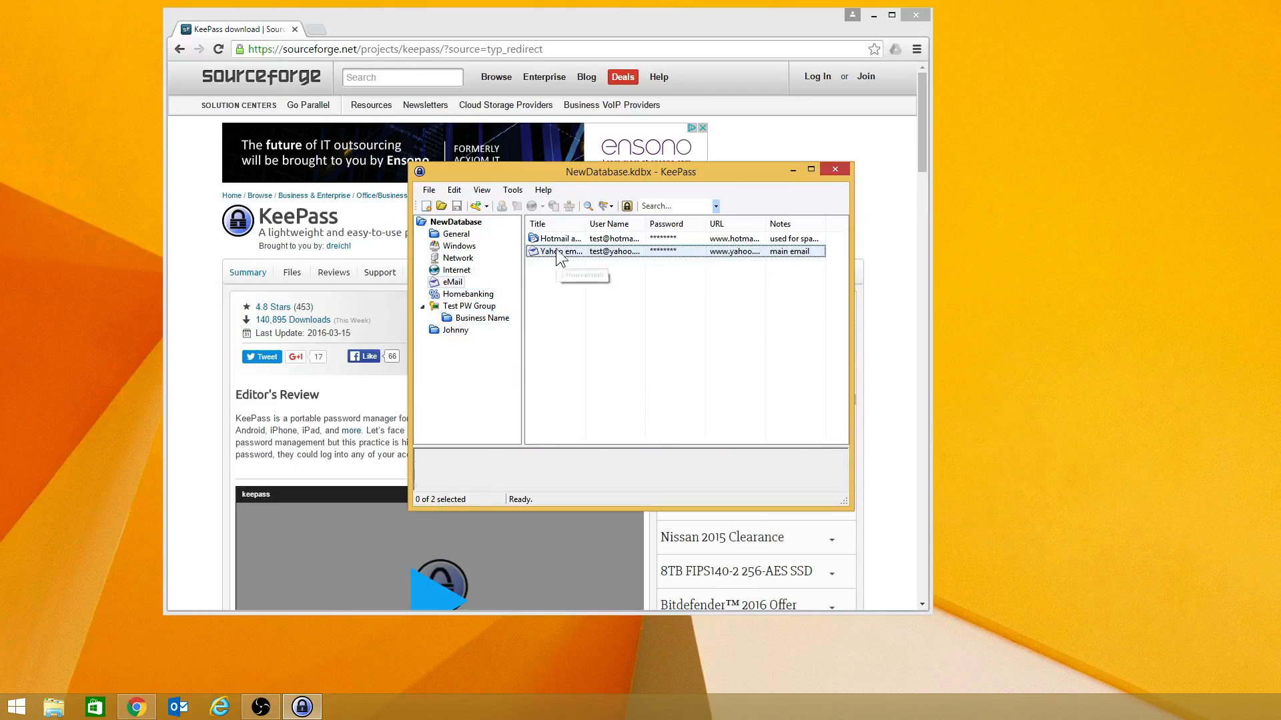
left_click(558, 251)
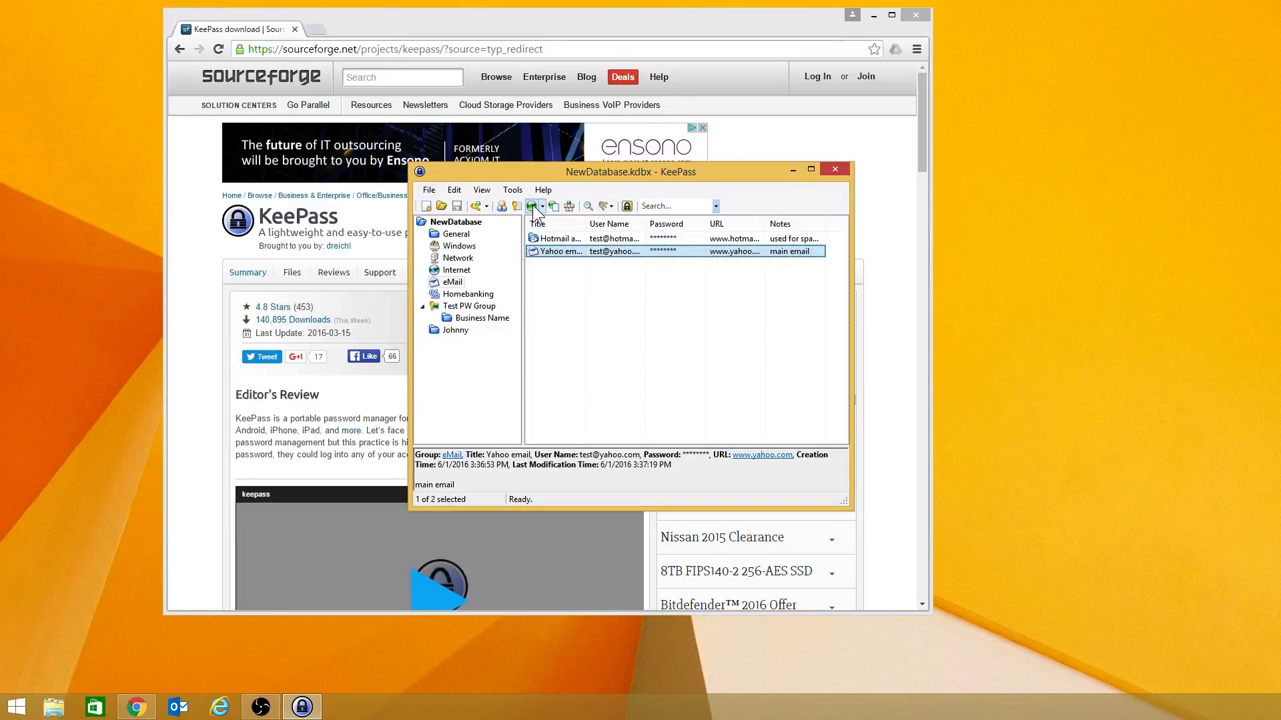
mouse_move(534, 205)
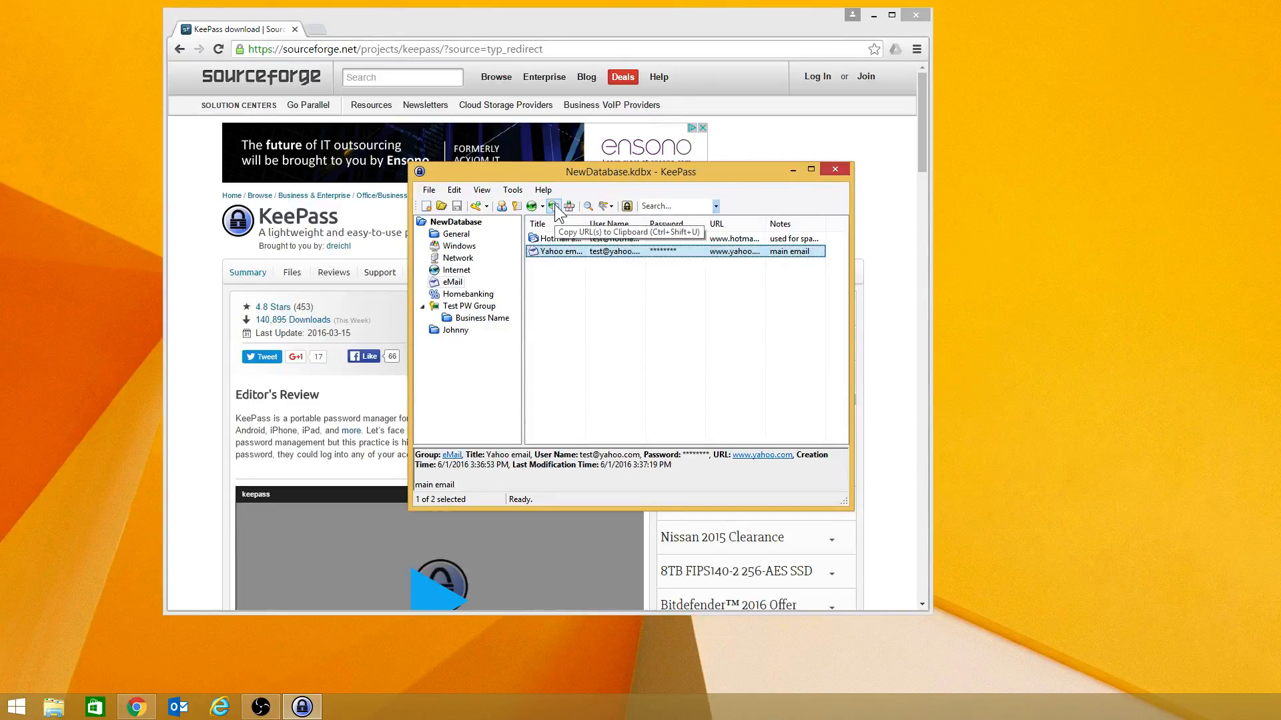
mouse_move(571, 208)
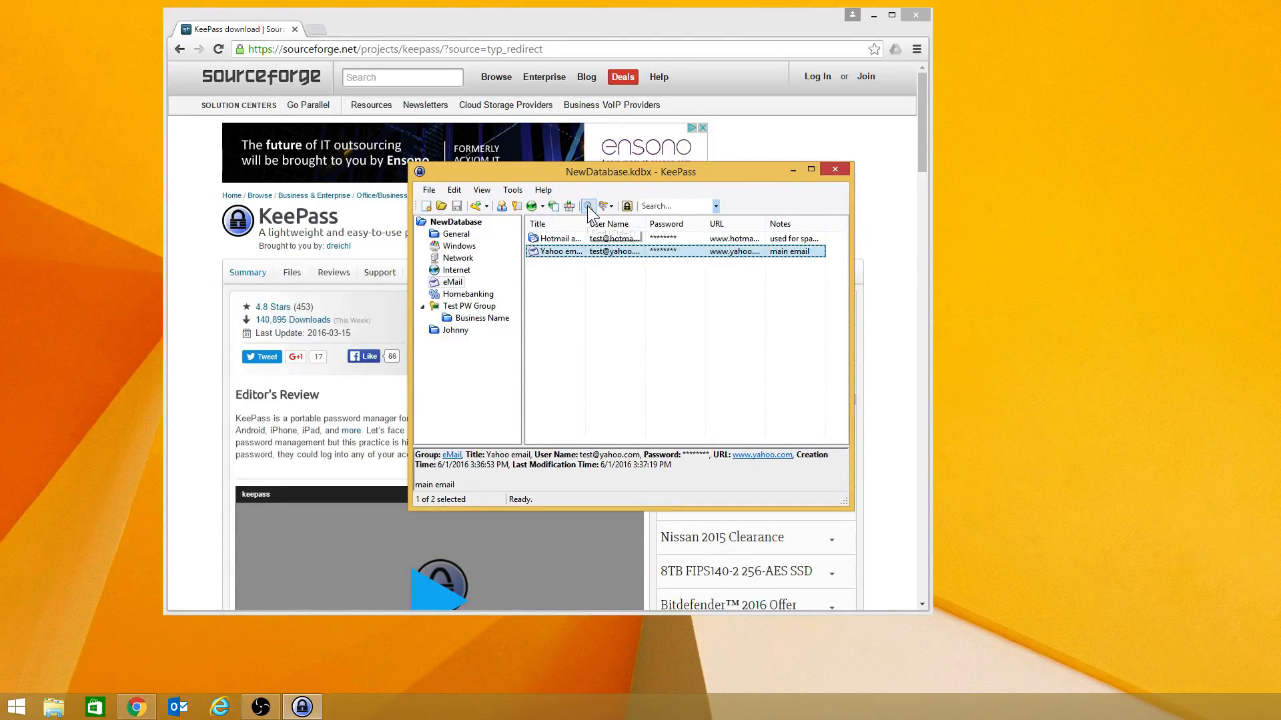
mouse_move(587, 206)
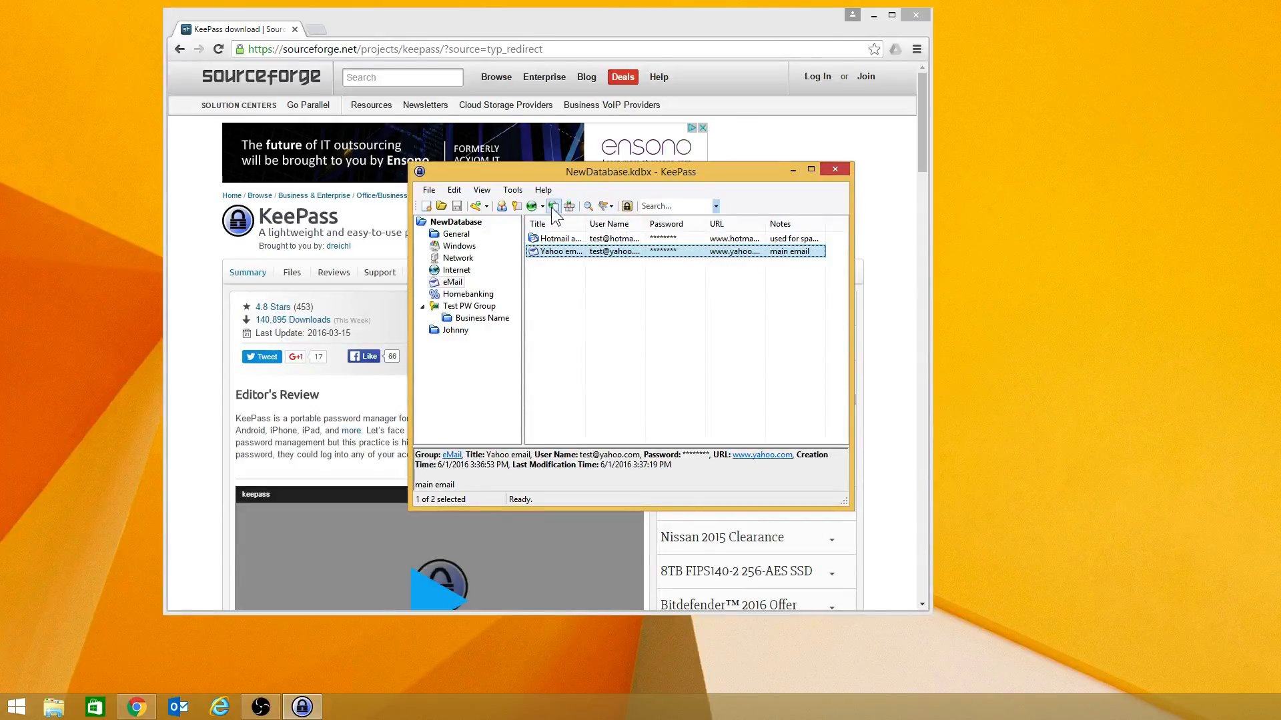
mouse_move(518, 213)
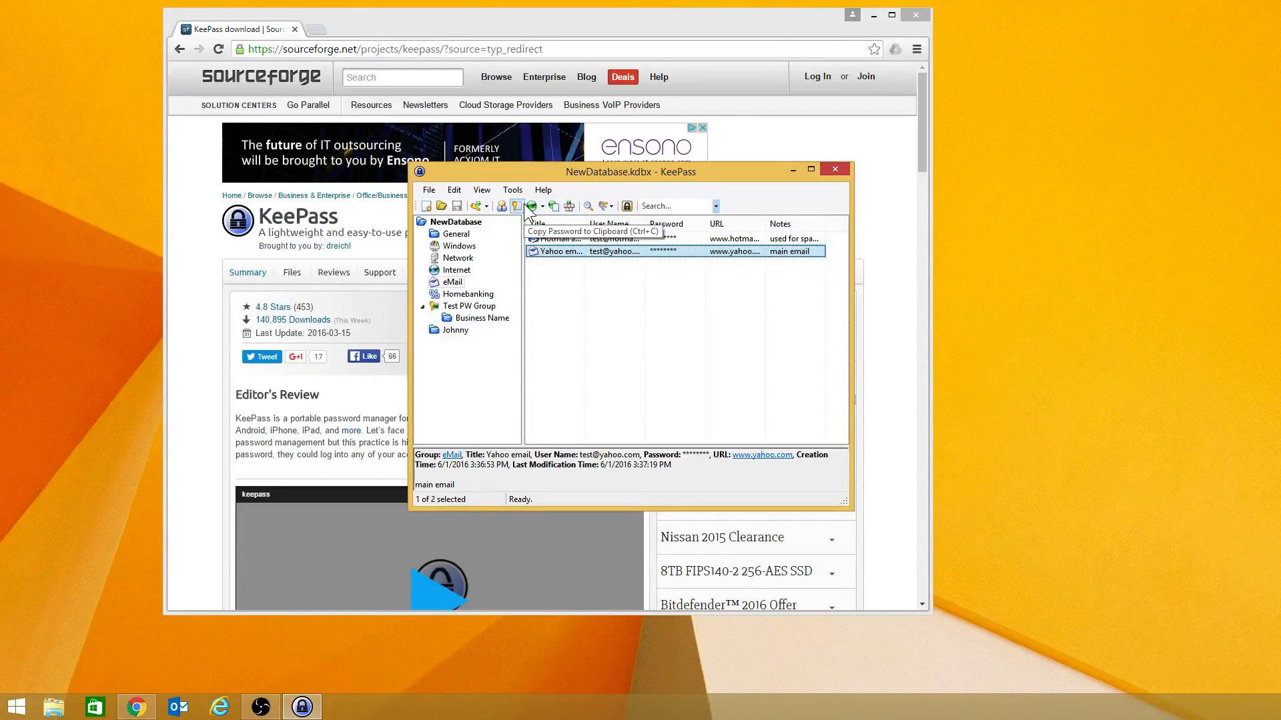
mouse_move(501, 207)
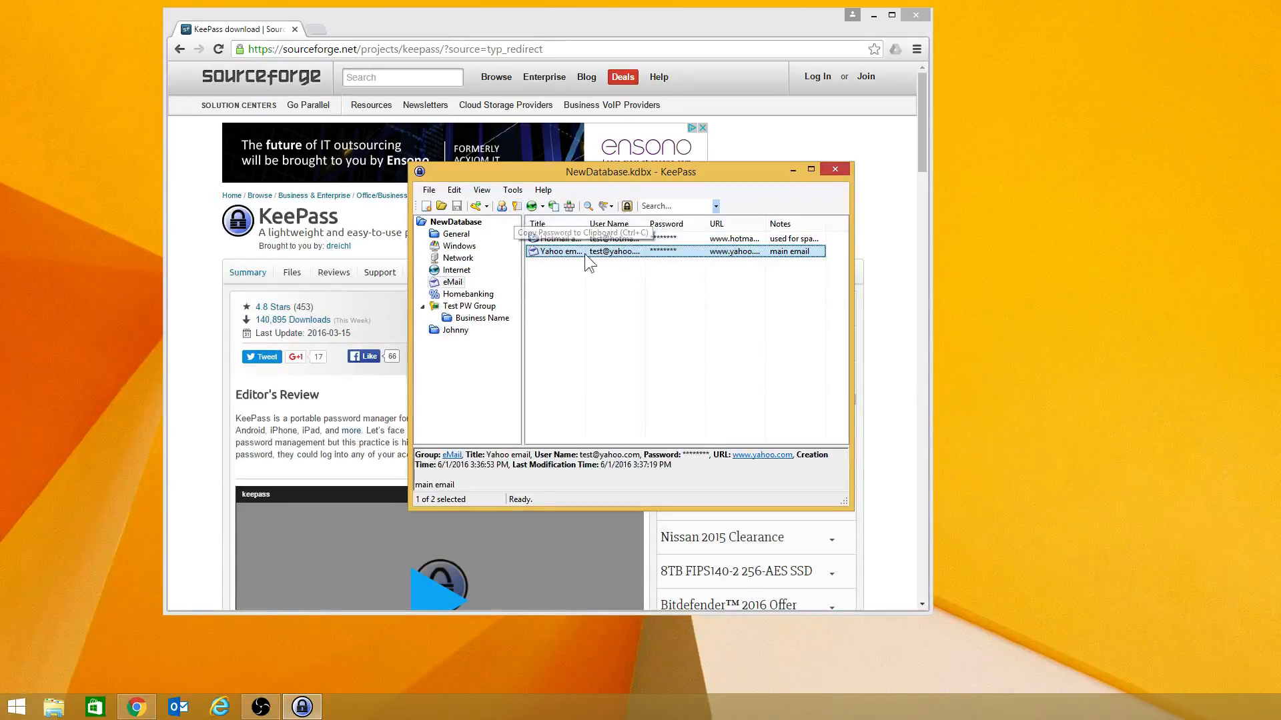
left_click(663, 251)
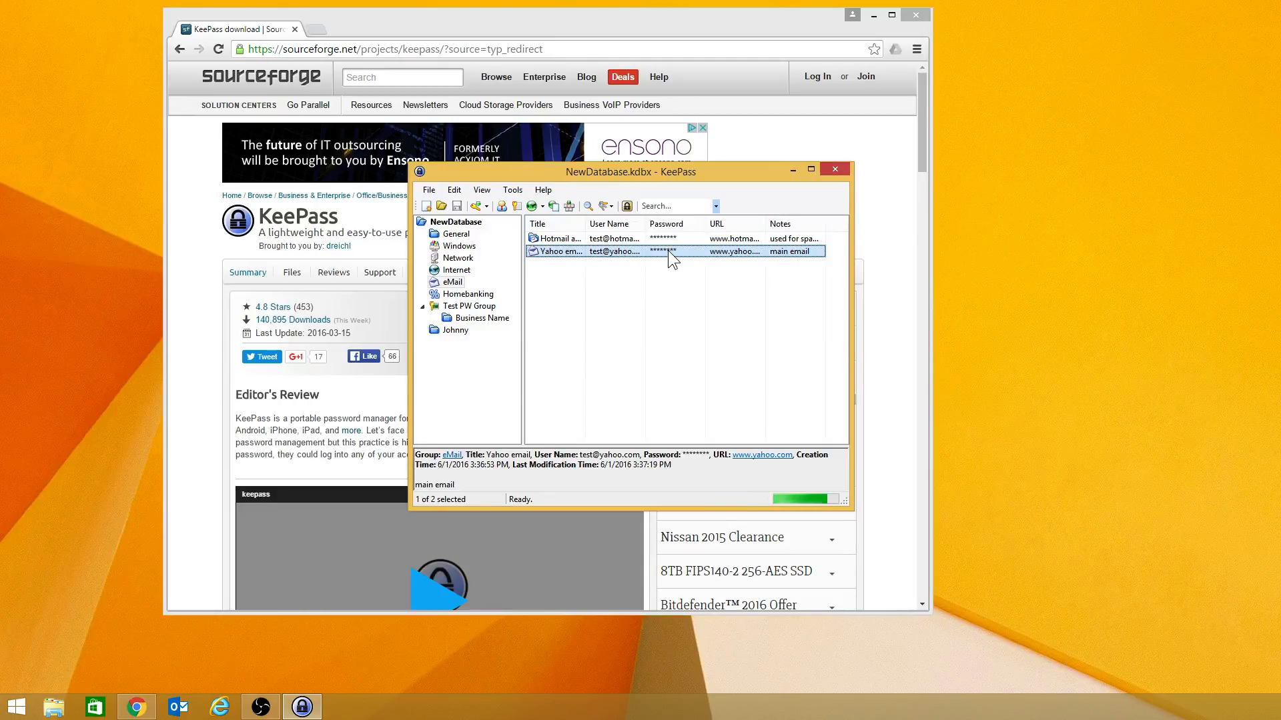
double_click(665, 251)
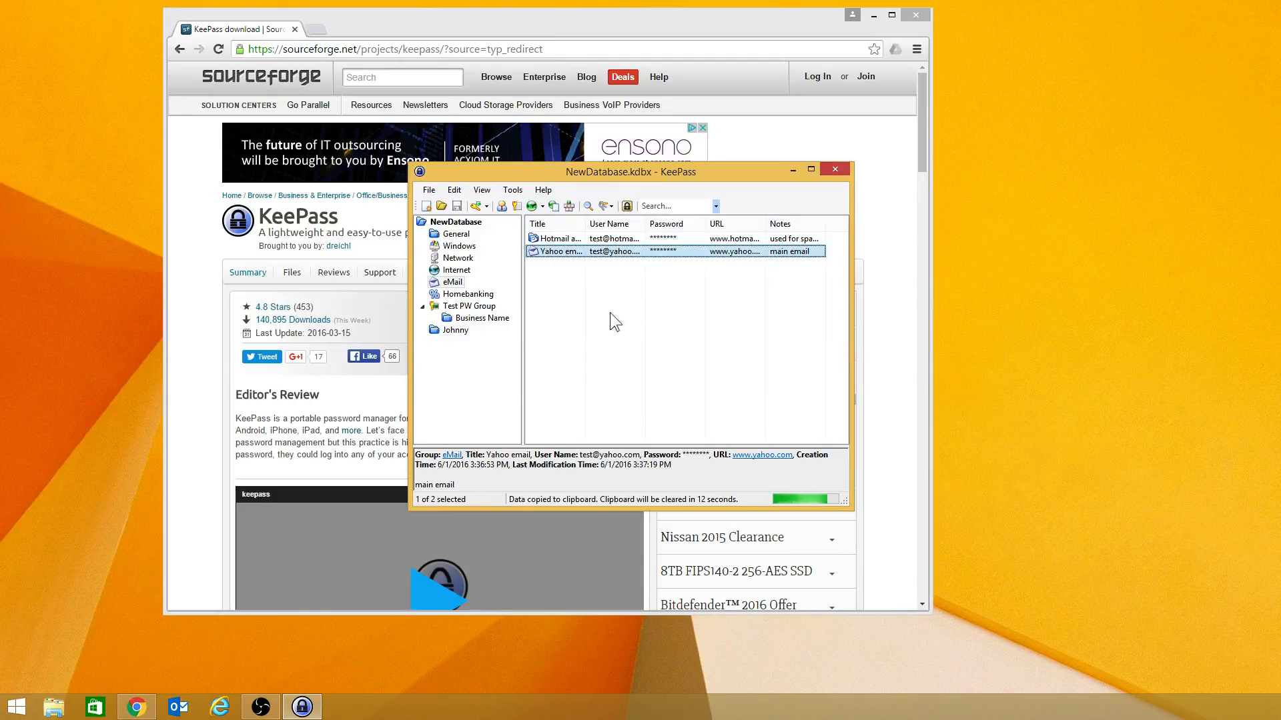
left_click(609, 368)
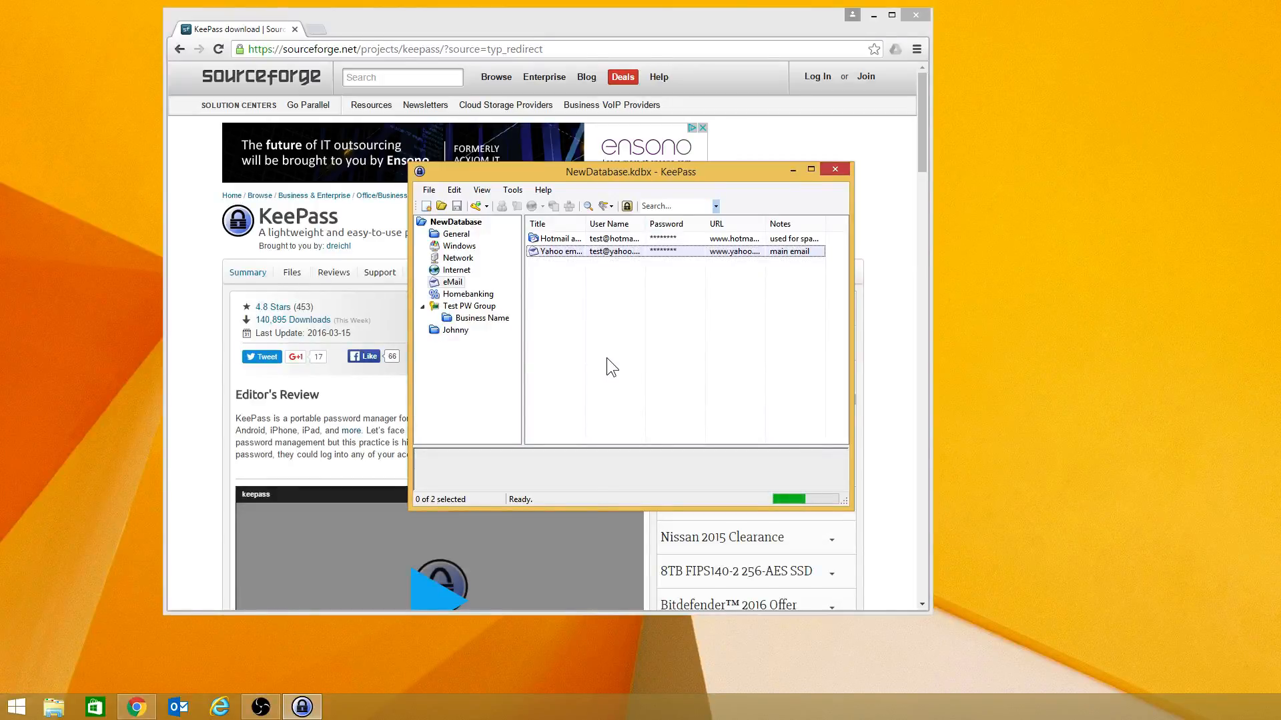
mouse_move(122, 392)
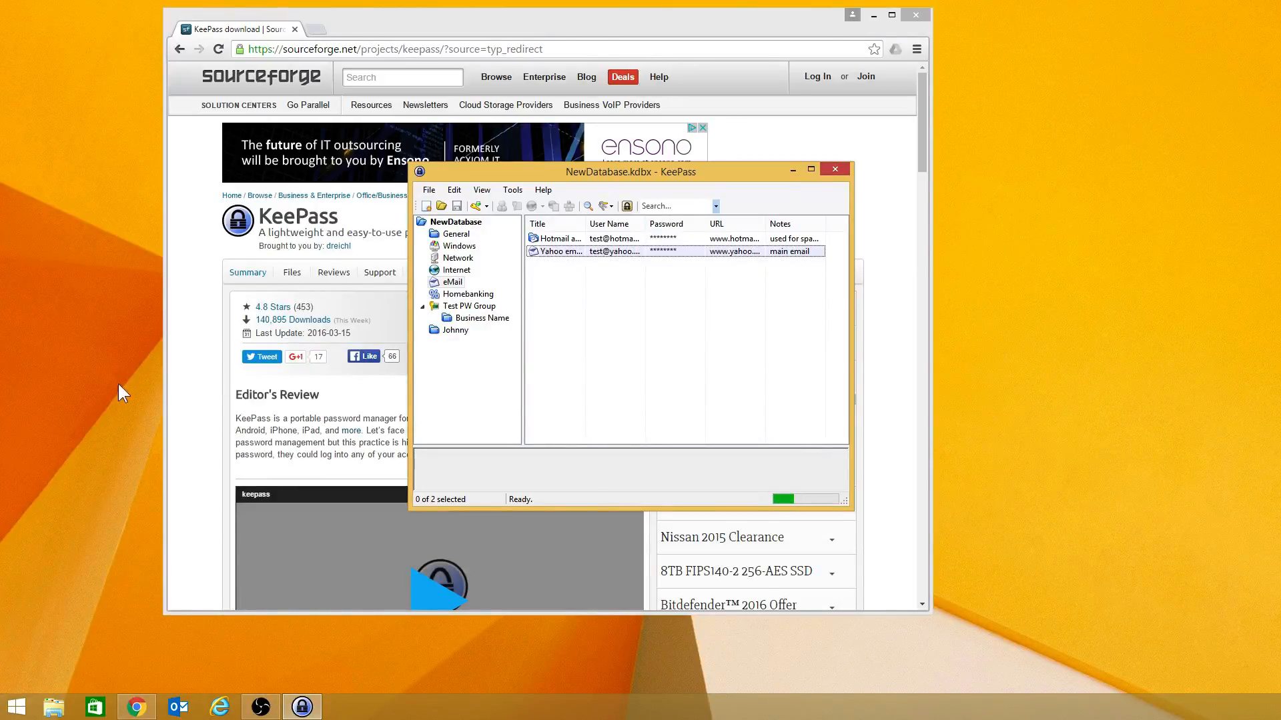